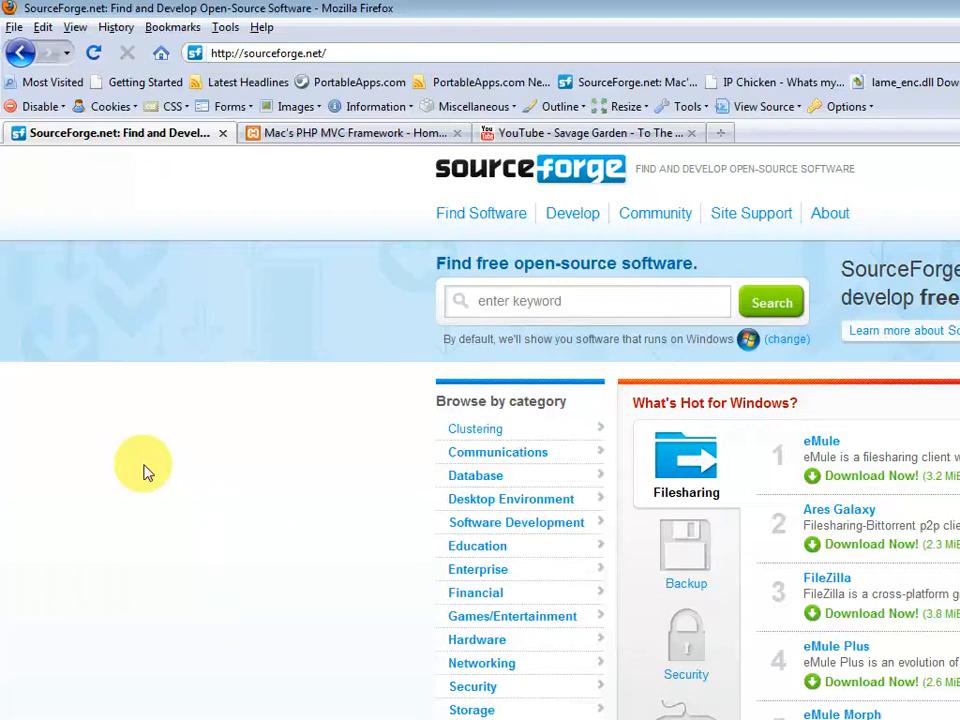
{"action": "mouse_move", "coordinate": [400, 368]}
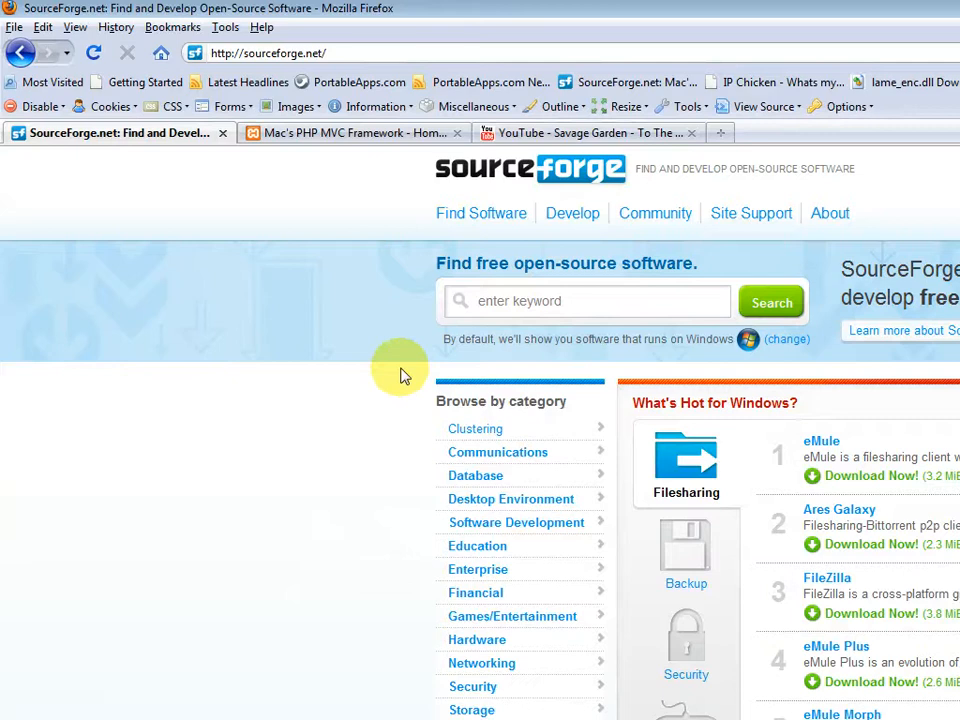
Search SourceForge for "mac's php mvc framework" and open the first result's download.
{"action": "left_click", "coordinate": [586, 301]}
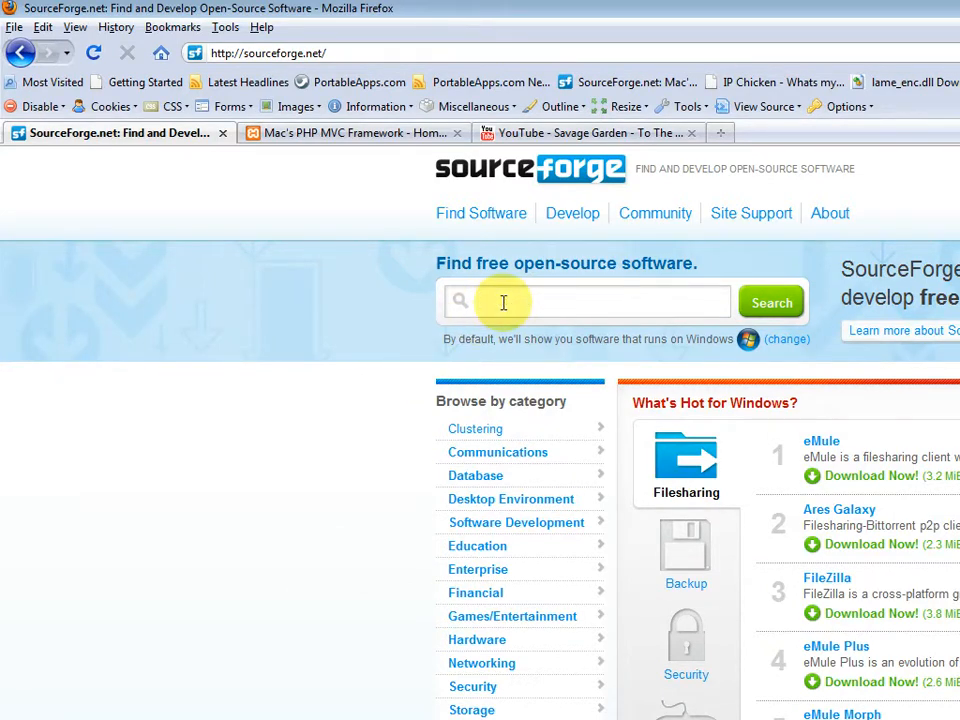
{"action": "mouse_move", "coordinate": [517, 273]}
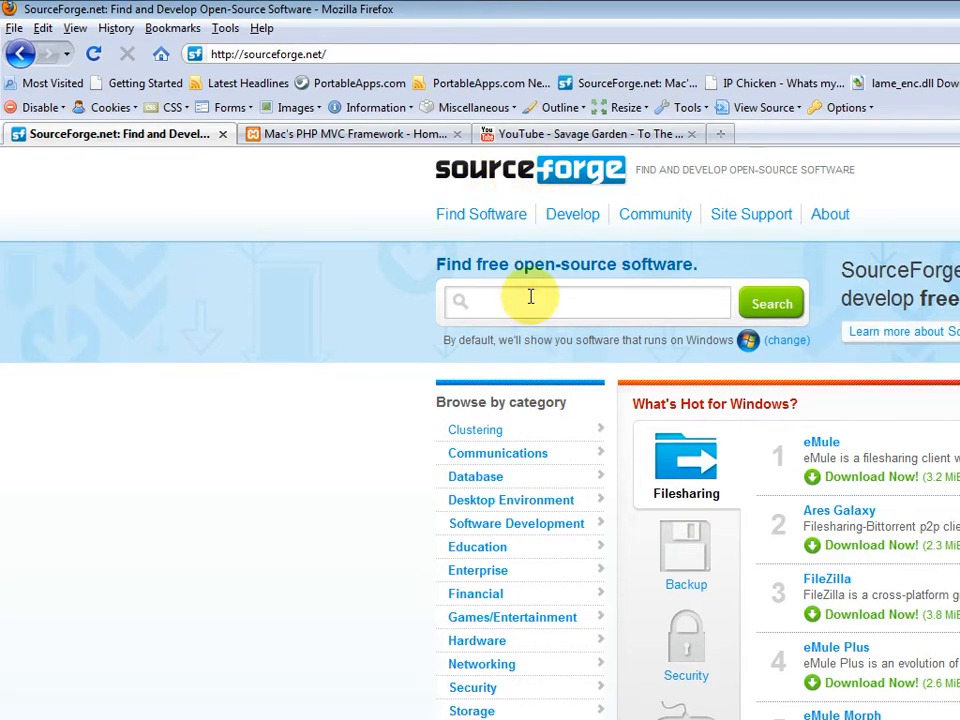
{"action": "type", "text": "mac's php mvc framework"}
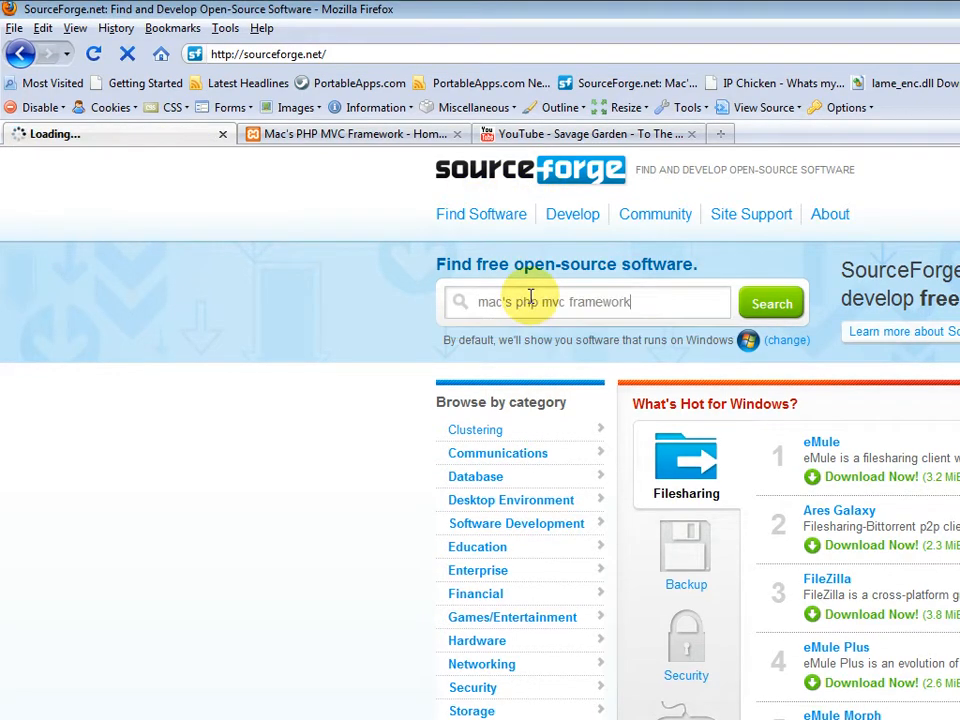
{"action": "left_click", "coordinate": [770, 302]}
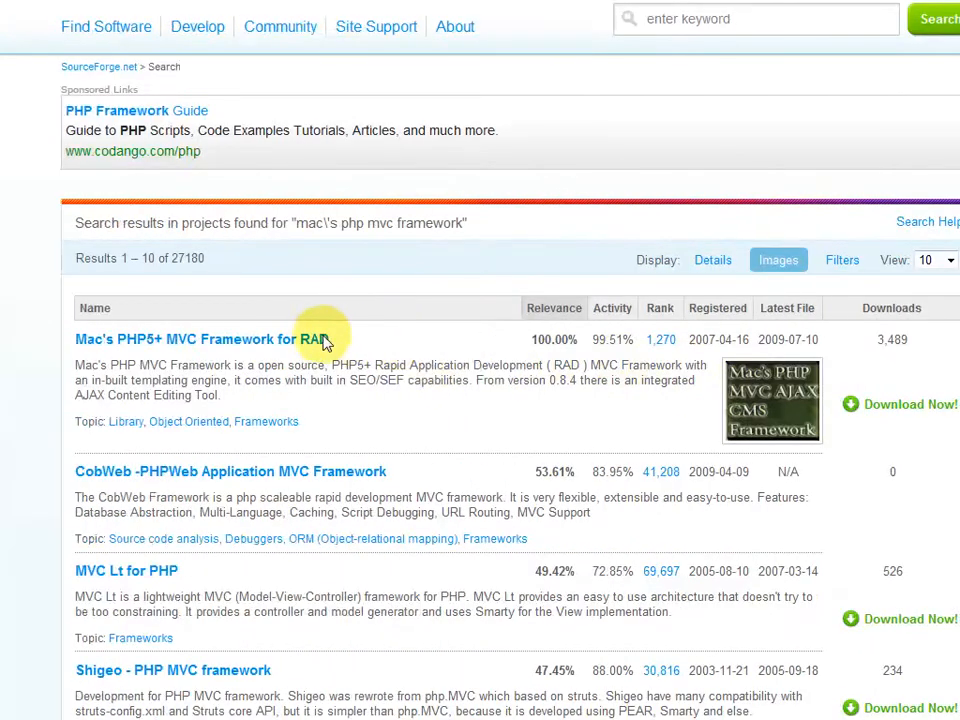
{"action": "left_click", "coordinate": [185, 339]}
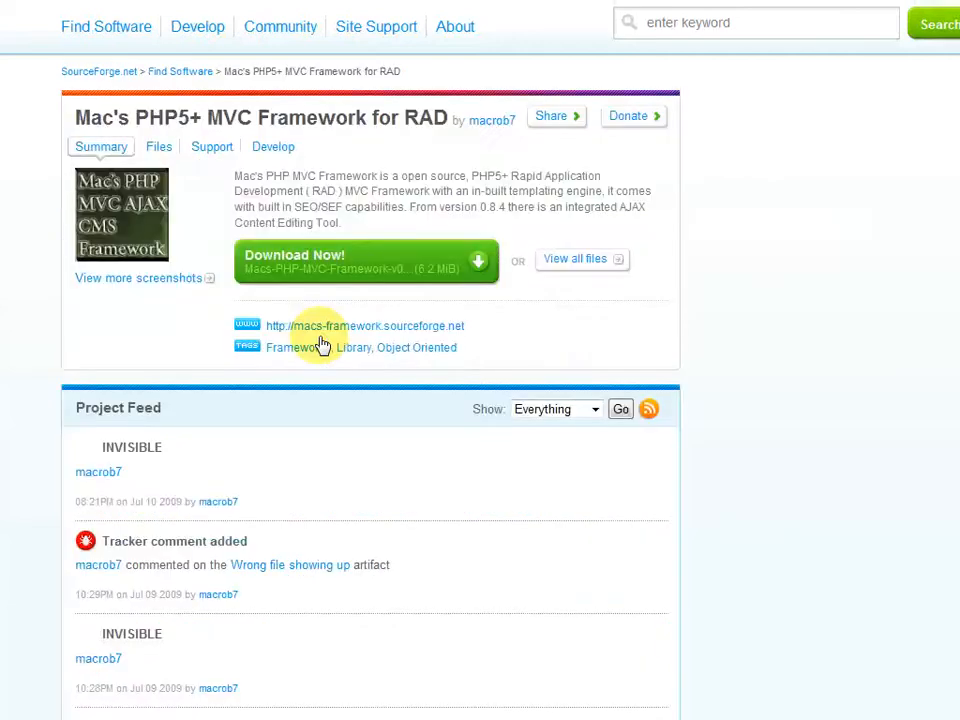
{"action": "mouse_move", "coordinate": [345, 280]}
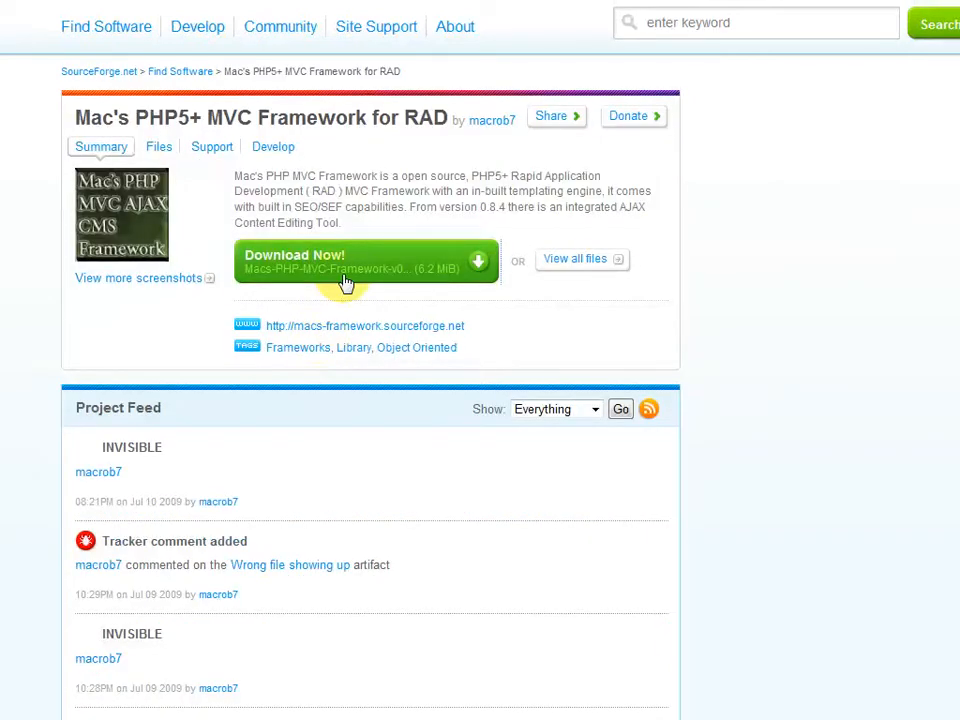
{"action": "left_click", "coordinate": [345, 261]}
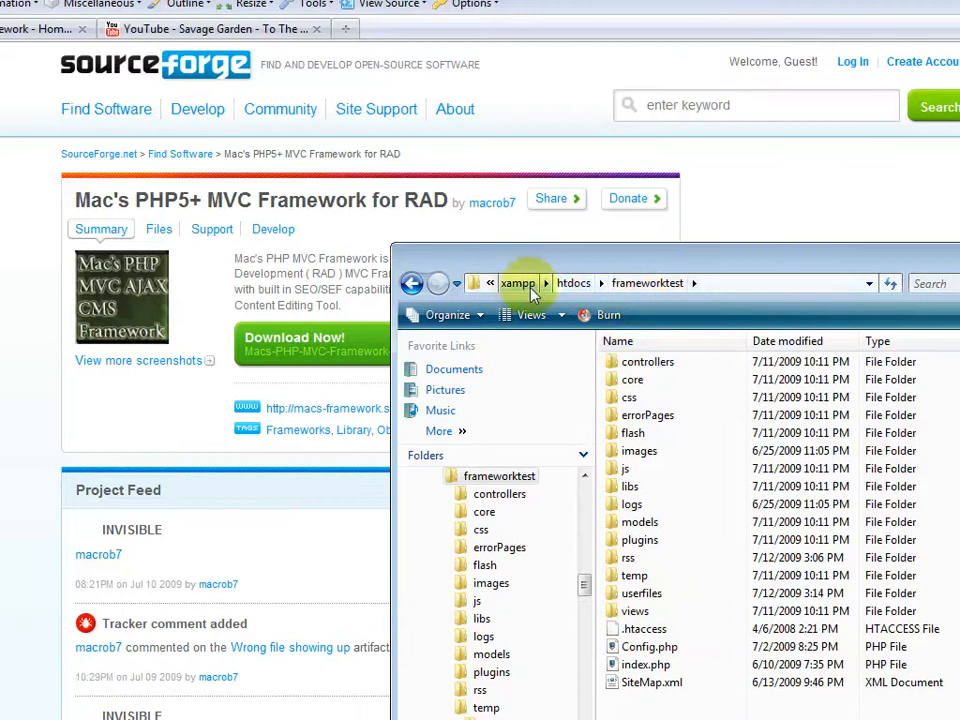
{"action": "mouse_move", "coordinate": [557, 290]}
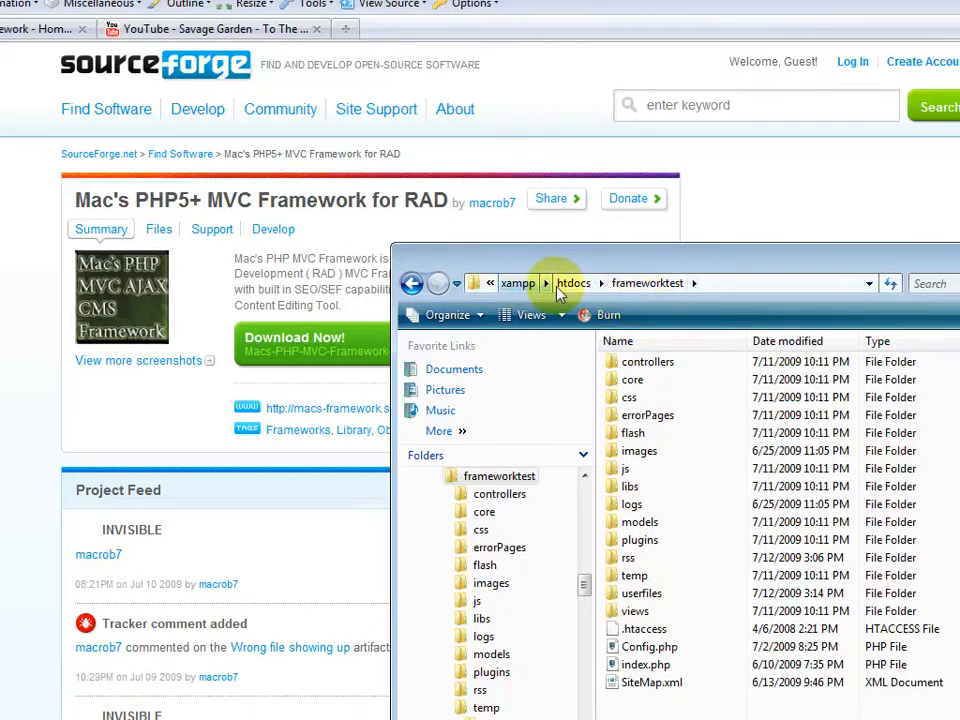
{"action": "mouse_move", "coordinate": [595, 283]}
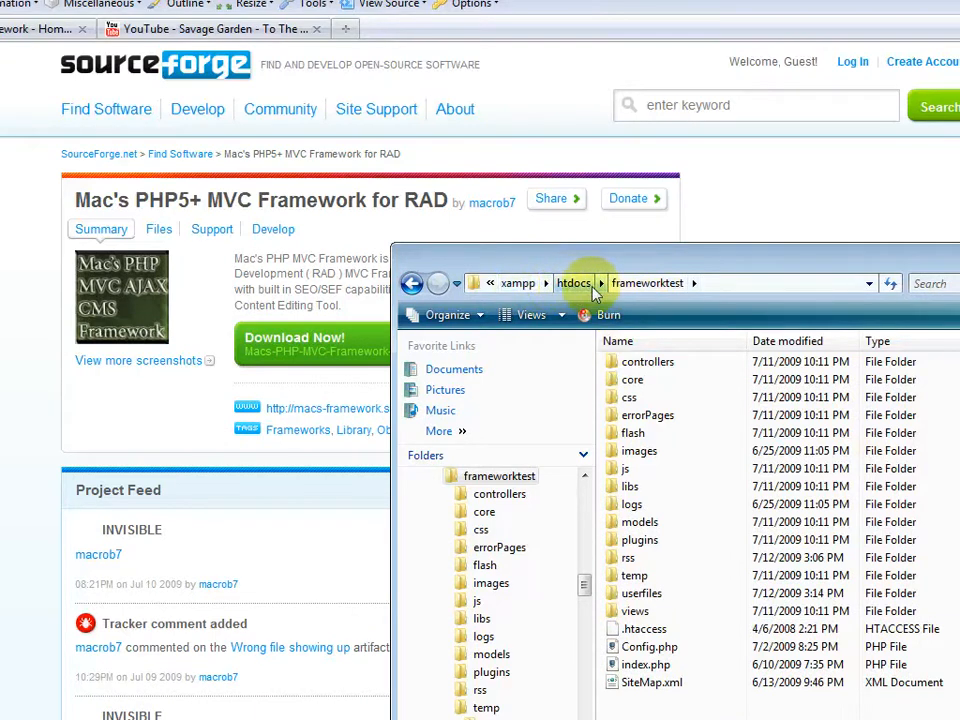
{"action": "mouse_move", "coordinate": [650, 283]}
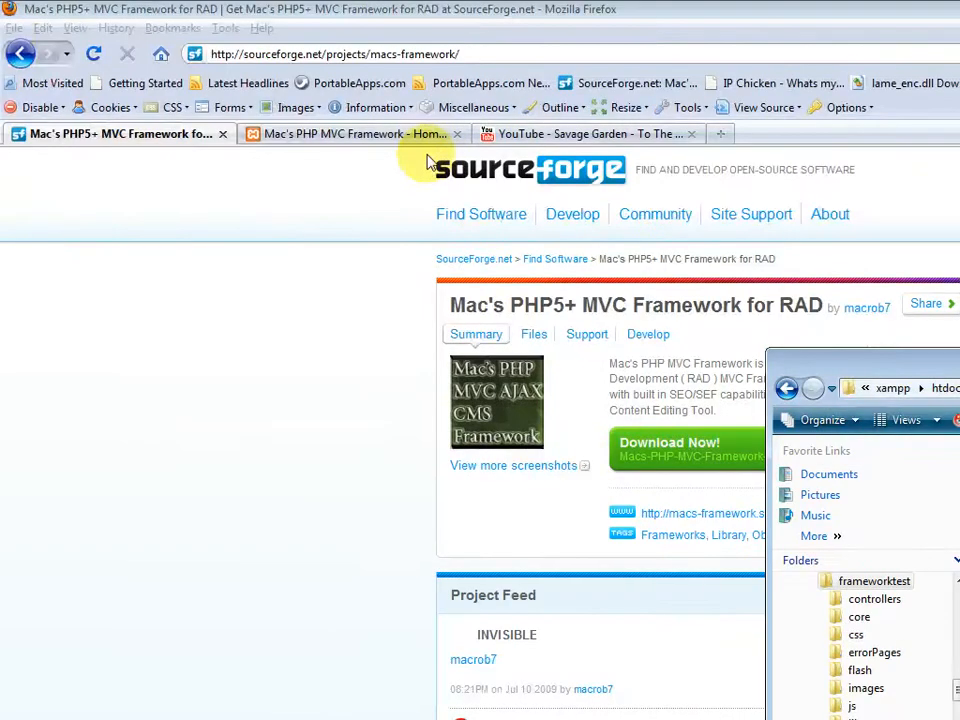
Switch to the localhost framework site and scroll down its home page.
{"action": "left_click", "coordinate": [350, 133]}
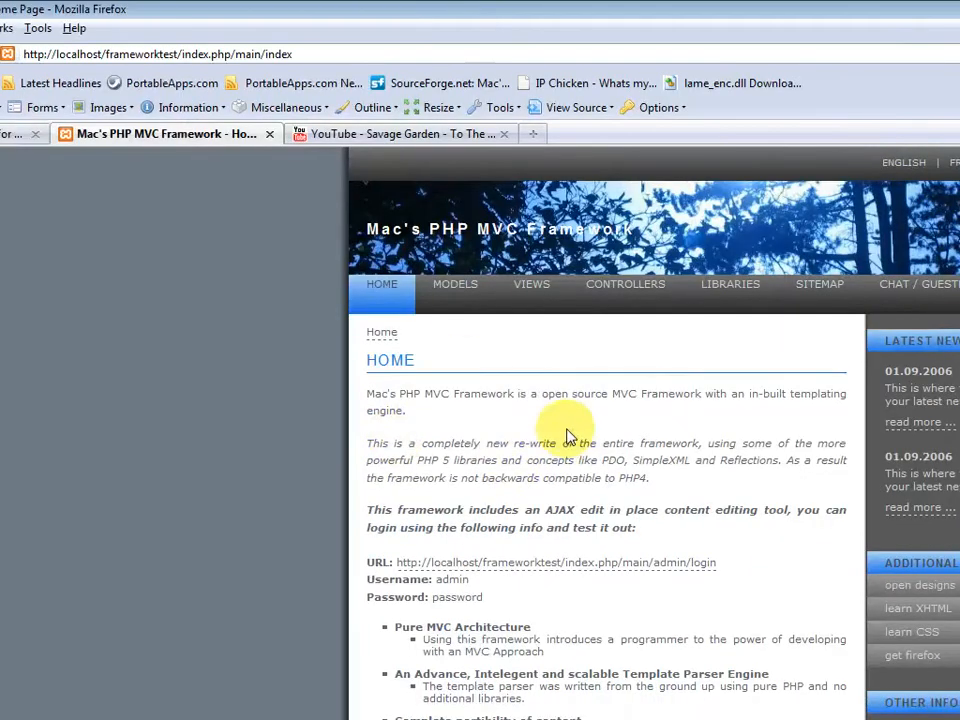
{"action": "scroll", "scroll_direction": "down", "scroll_amount": 3}
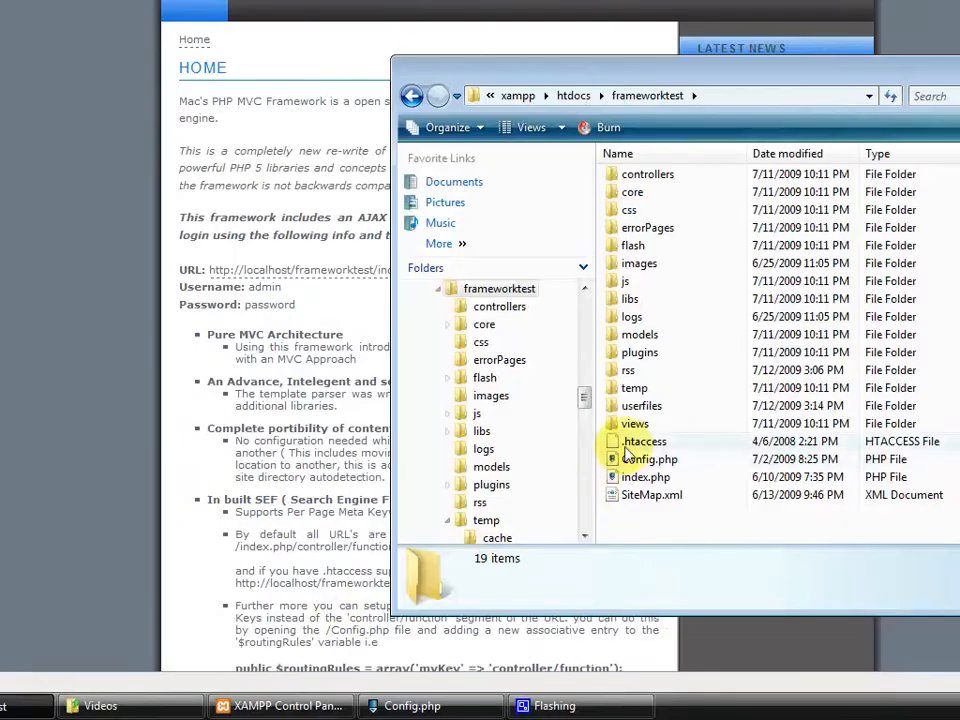
Open Config.php from the frameworktest folder in PSPad.
{"action": "left_click", "coordinate": [648, 459]}
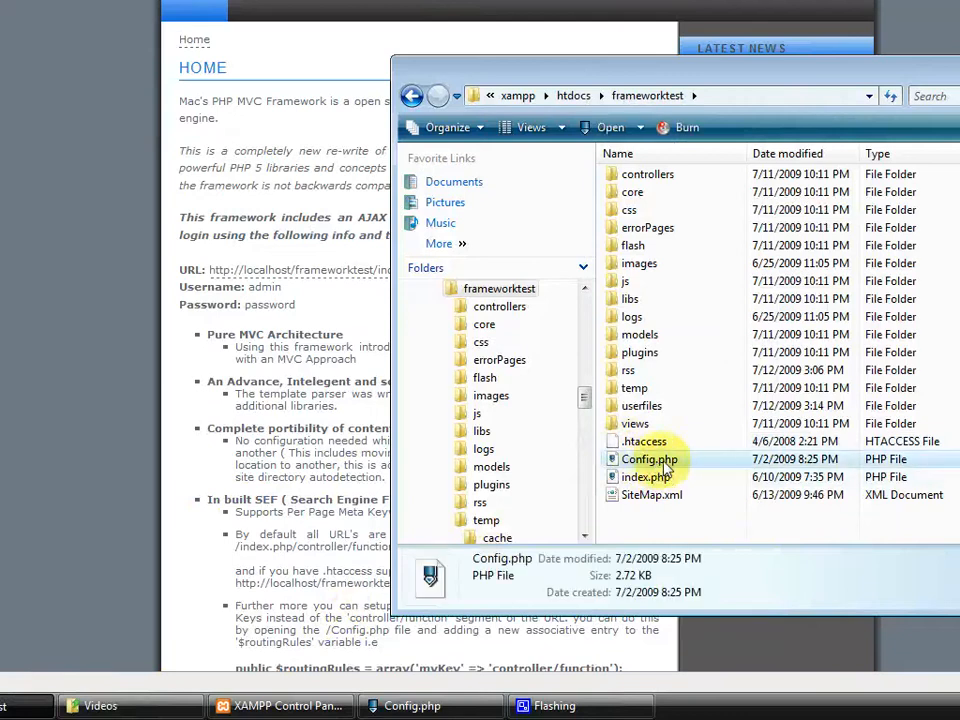
{"action": "mouse_move", "coordinate": [680, 468]}
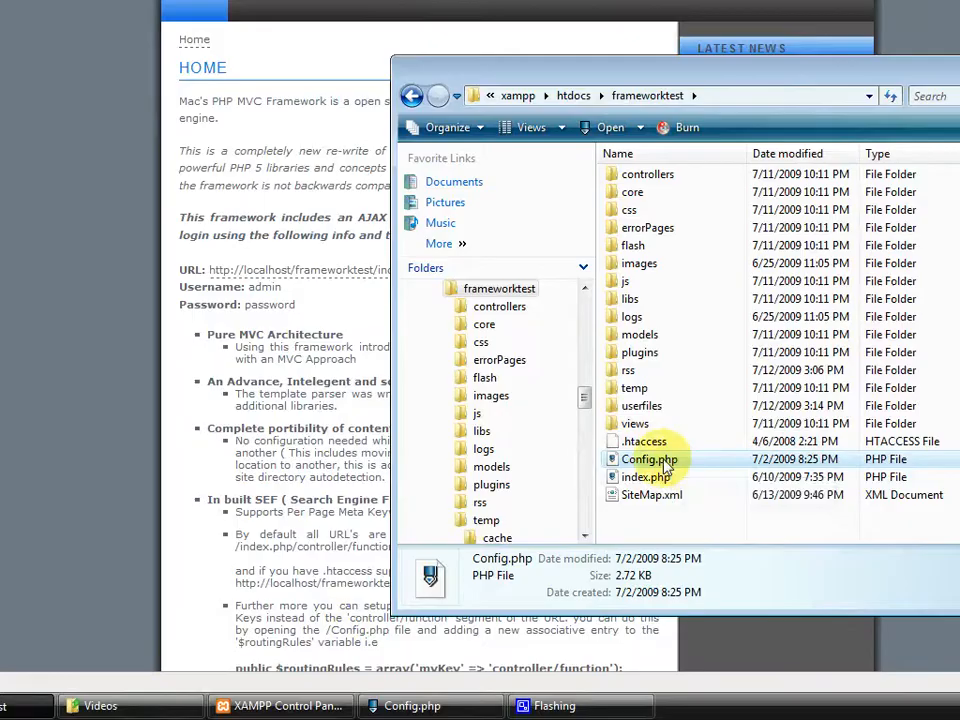
{"action": "double_click", "coordinate": [649, 459]}
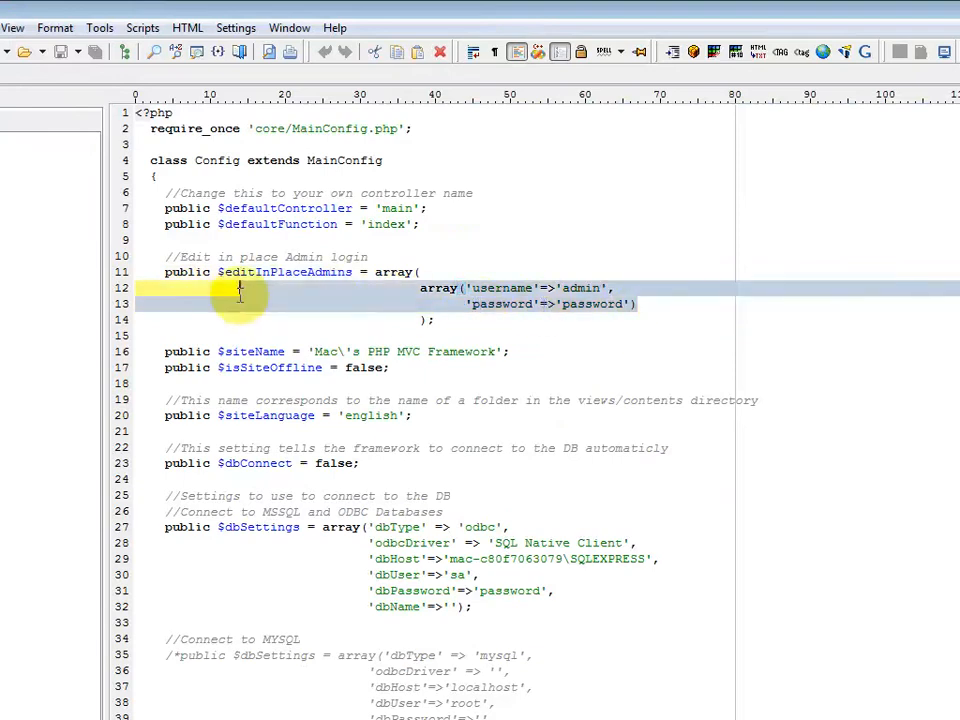
{"action": "double_click", "coordinate": [500, 288]}
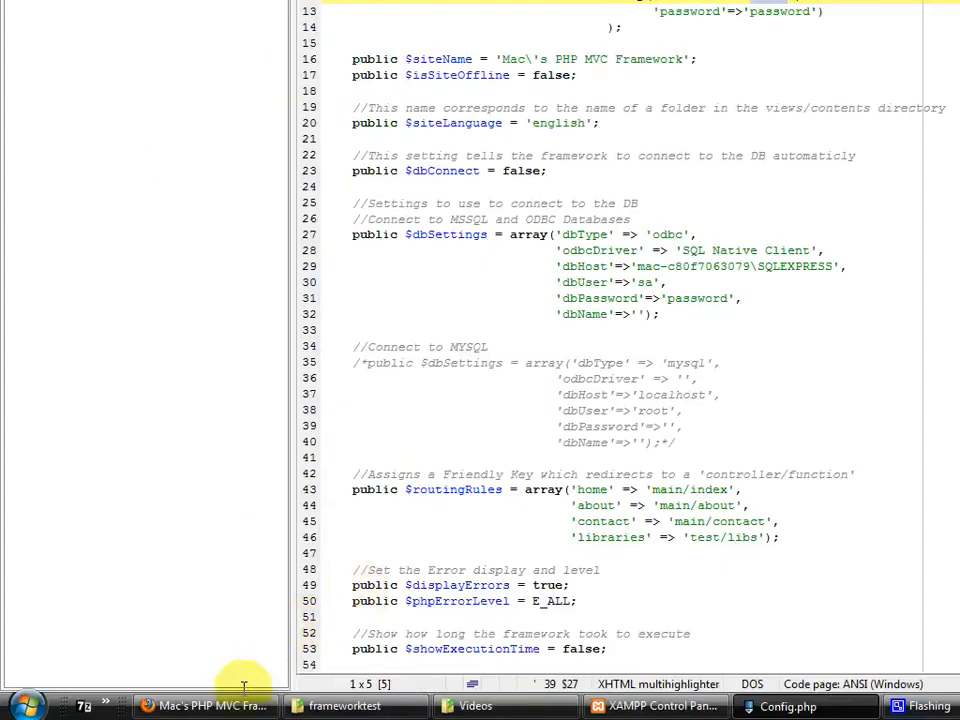
Log in to the local framework site with the admin account.
{"action": "left_click", "coordinate": [205, 706]}
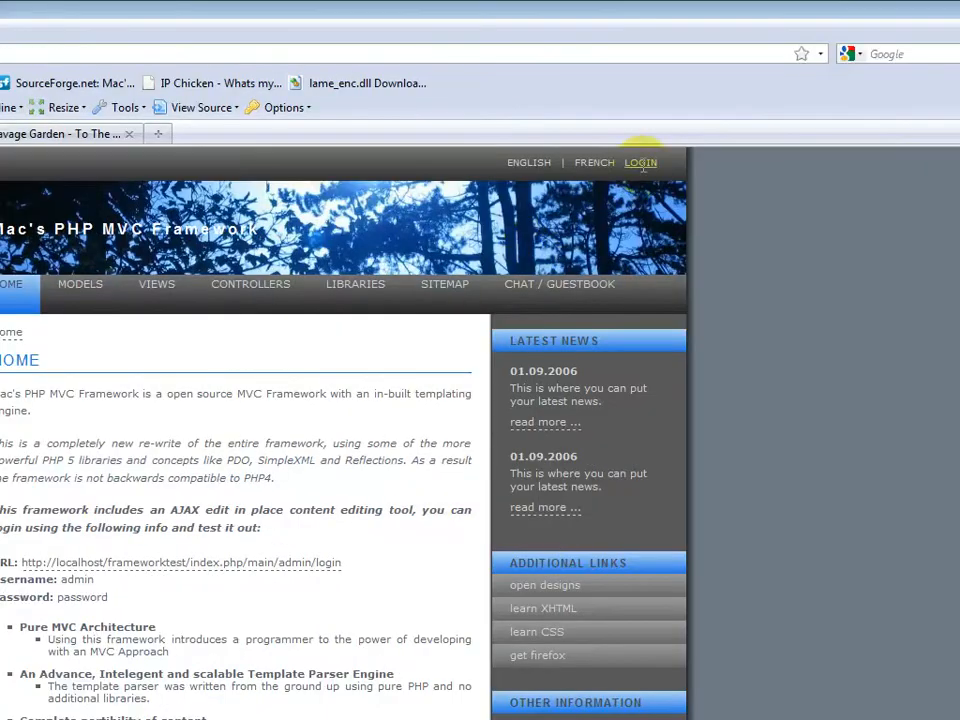
{"action": "left_click", "coordinate": [640, 162]}
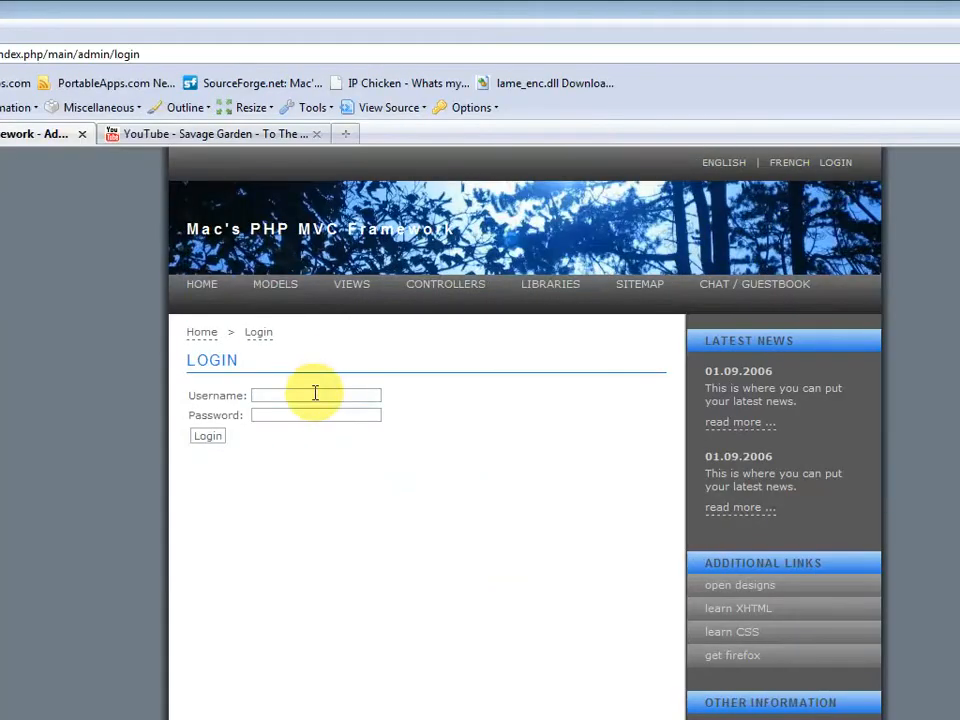
{"action": "type", "text": "admin"}
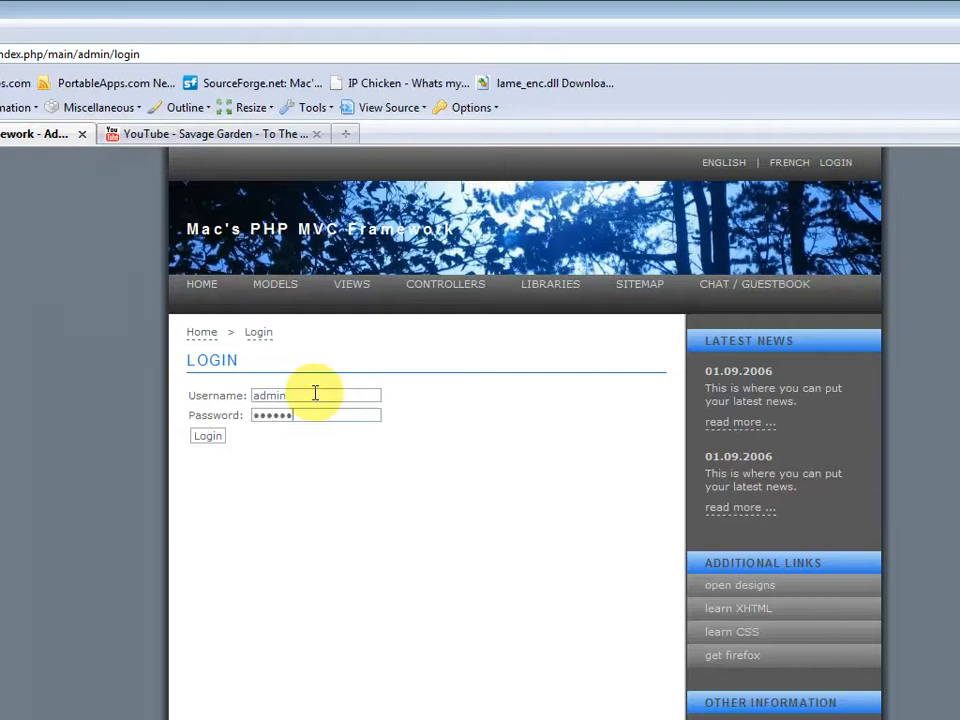
{"action": "left_click", "coordinate": [207, 435]}
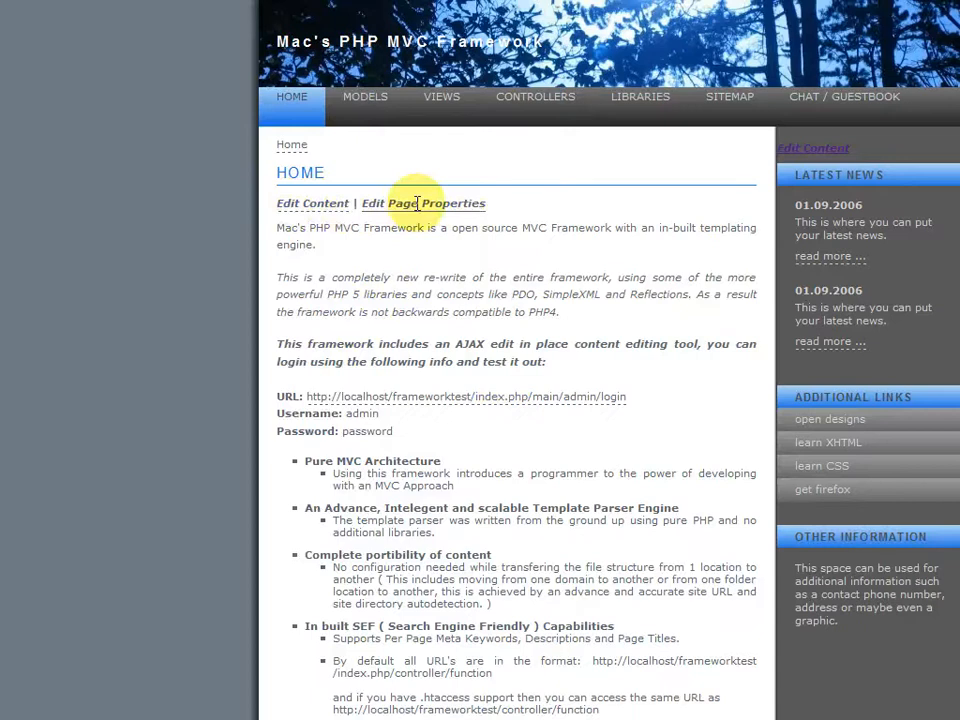
Change the home page's Section Title to 'My Home' and save its properties.
{"action": "left_click", "coordinate": [423, 203]}
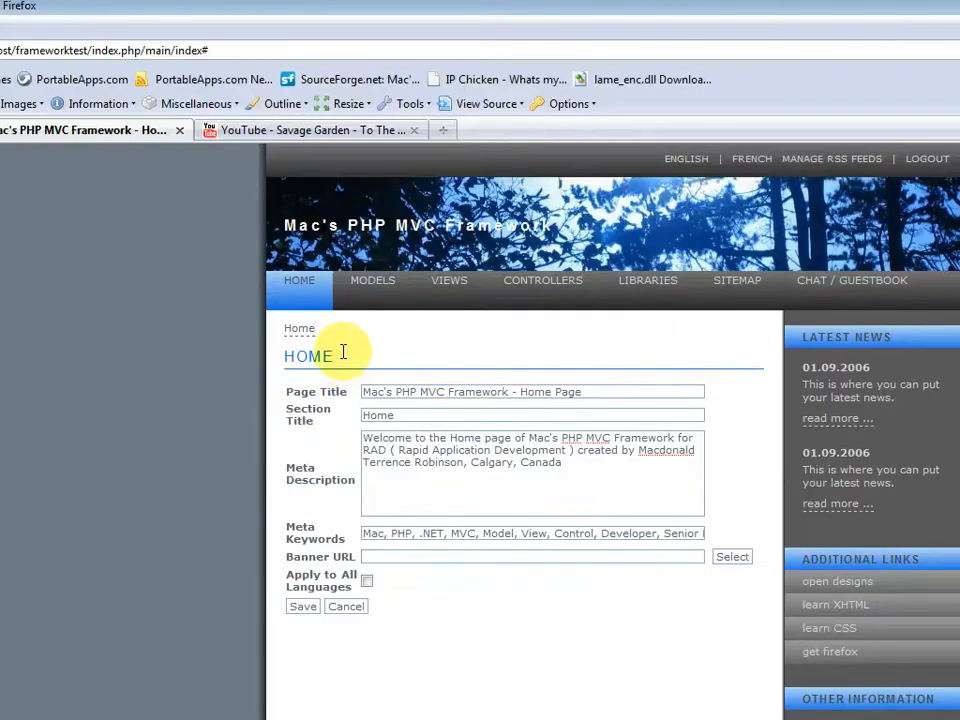
{"action": "mouse_move", "coordinate": [300, 473]}
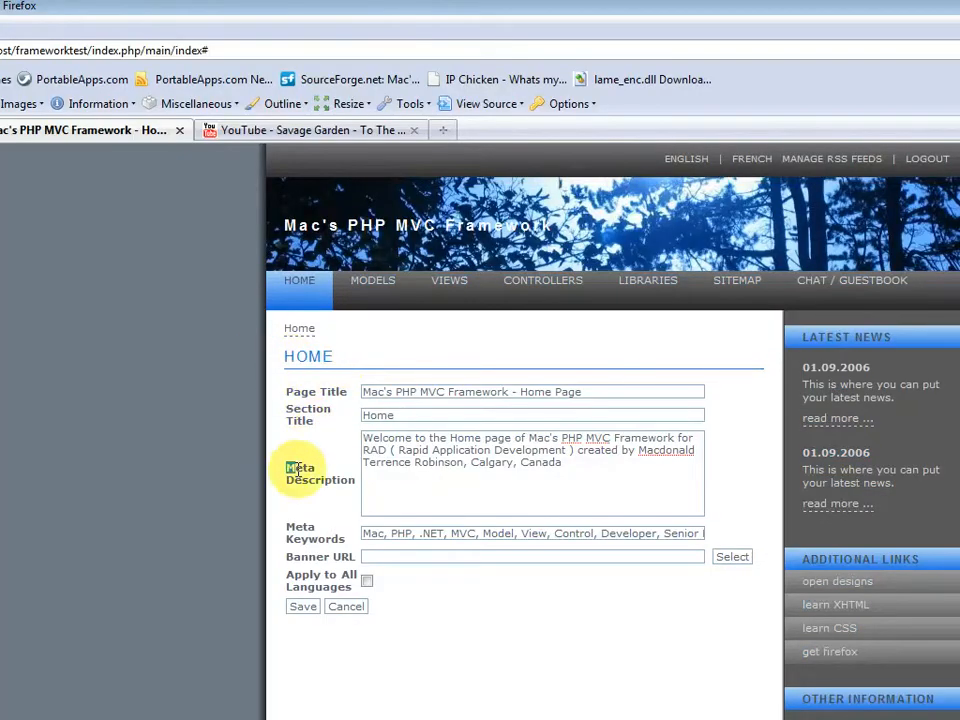
{"action": "scroll", "scroll_direction": "down", "scroll_amount": 3}
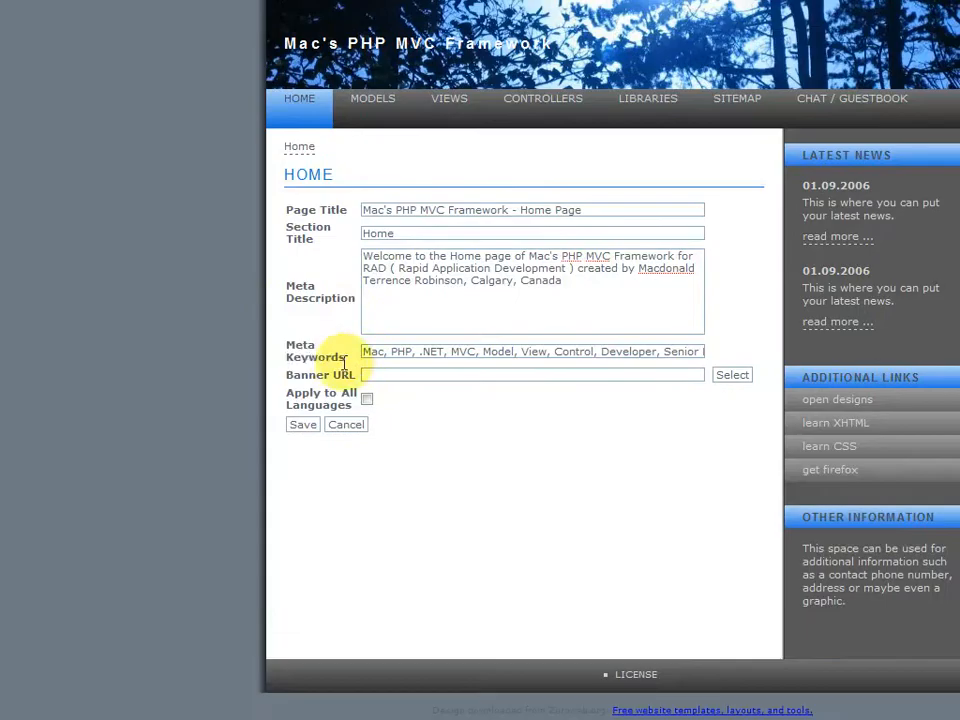
{"action": "double_click", "coordinate": [320, 374]}
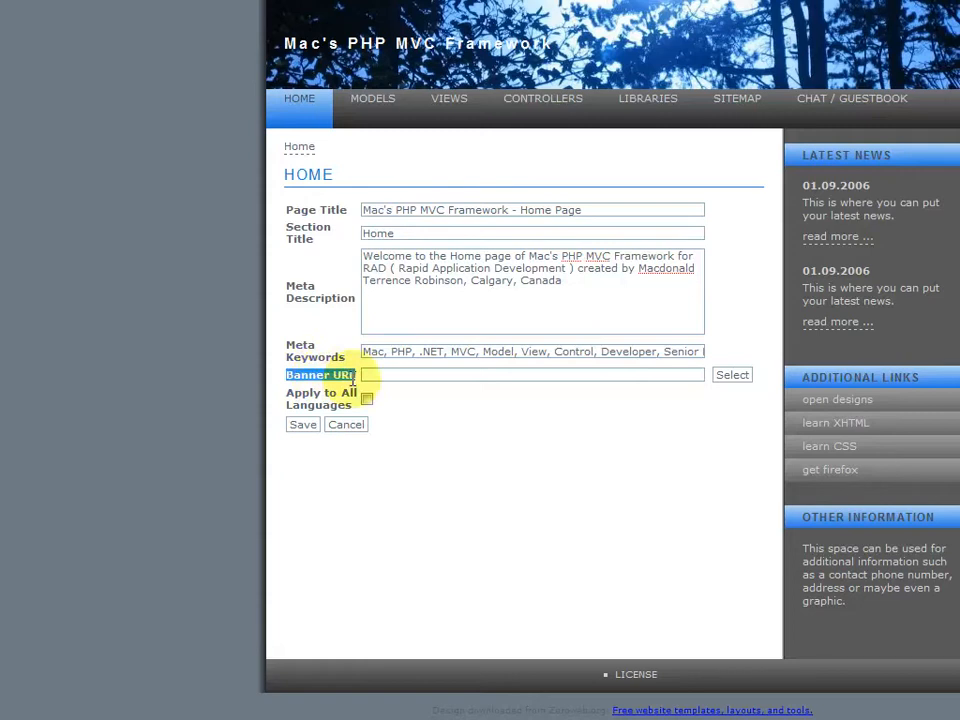
{"action": "mouse_move", "coordinate": [357, 330]}
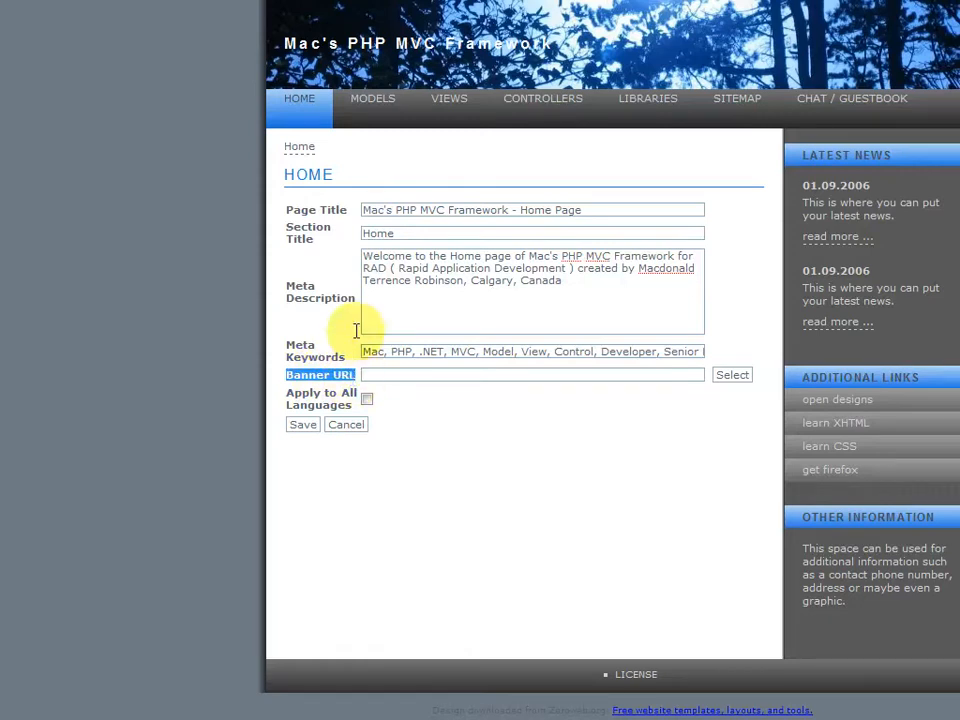
{"action": "mouse_move", "coordinate": [570, 209]}
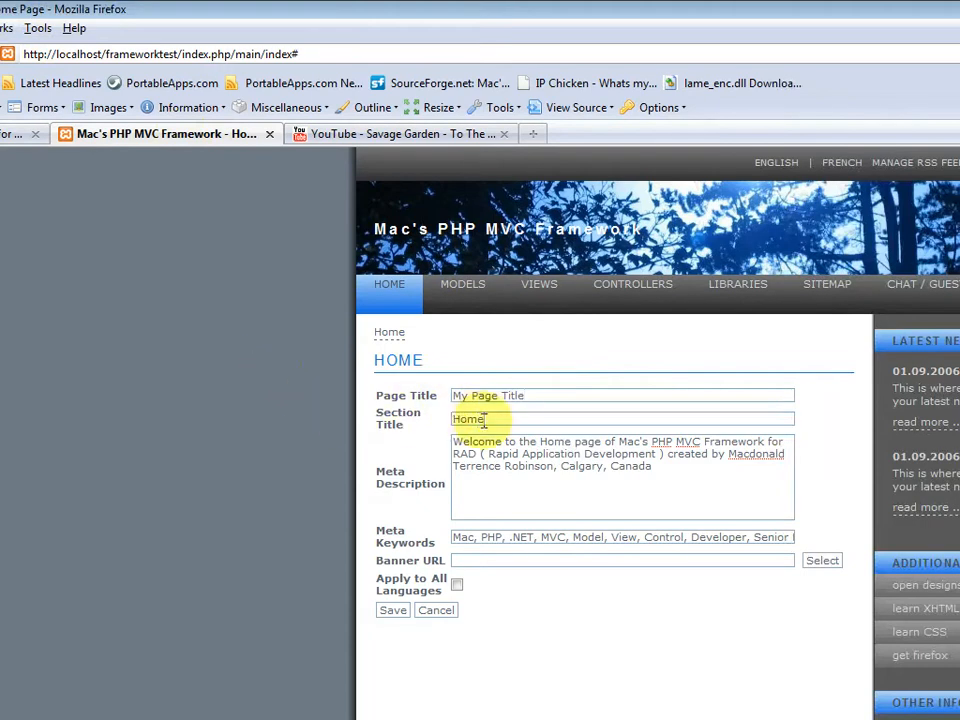
{"action": "type", "text": "M"}
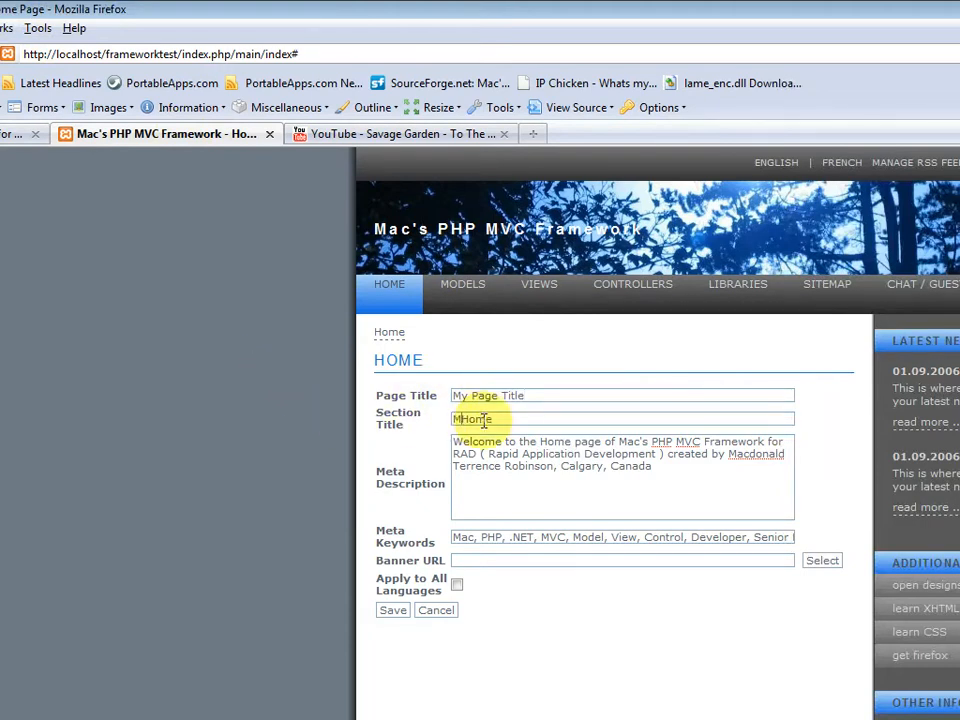
{"action": "scroll", "scroll_direction": "down", "scroll_amount": 3}
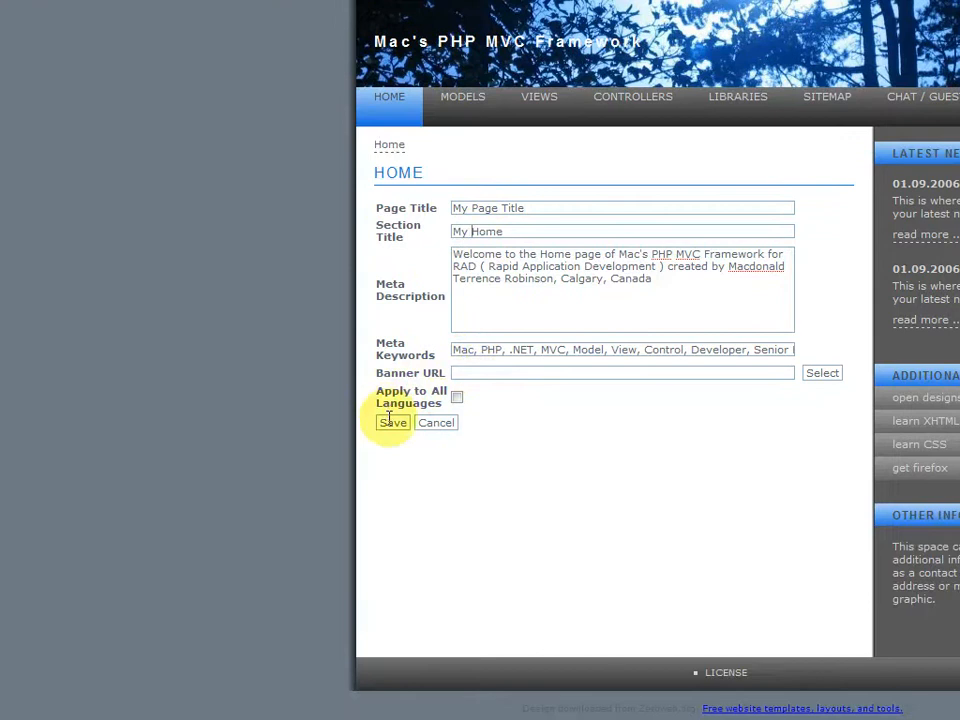
{"action": "left_click", "coordinate": [392, 422]}
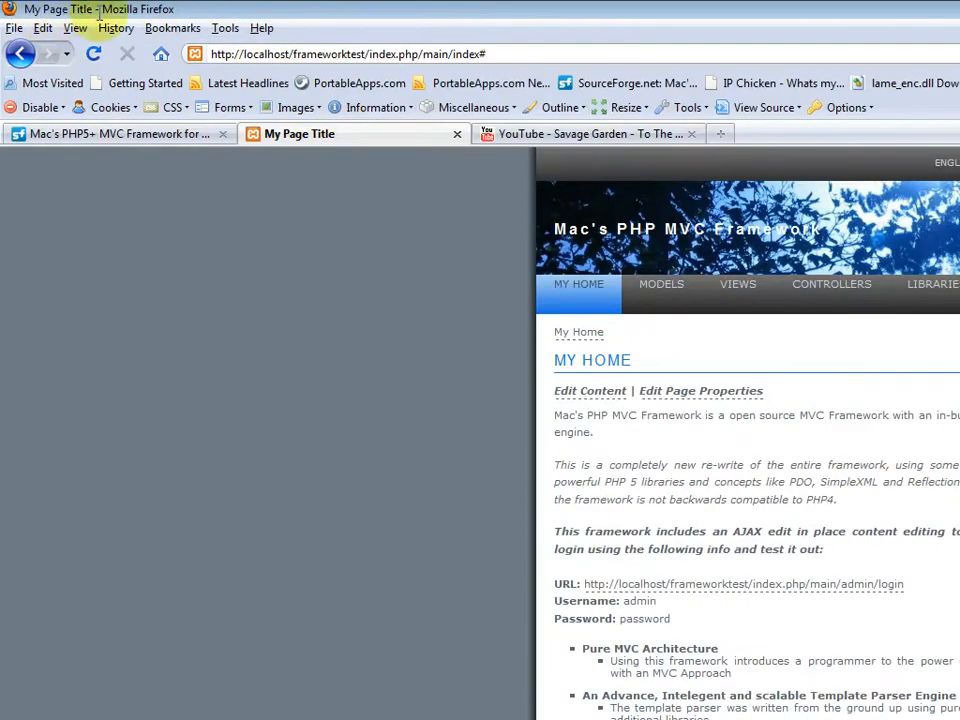
View the Sitemap page and confirm its first entry reads 'My Home'.
{"action": "double_click", "coordinate": [592, 360]}
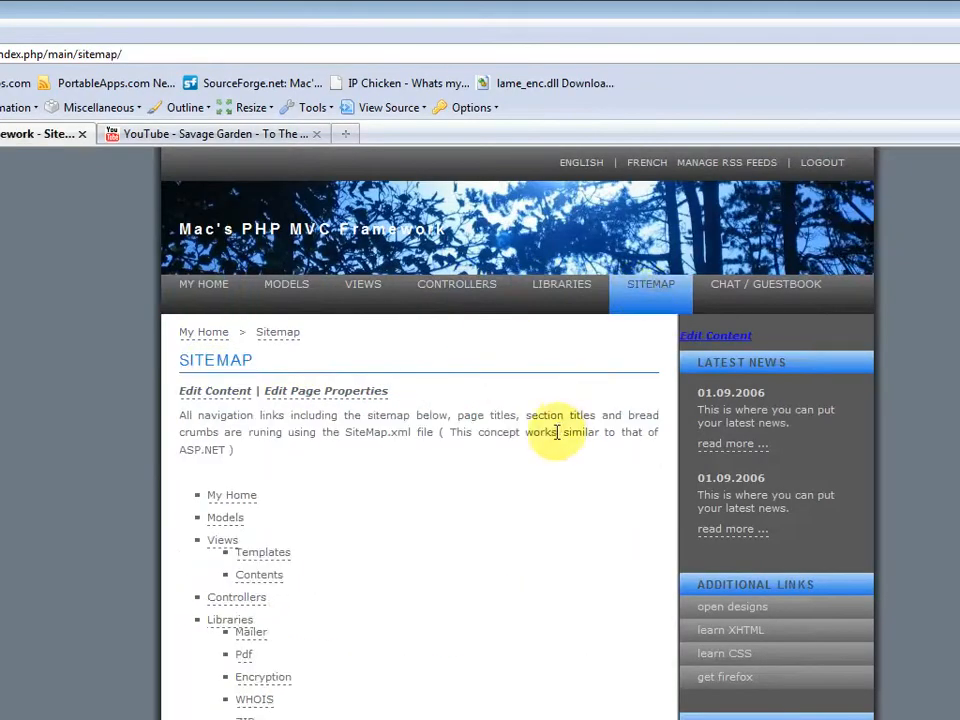
{"action": "scroll", "scroll_direction": "down", "scroll_amount": 3}
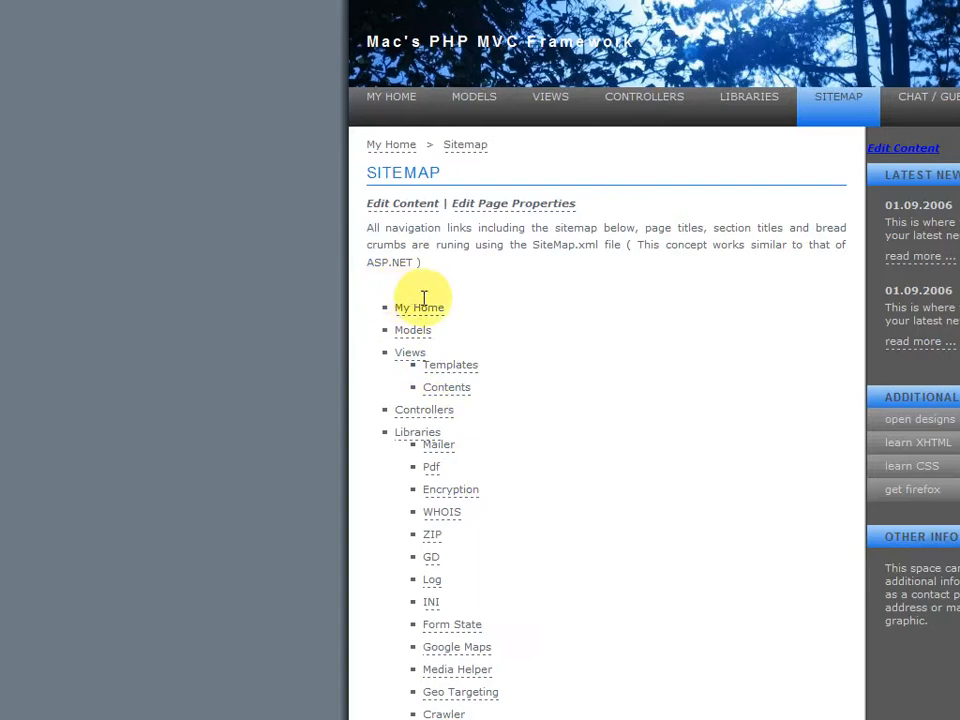
{"action": "mouse_move", "coordinate": [569, 274]}
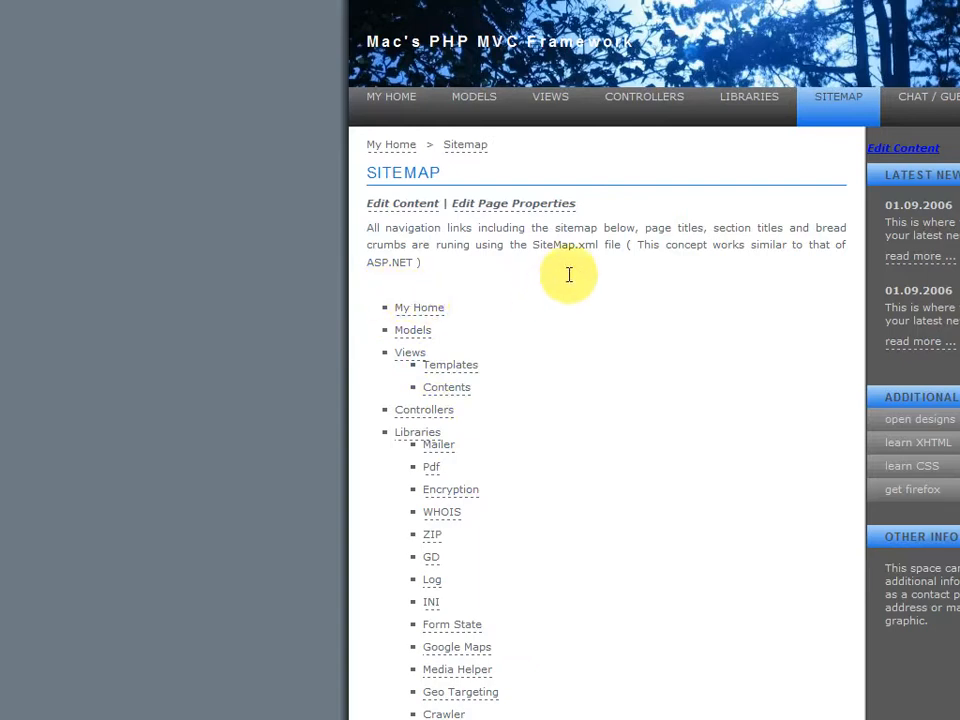
{"action": "left_click_drag", "start_coordinate": [535, 244], "coordinate": [420, 262]}
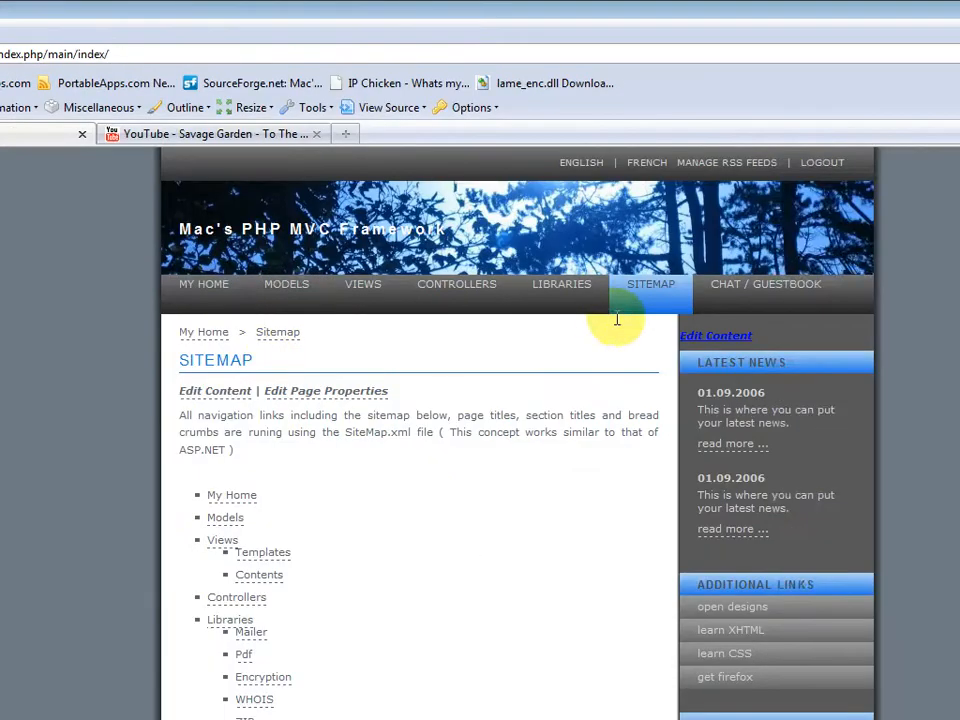
Return to the My Home page and open its content editor.
{"action": "left_click", "coordinate": [203, 284]}
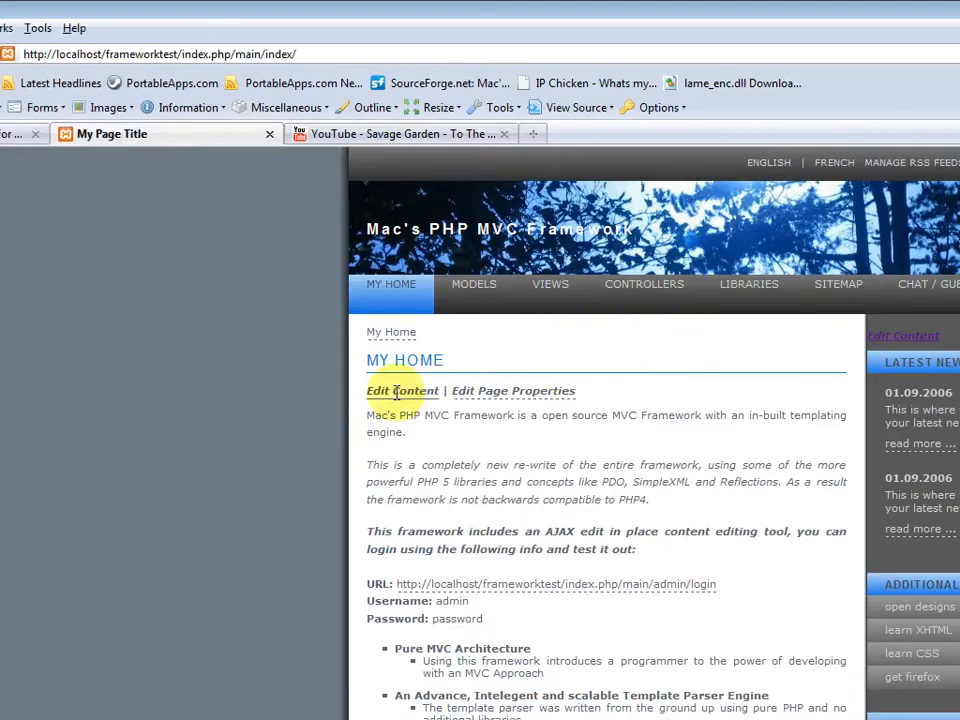
{"action": "left_click", "coordinate": [402, 390]}
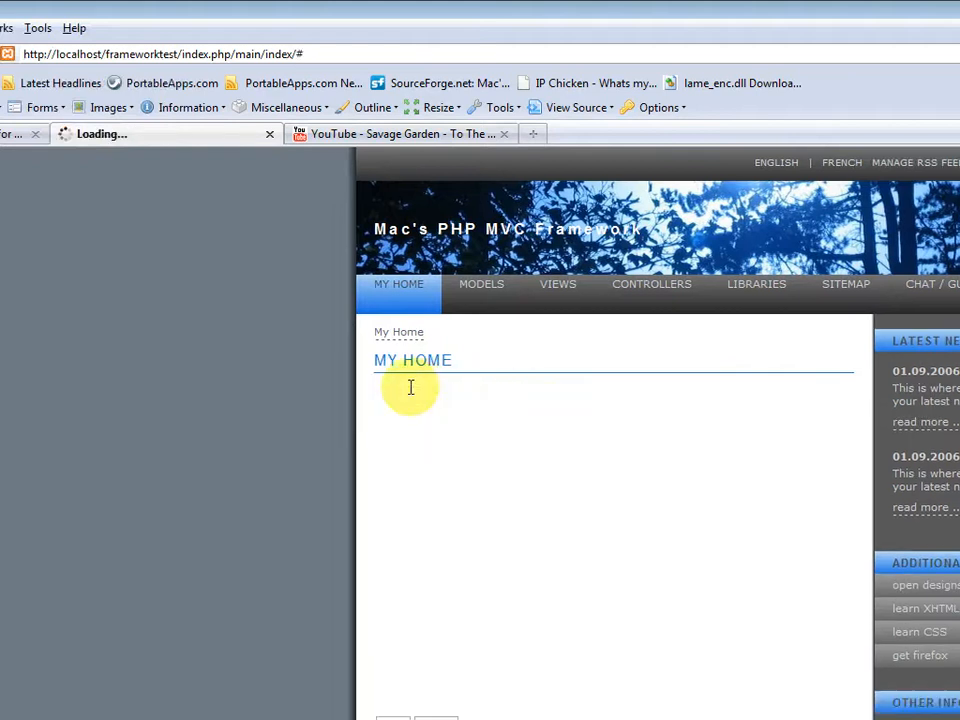
{"action": "left_click", "coordinate": [410, 388]}
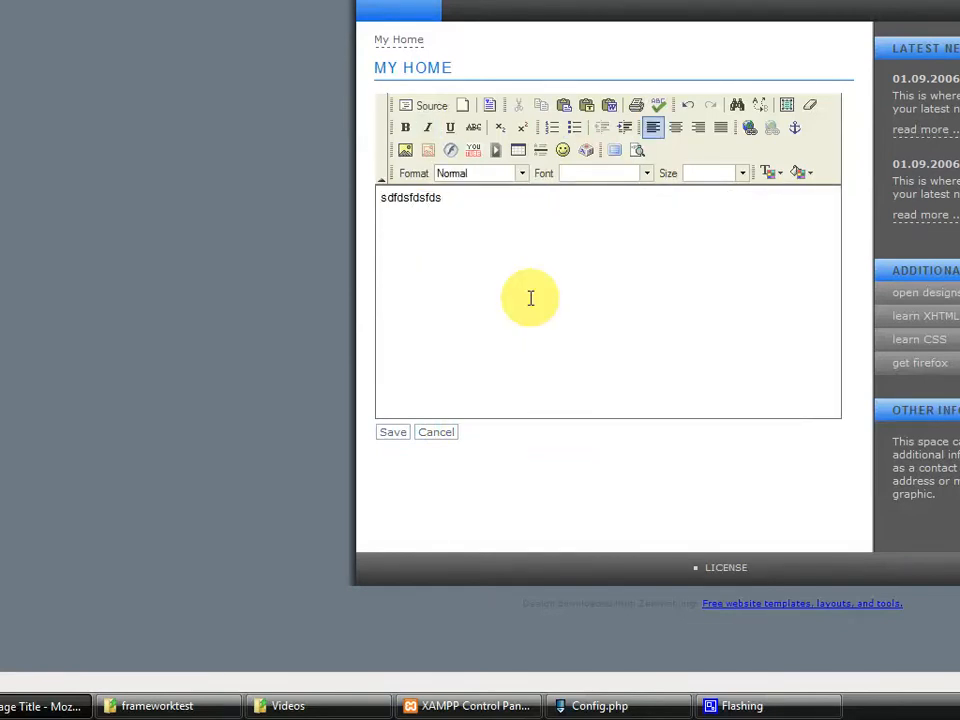
Insert graphic.jpg from the Root Folder's images folder into the content.
{"action": "left_click", "coordinate": [404, 150]}
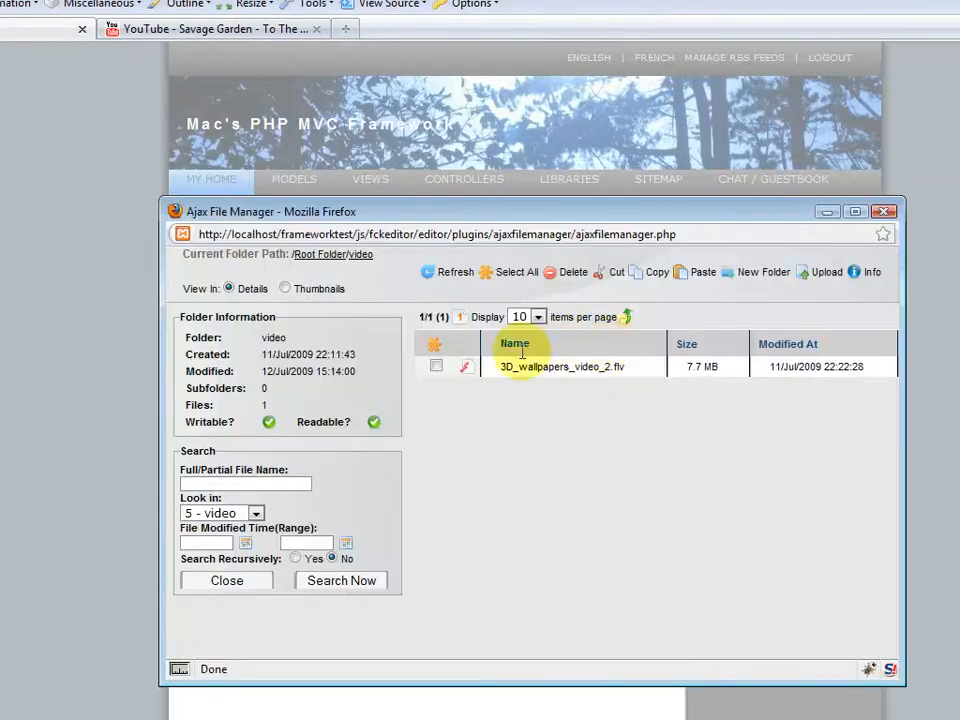
{"action": "left_click", "coordinate": [320, 253]}
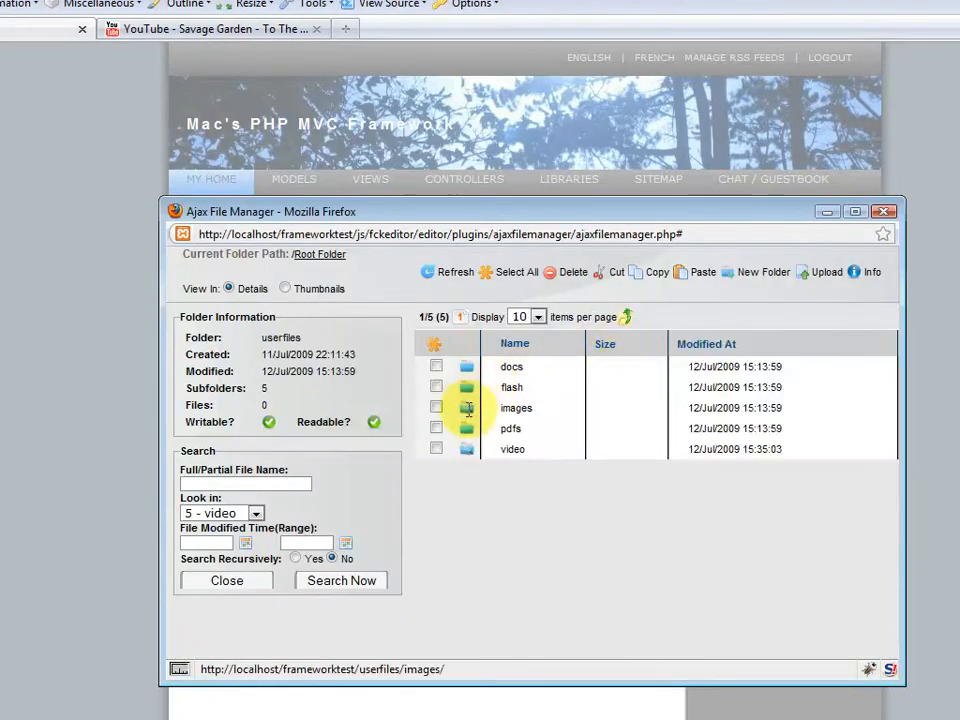
{"action": "double_click", "coordinate": [516, 408]}
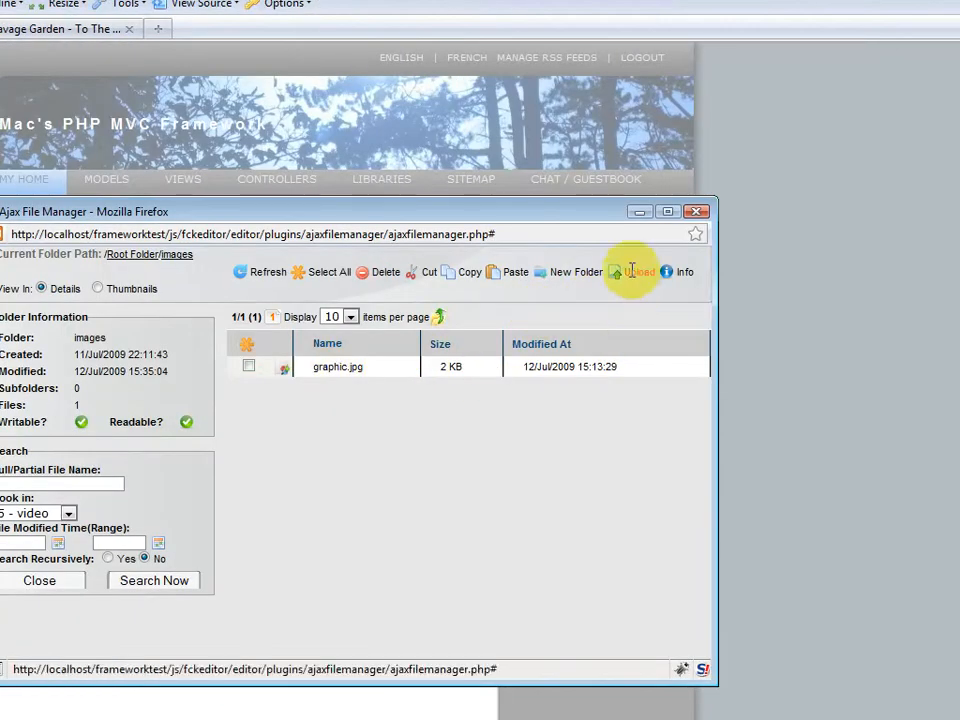
{"action": "left_click", "coordinate": [636, 271]}
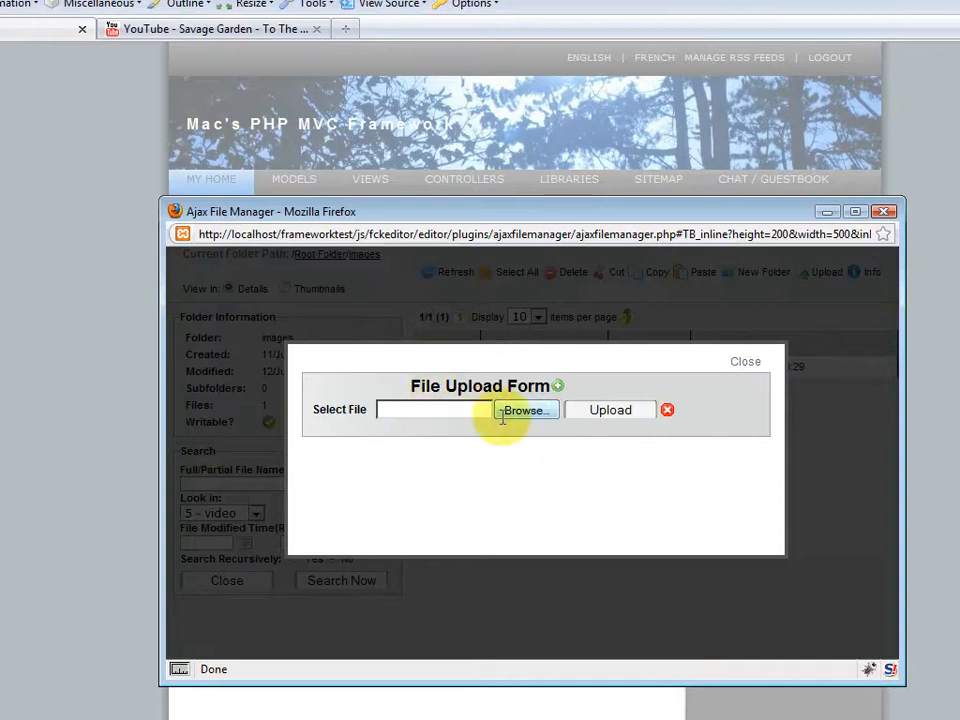
{"action": "left_click", "coordinate": [524, 410]}
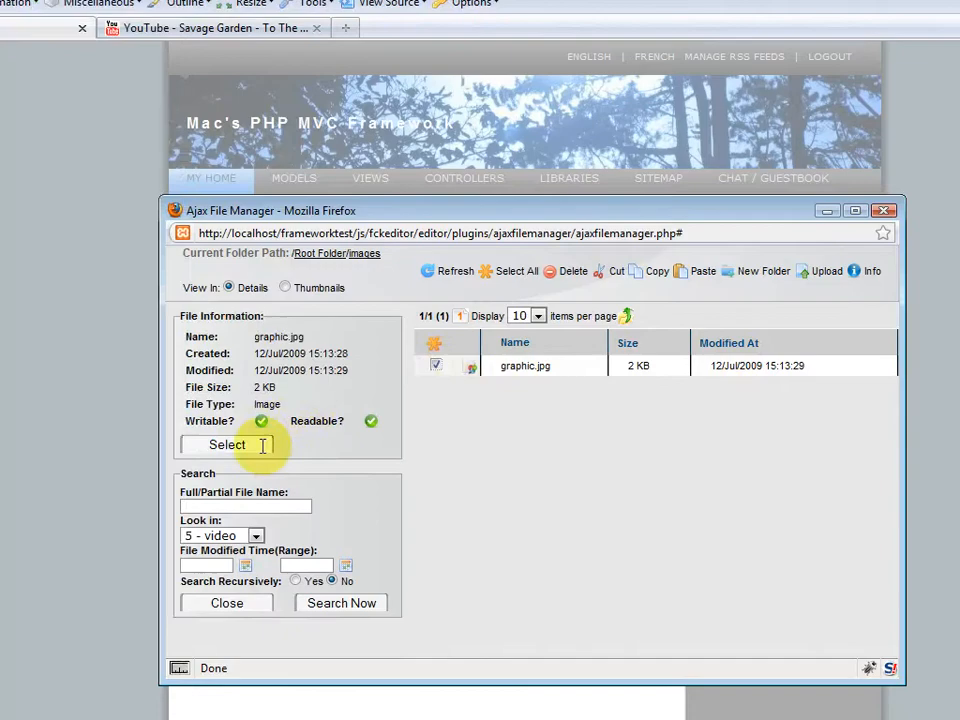
{"action": "left_click", "coordinate": [226, 444]}
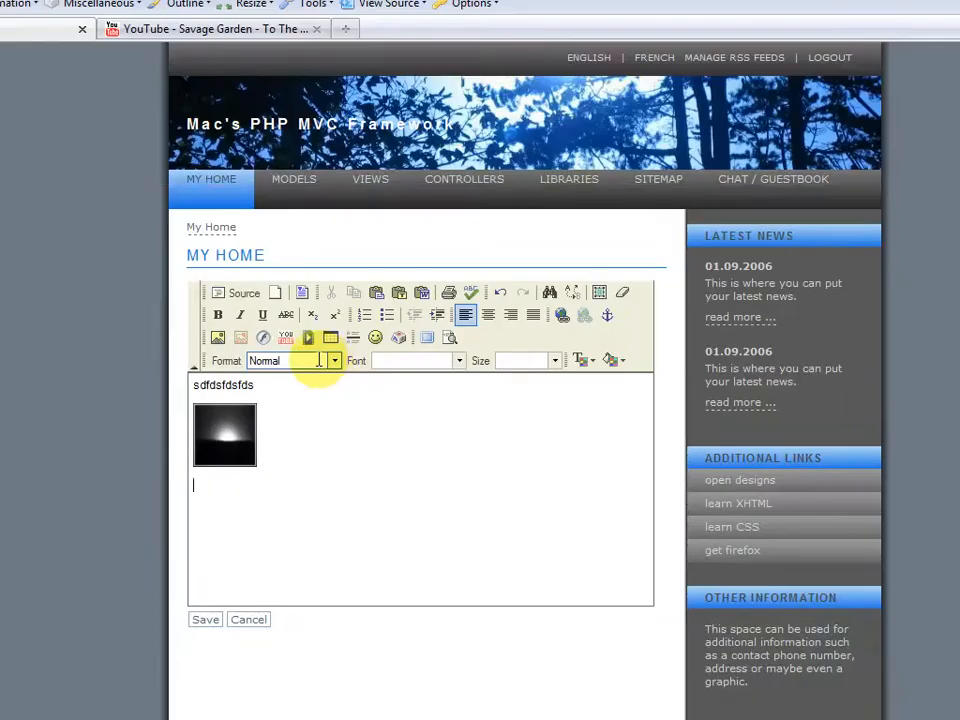
Embed an FLV player for video/3D_wallpapers_video_2.flv with width 250.
{"action": "left_click", "coordinate": [308, 337]}
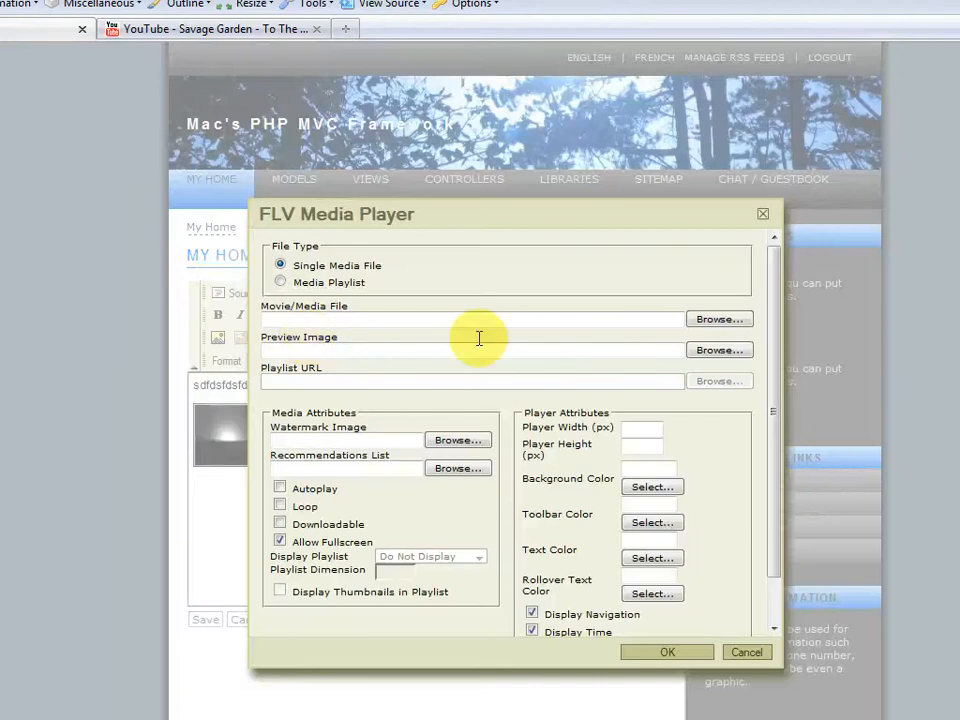
{"action": "left_click", "coordinate": [718, 318]}
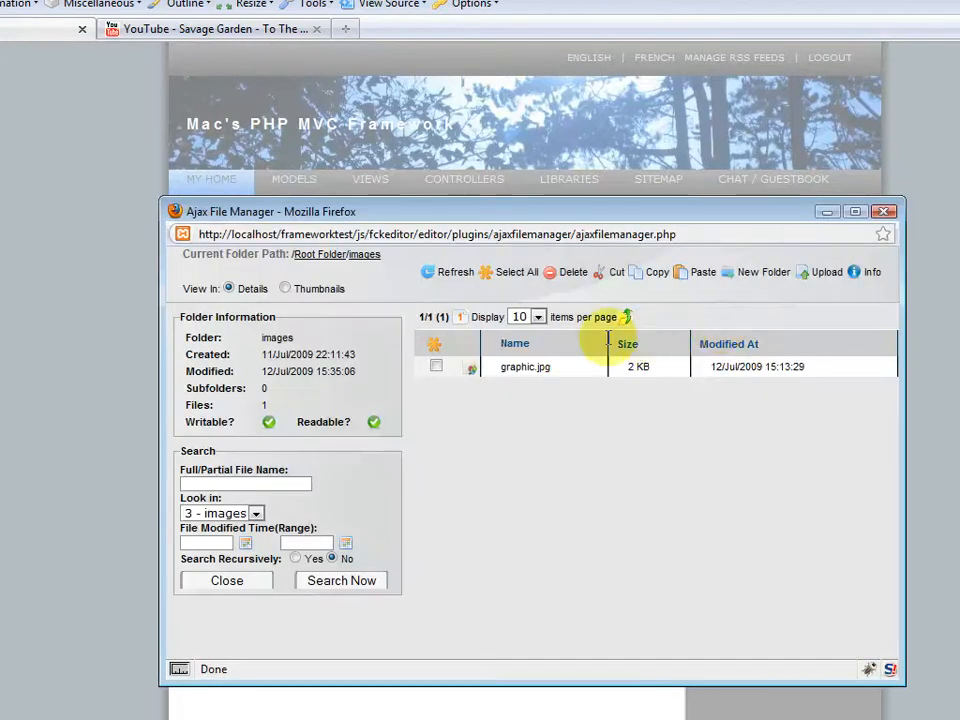
{"action": "left_click", "coordinate": [320, 253]}
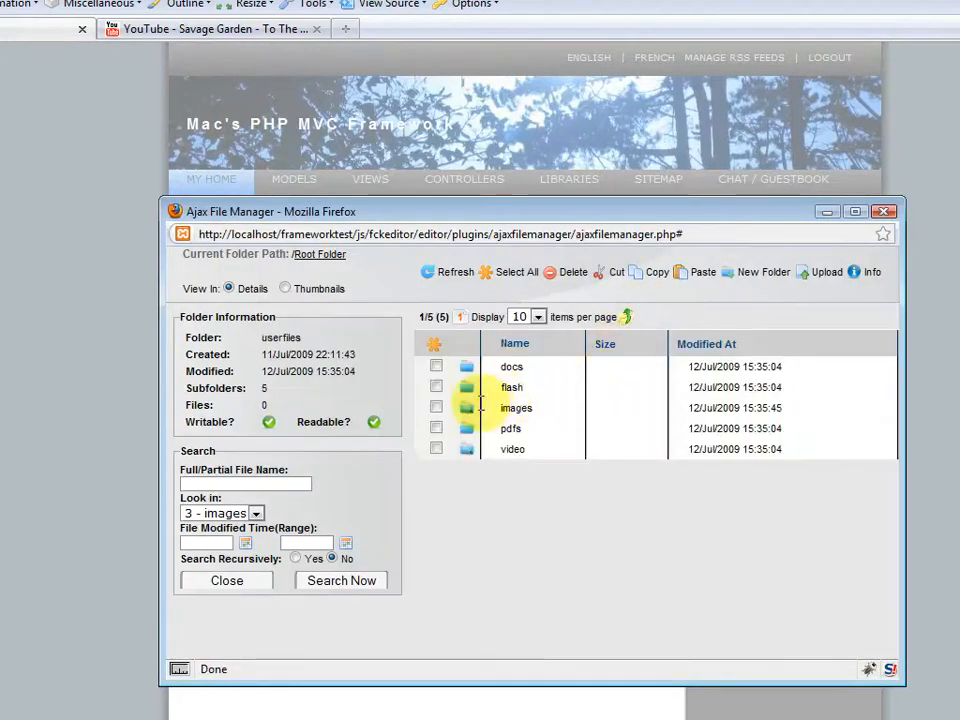
{"action": "double_click", "coordinate": [512, 449]}
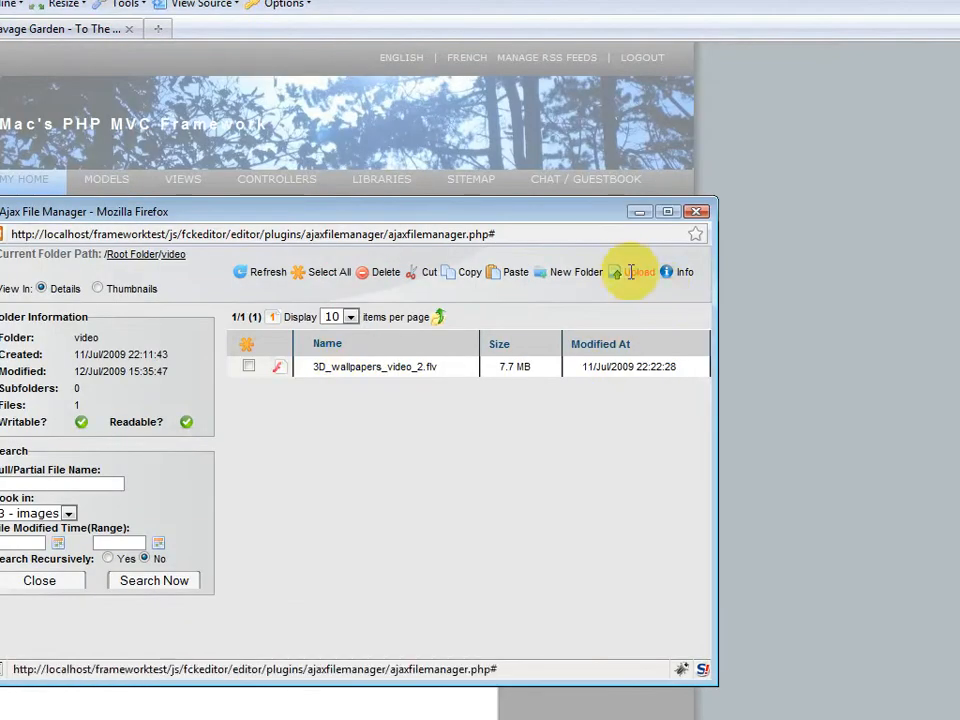
{"action": "left_click", "coordinate": [636, 272]}
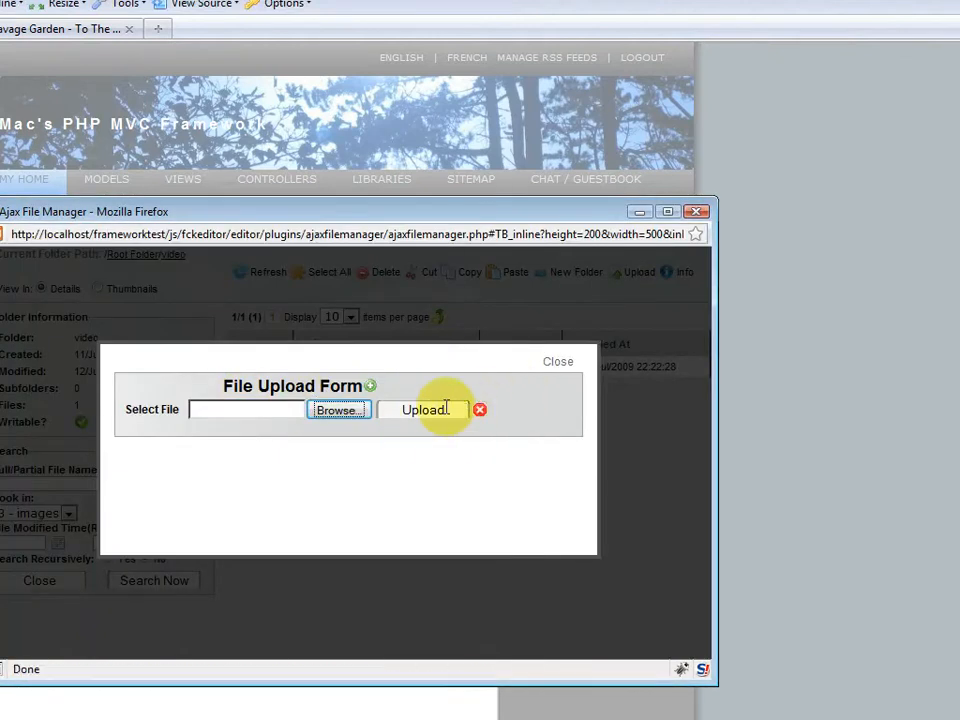
{"action": "left_click", "coordinate": [558, 361]}
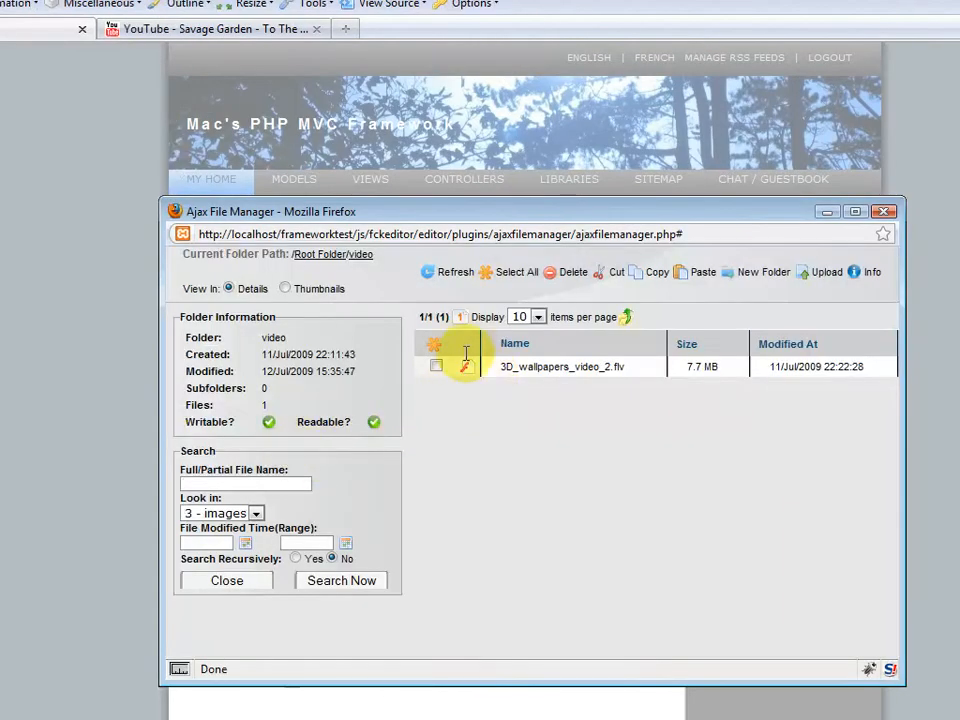
{"action": "double_click", "coordinate": [560, 366]}
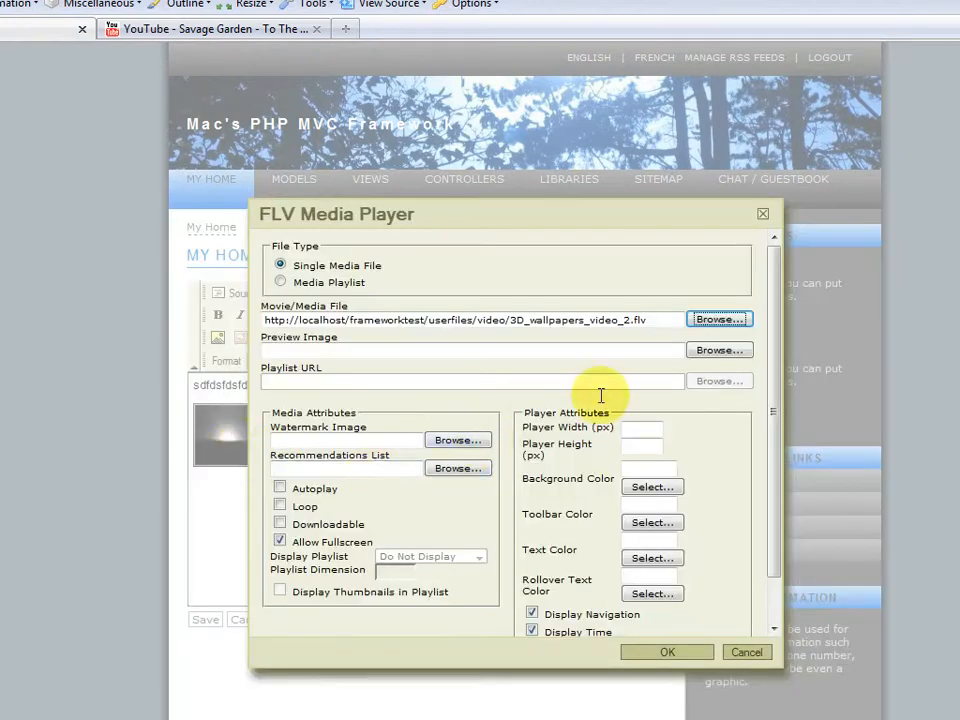
{"action": "type", "text": "250"}
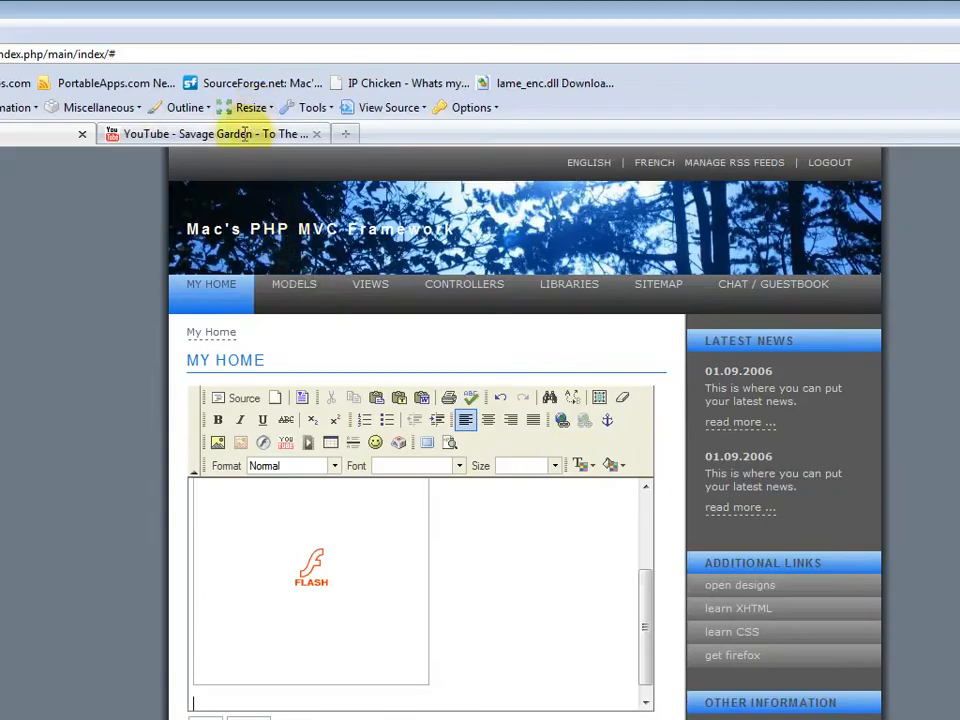
{"action": "left_click", "coordinate": [215, 133]}
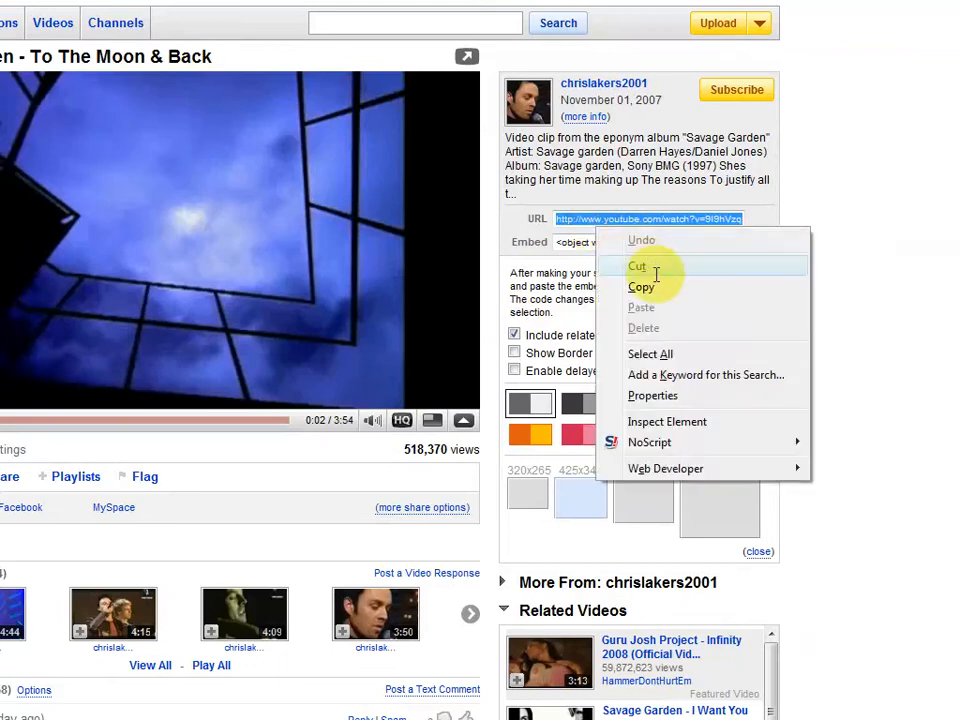
{"action": "left_click", "coordinate": [298, 133]}
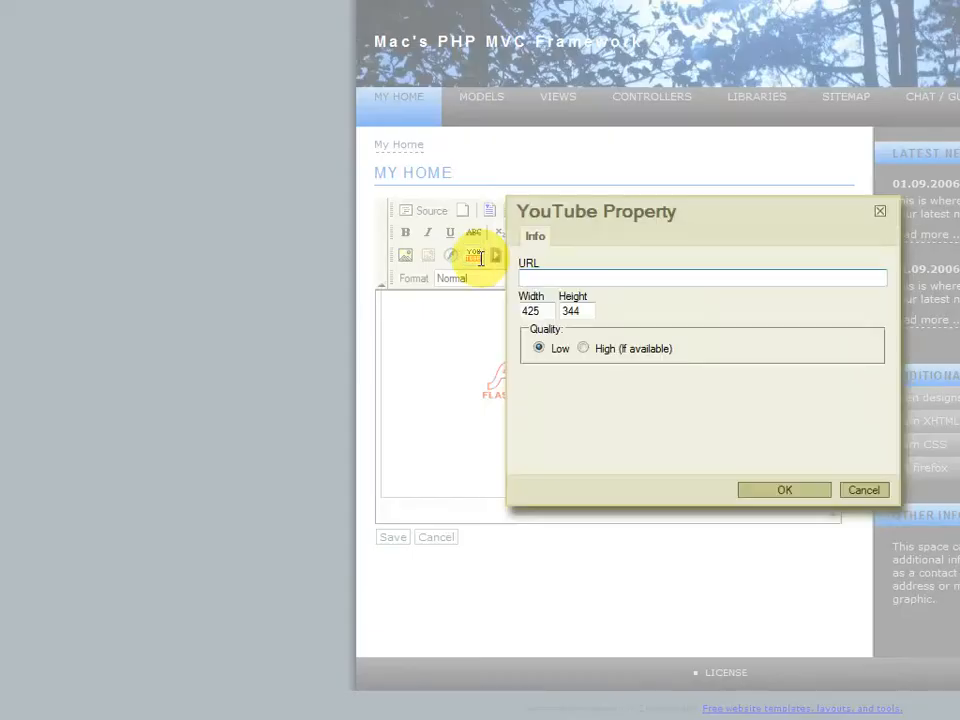
{"action": "type", "text": "http://www.youtube.com/watch?v=9l9hVzqTbn0"}
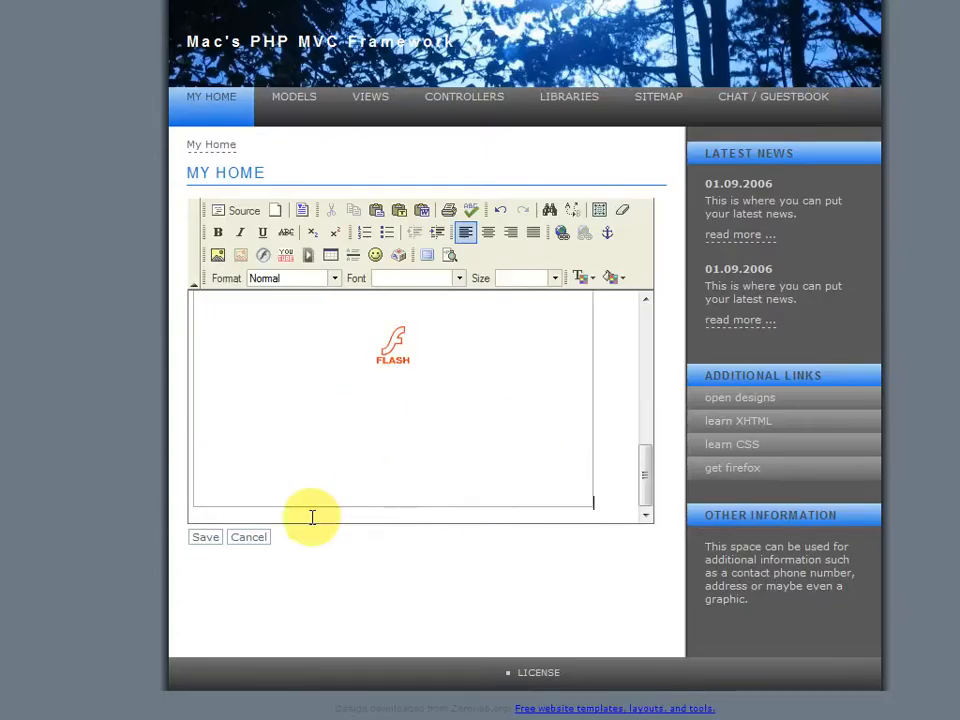
{"action": "left_click", "coordinate": [205, 537]}
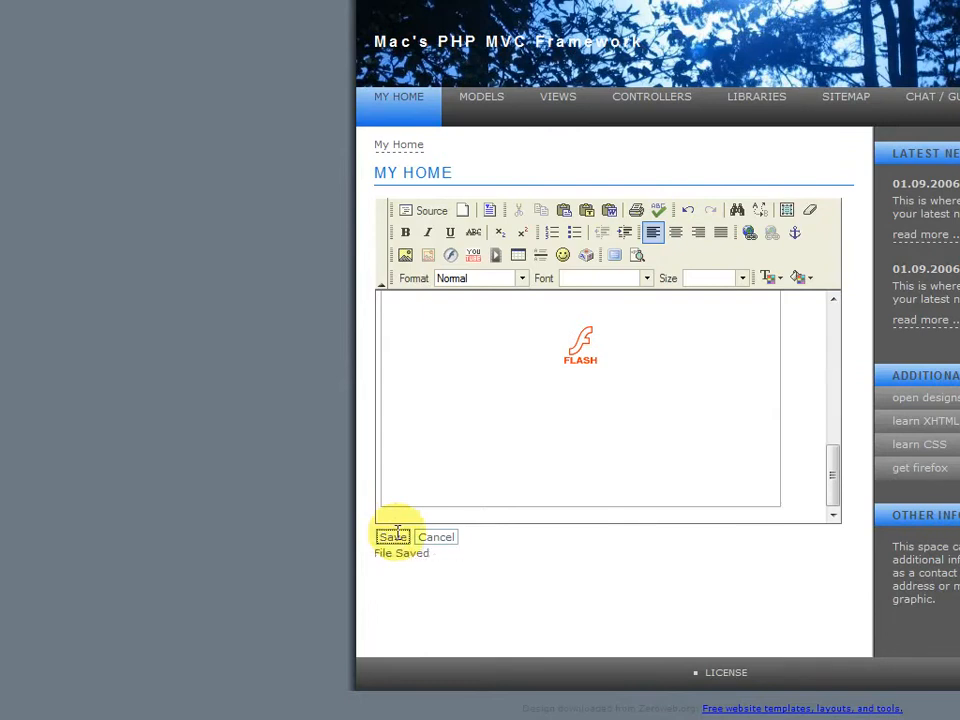
Scroll through My Home, then play and pause the Savage Garden YouTube video.
{"action": "scroll", "scroll_direction": "down", "scroll_amount": 3}
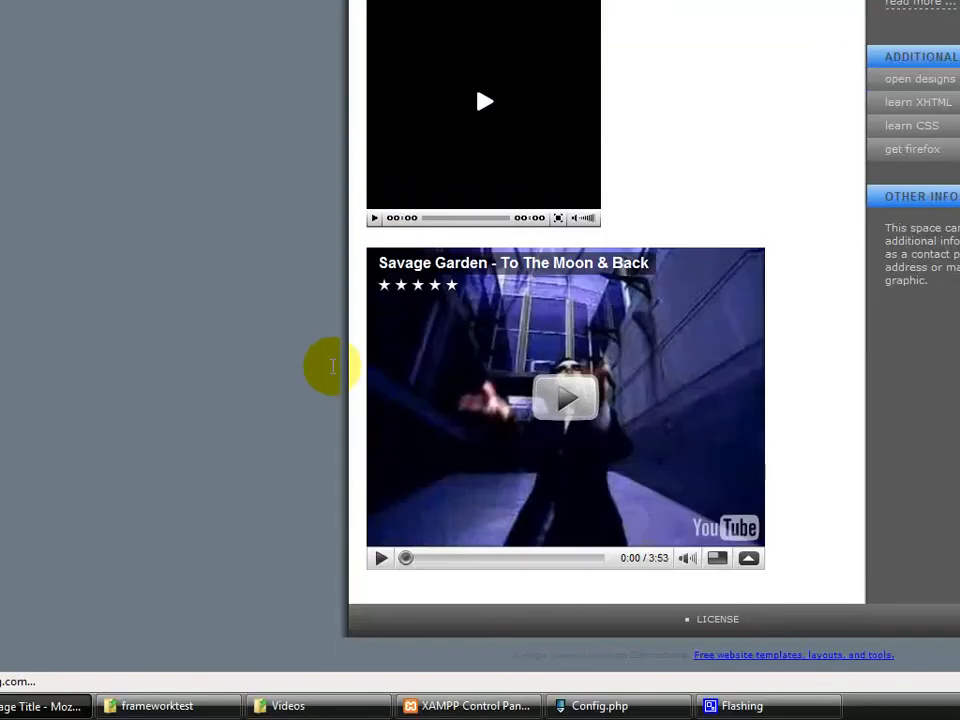
{"action": "scroll", "scroll_direction": "up", "scroll_amount": 3}
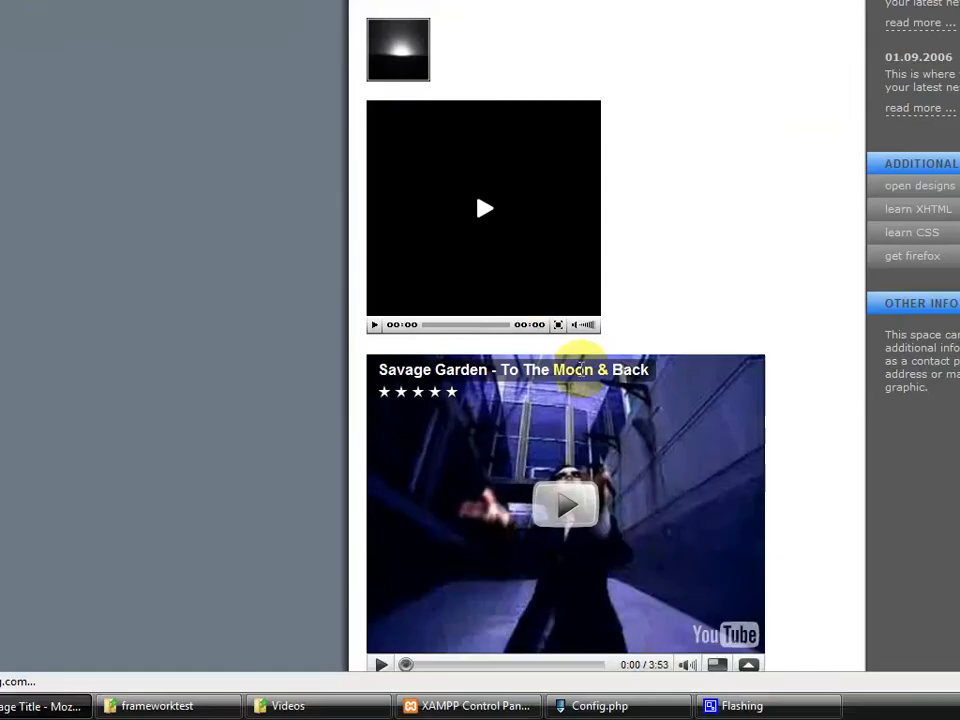
{"action": "scroll", "scroll_direction": "up", "scroll_amount": 3}
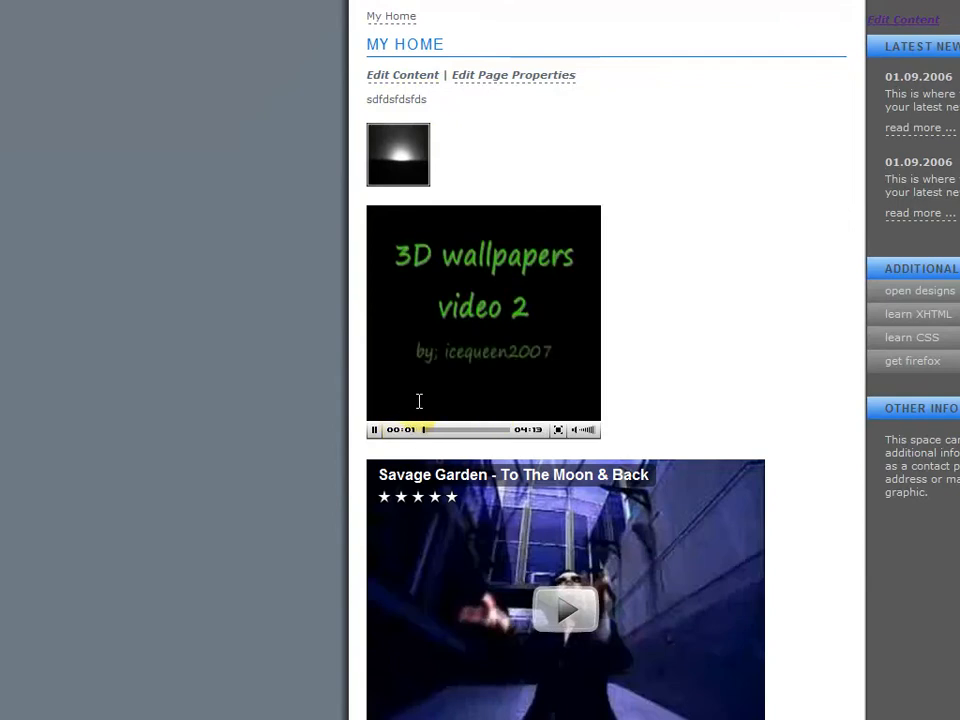
{"action": "scroll", "scroll_direction": "down", "scroll_amount": 3}
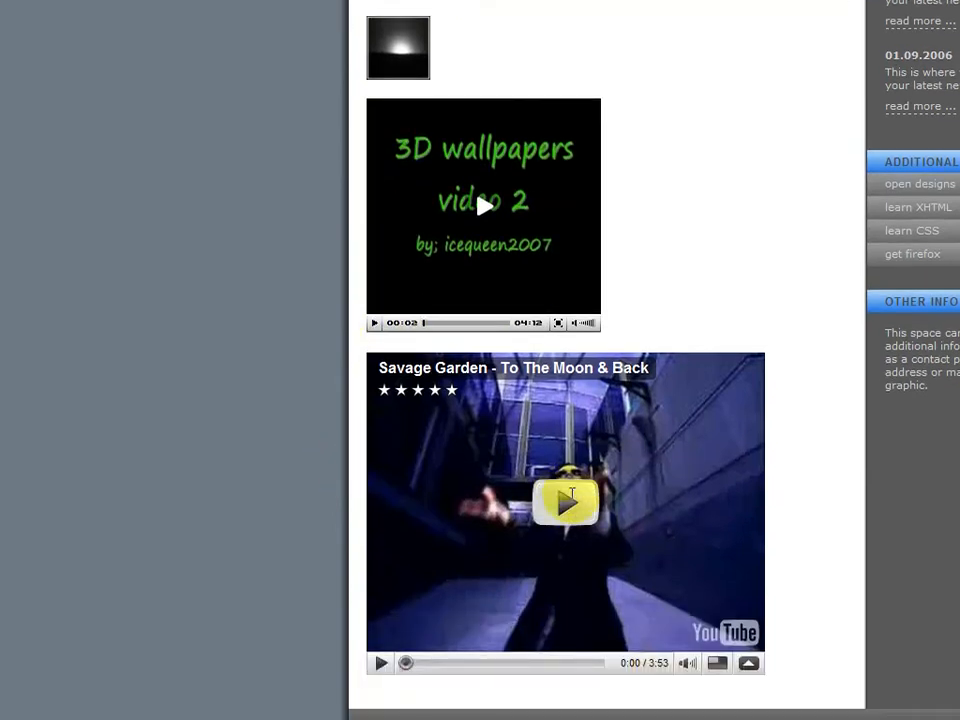
{"action": "left_click", "coordinate": [565, 502]}
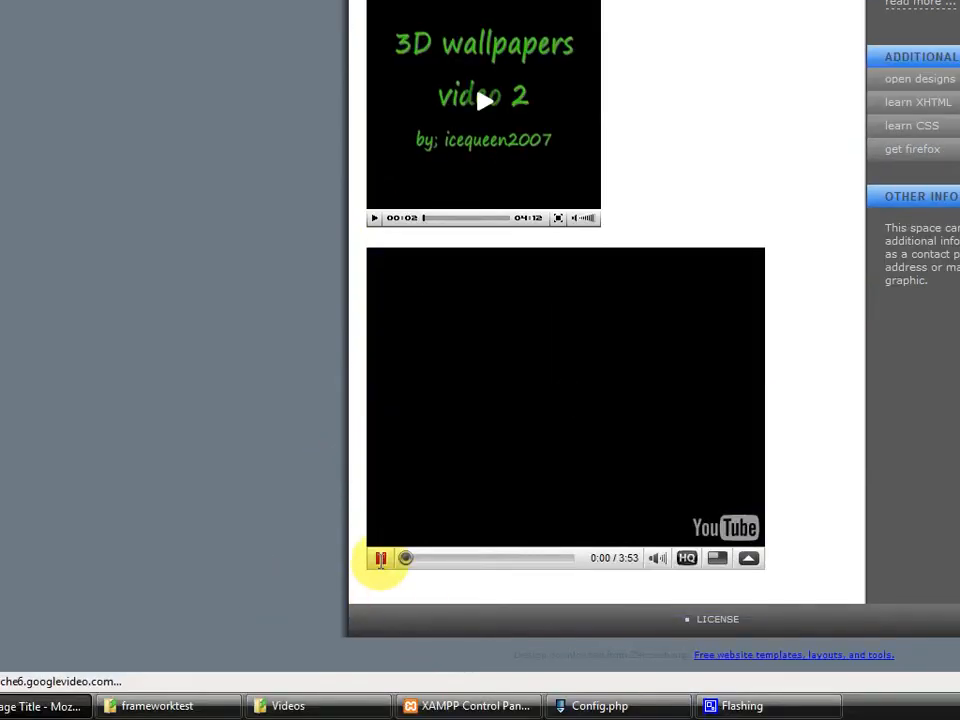
{"action": "left_click", "coordinate": [381, 558]}
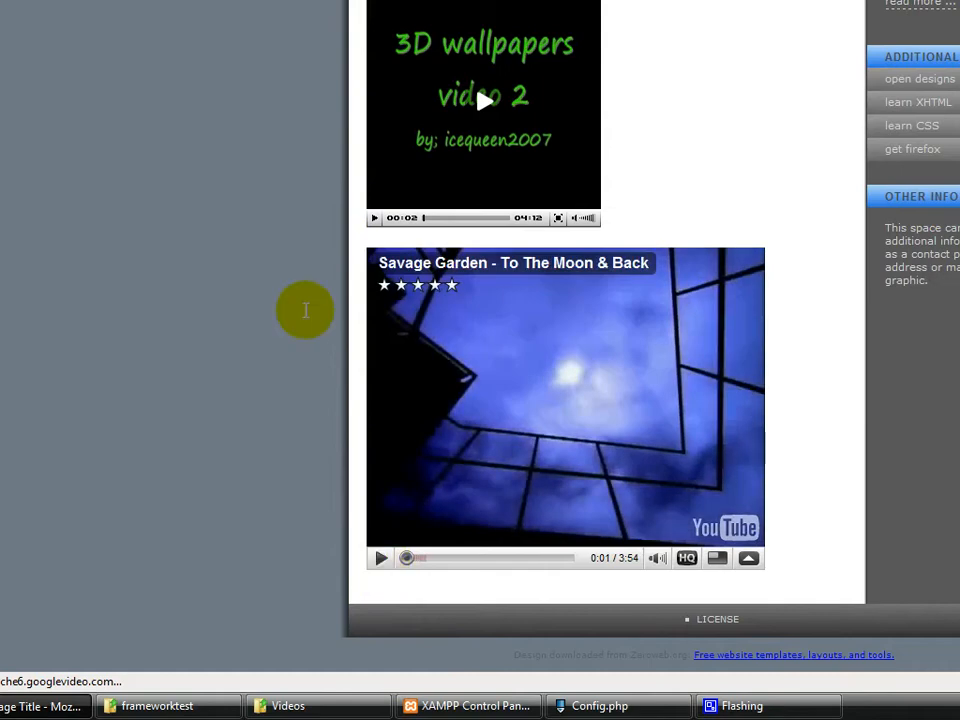
{"action": "scroll", "scroll_direction": "up", "scroll_amount": 3}
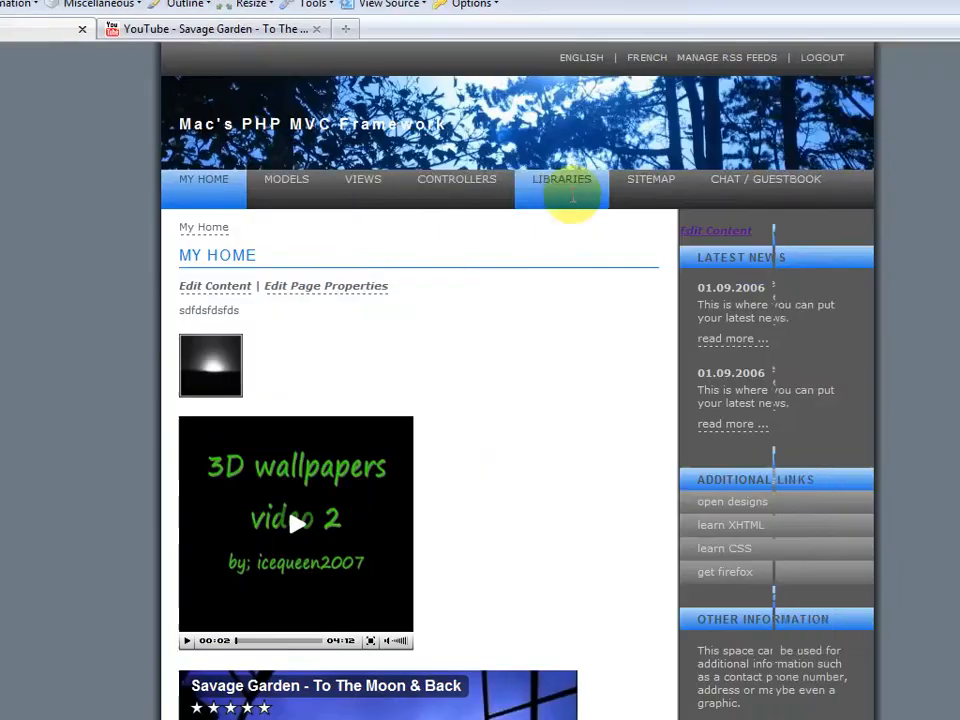
{"action": "mouse_move", "coordinate": [765, 179]}
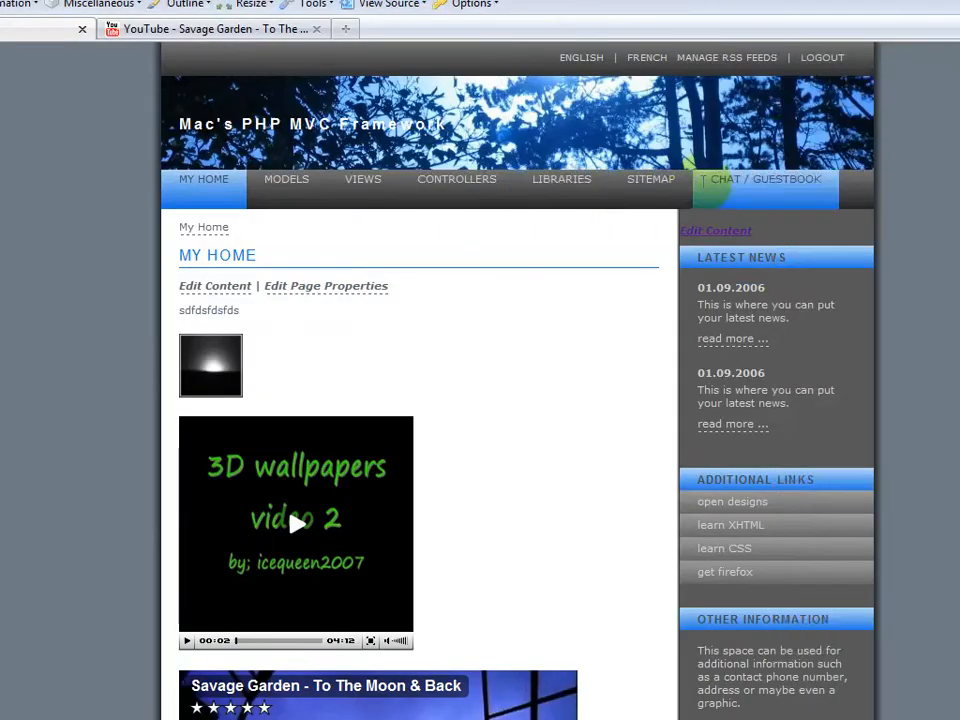
Join the chat room as 'mac' and post 123123 with a smiley.
{"action": "left_click", "coordinate": [765, 179]}
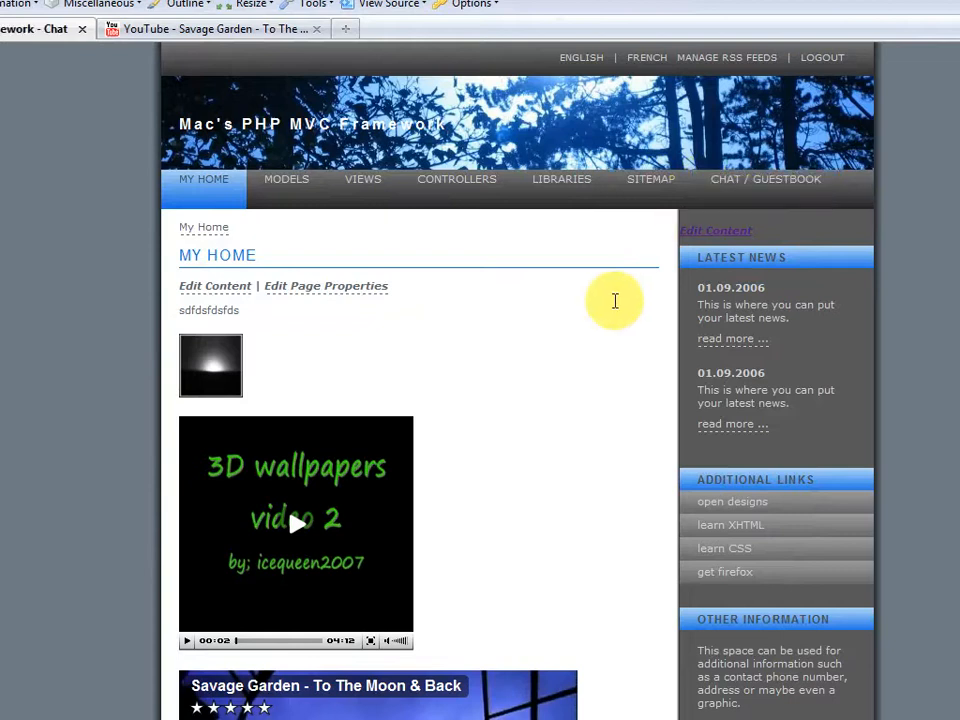
{"action": "left_click", "coordinate": [765, 179]}
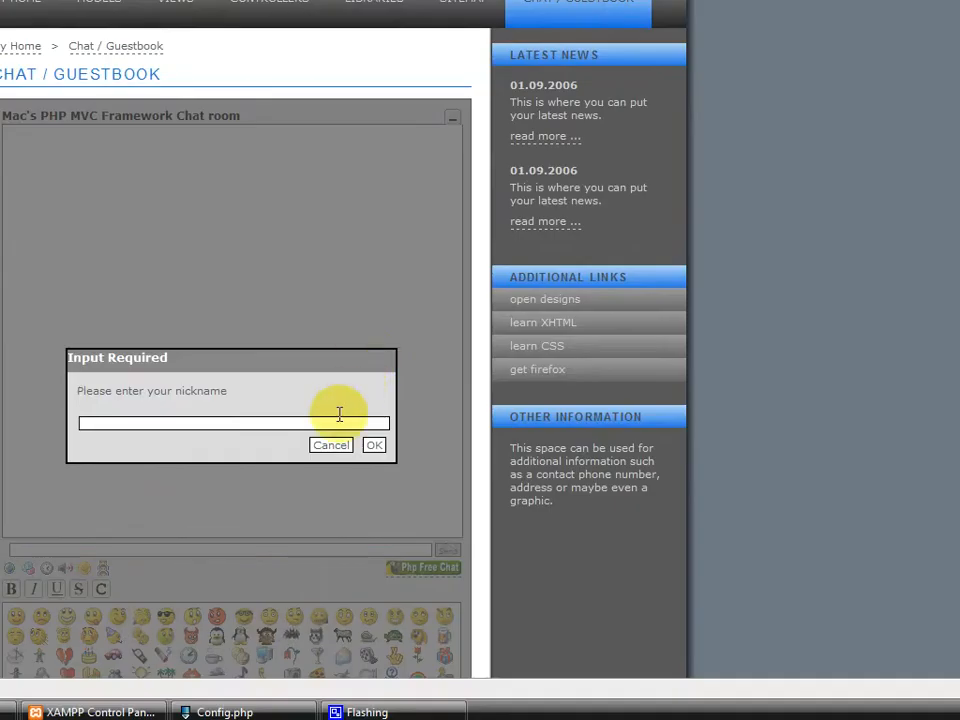
{"action": "type", "text": "mac"}
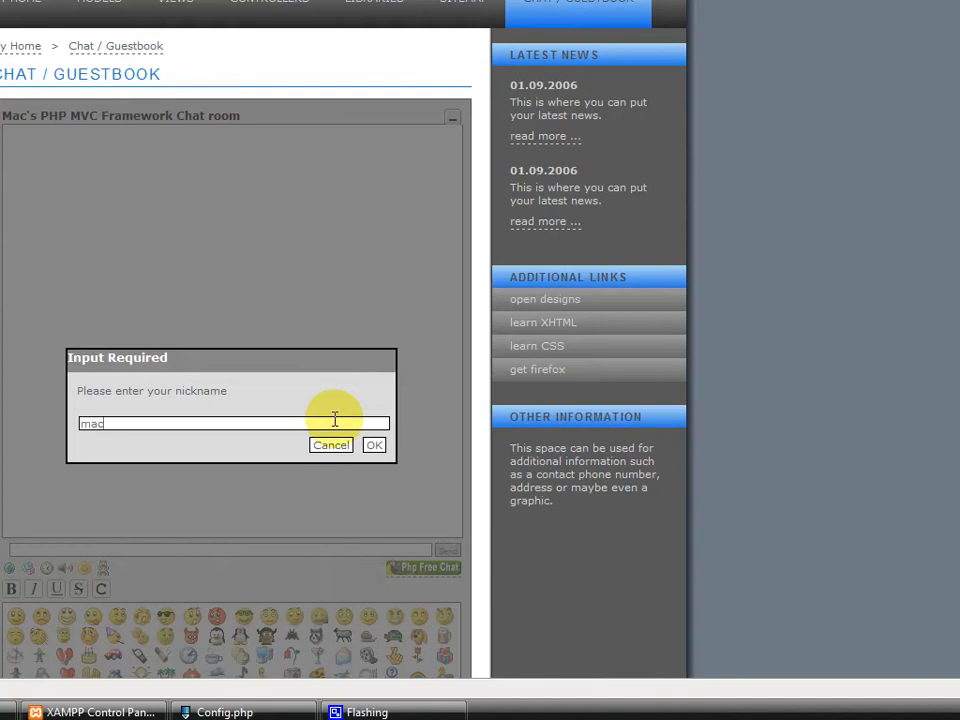
{"action": "left_click", "coordinate": [374, 444]}
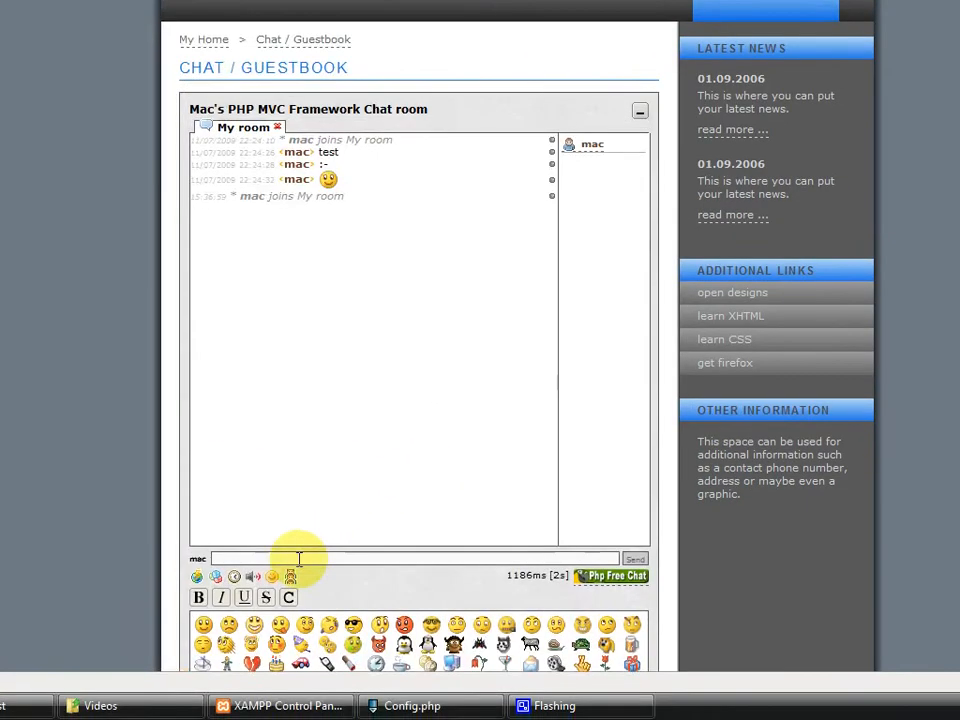
{"action": "left_click", "coordinate": [635, 558]}
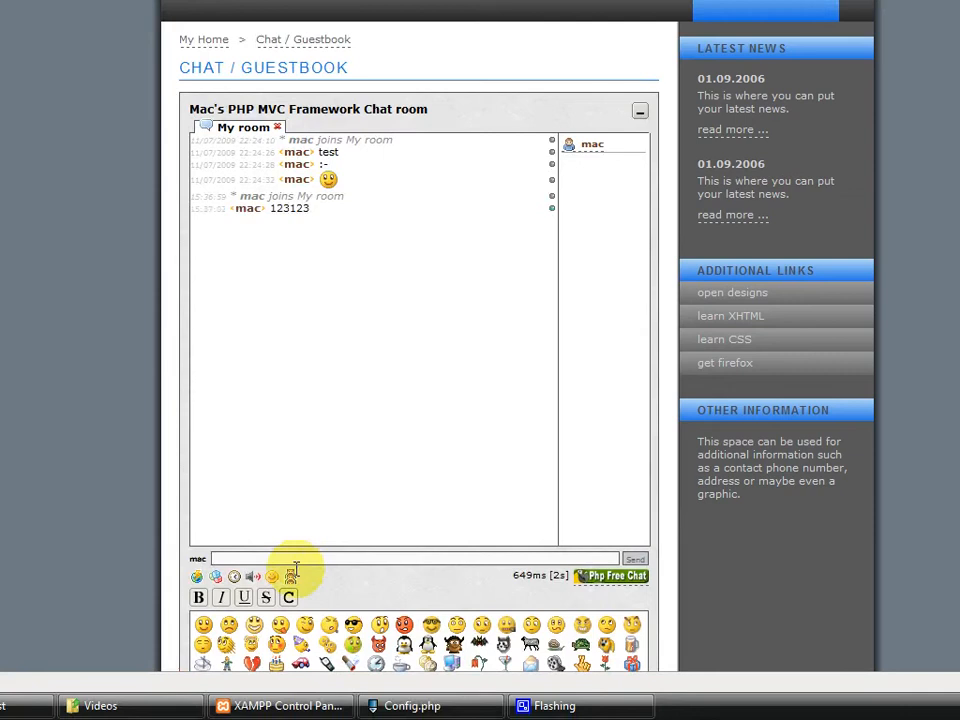
{"action": "mouse_move", "coordinate": [279, 518]}
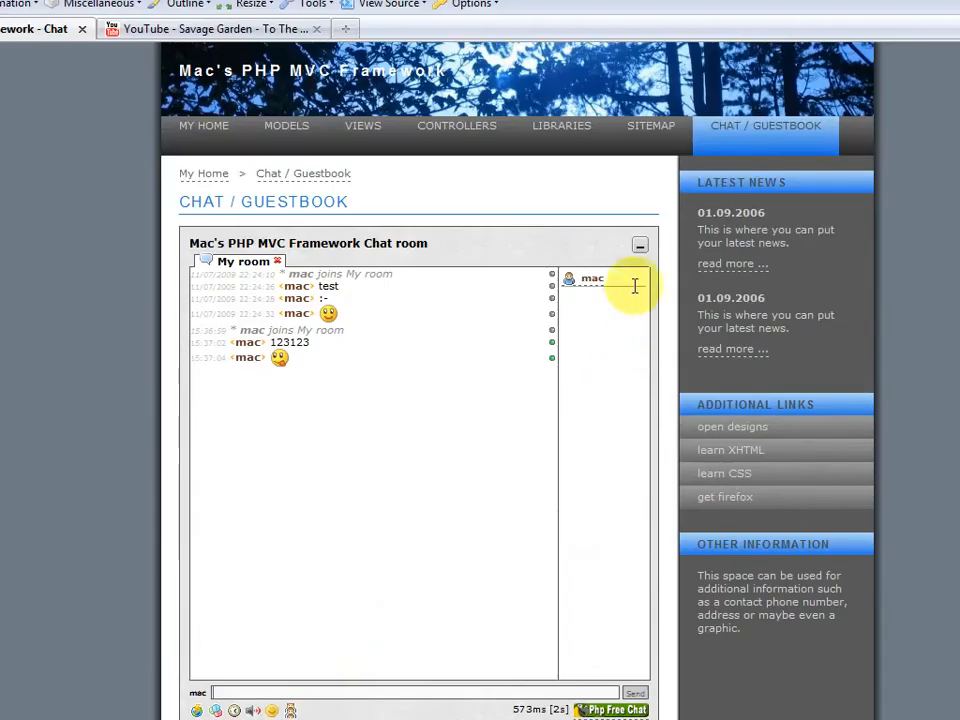
{"action": "scroll", "scroll_direction": "up", "scroll_amount": 3}
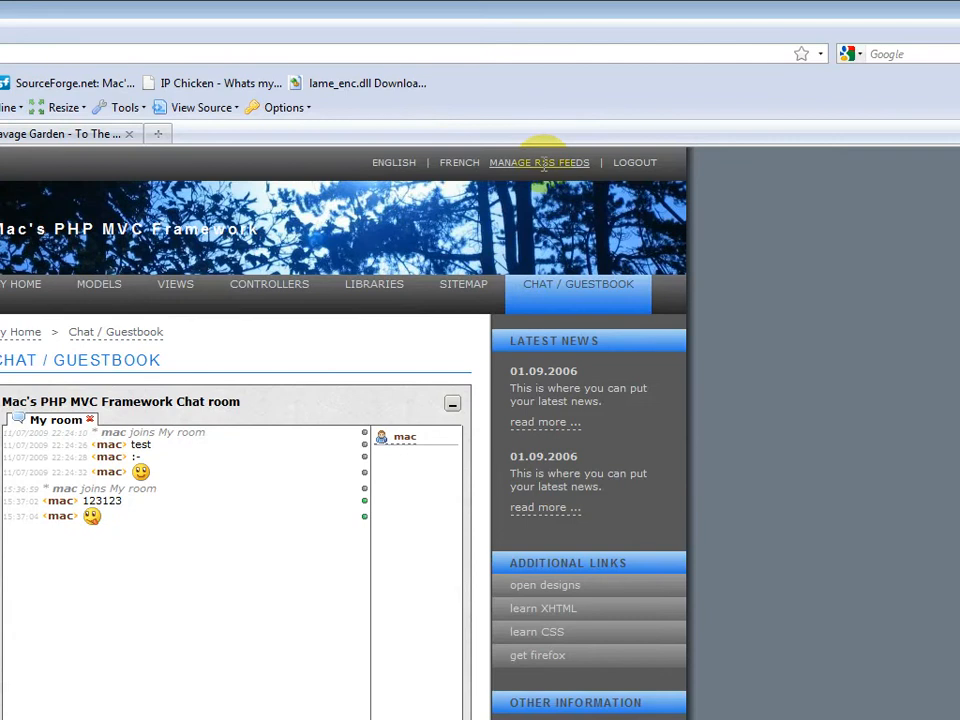
Create the News.xml feed titled and described 'News RSS Feed', then reopen it.
{"action": "left_click", "coordinate": [538, 162]}
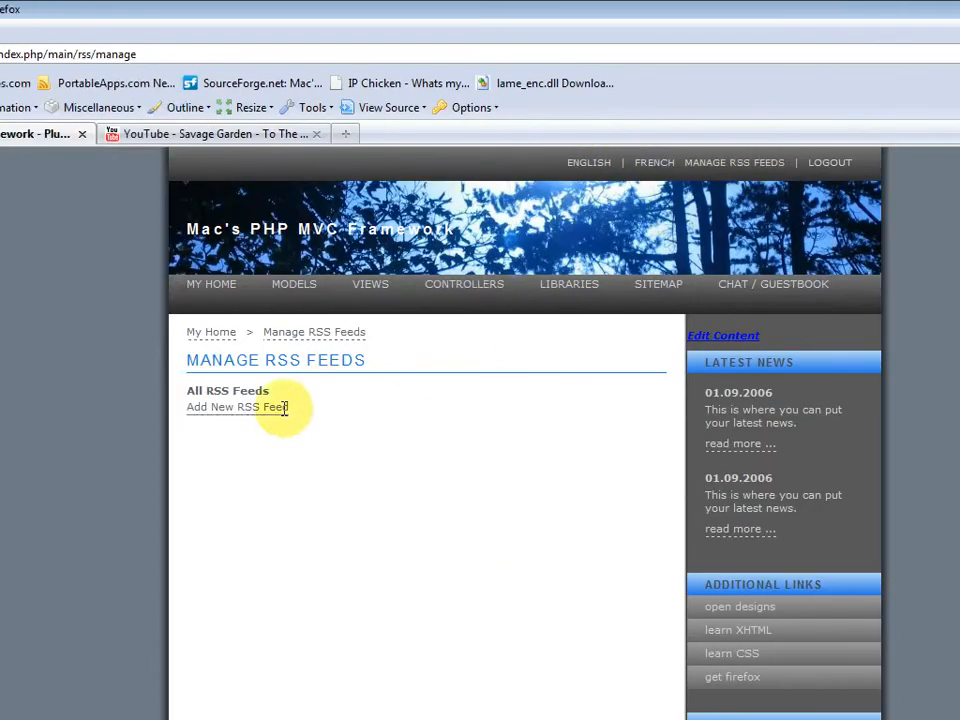
{"action": "mouse_move", "coordinate": [255, 407]}
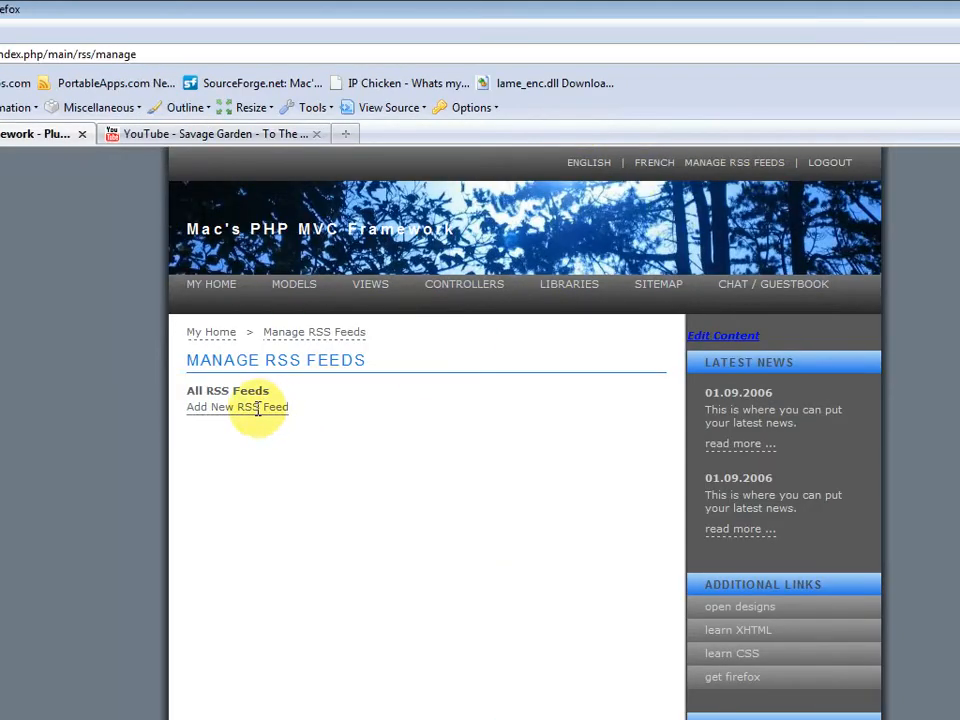
{"action": "left_click", "coordinate": [237, 407]}
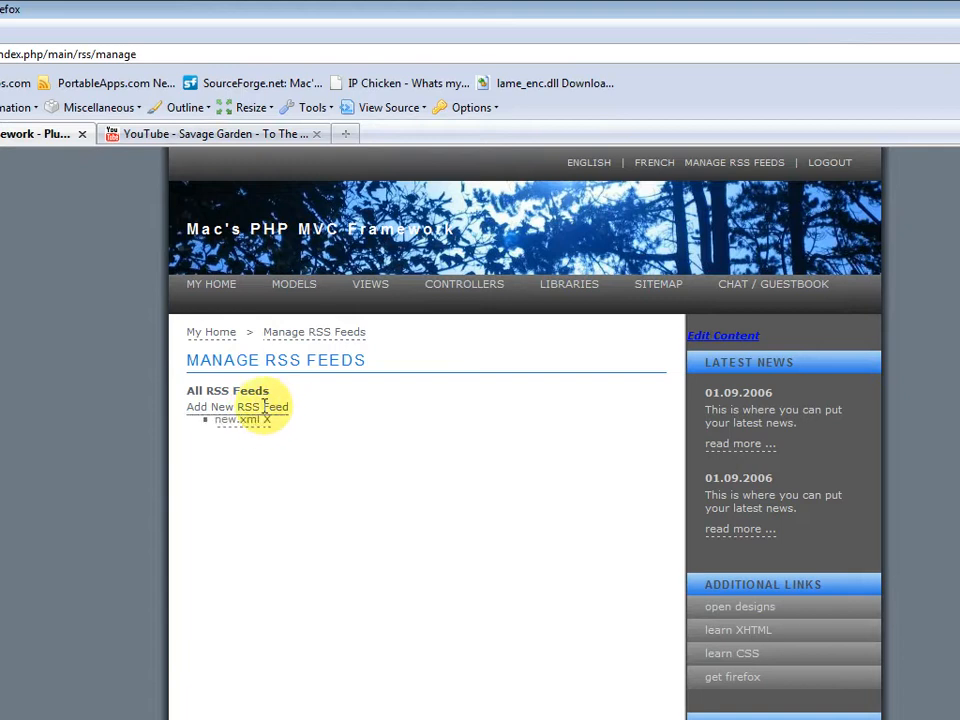
{"action": "left_click", "coordinate": [240, 419]}
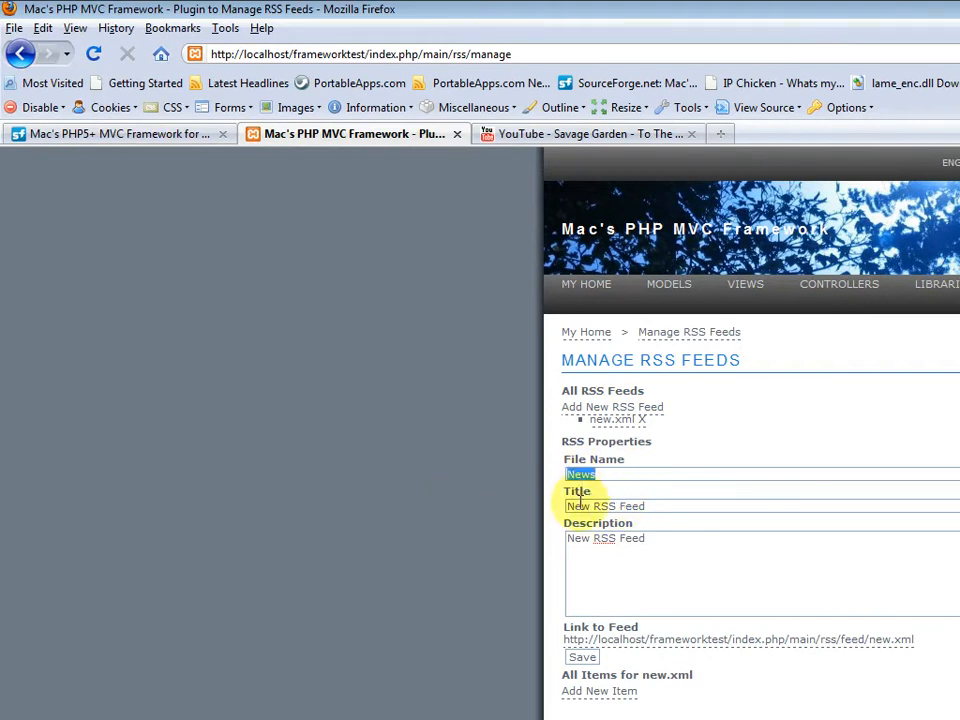
{"action": "scroll", "scroll_direction": "down", "scroll_amount": 3}
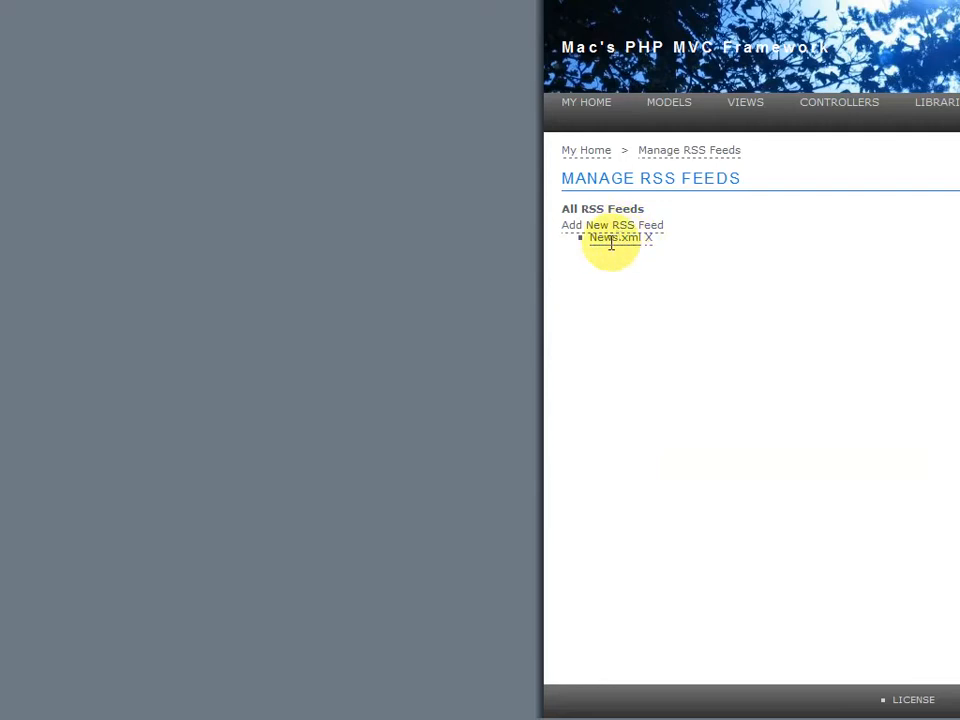
{"action": "left_click", "coordinate": [612, 238]}
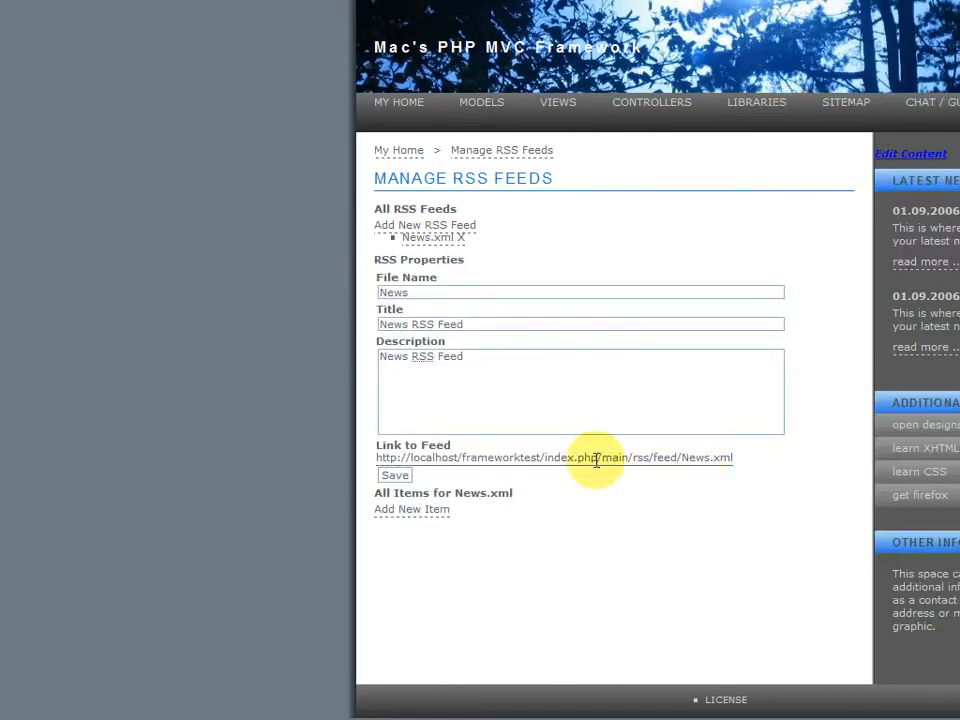
{"action": "left_click", "coordinate": [552, 458]}
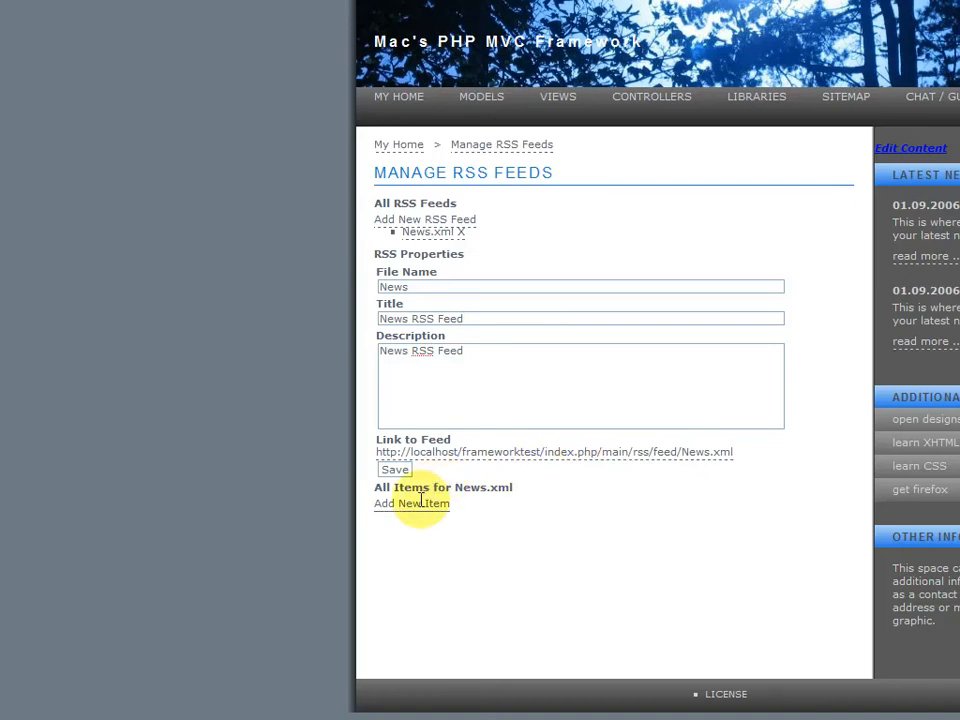
Add item 'News 1' to News.xml with description 'dsf' and full description text.
{"action": "left_click", "coordinate": [411, 503]}
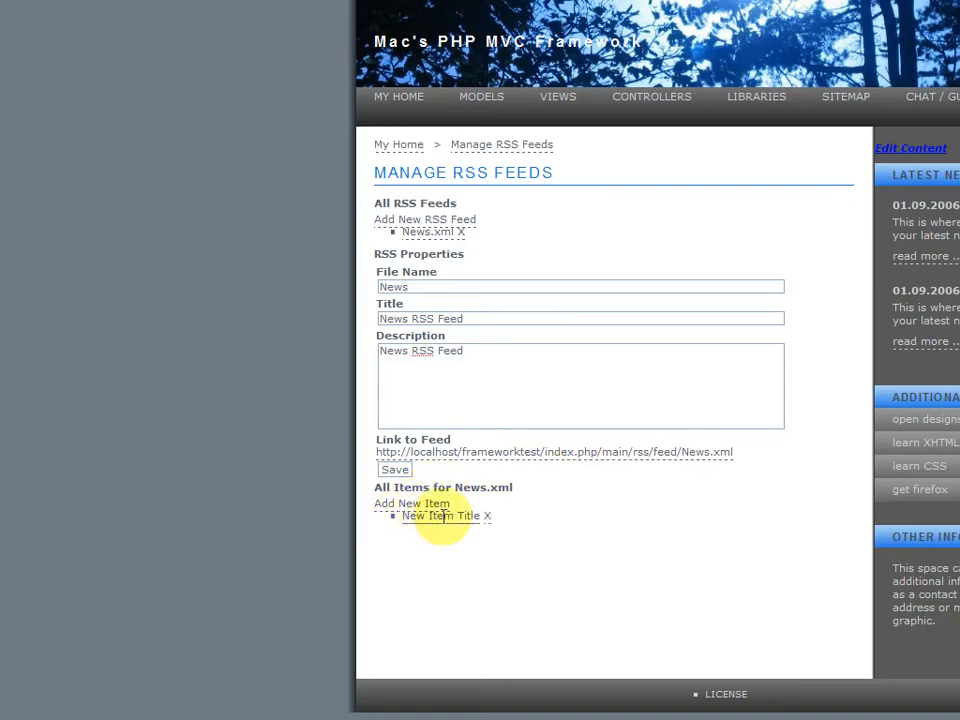
{"action": "left_click", "coordinate": [438, 515]}
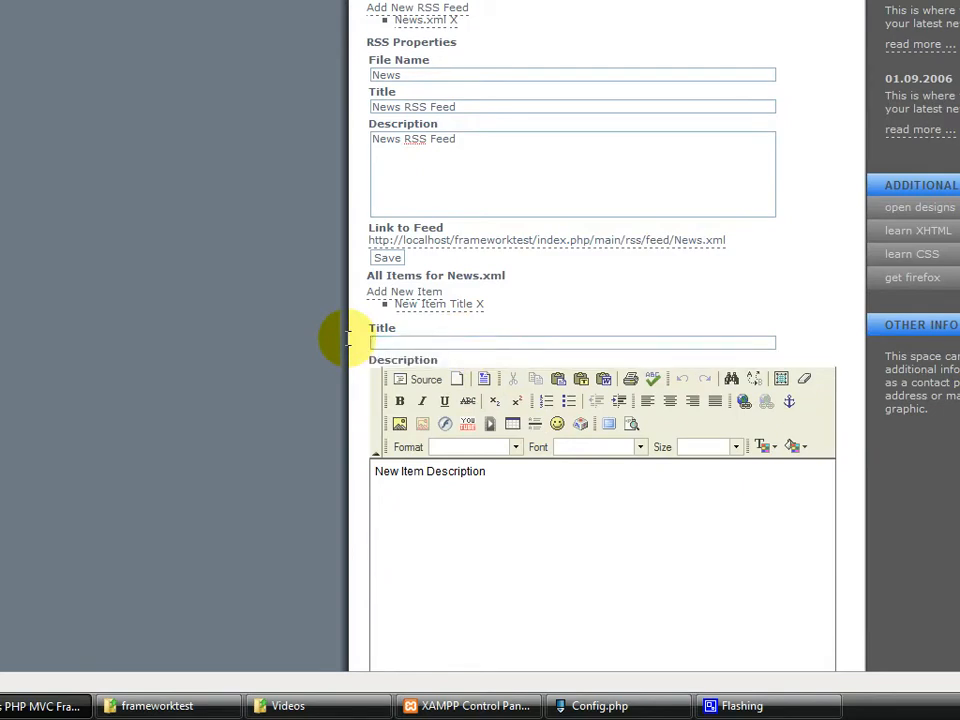
{"action": "type", "text": "News 1"}
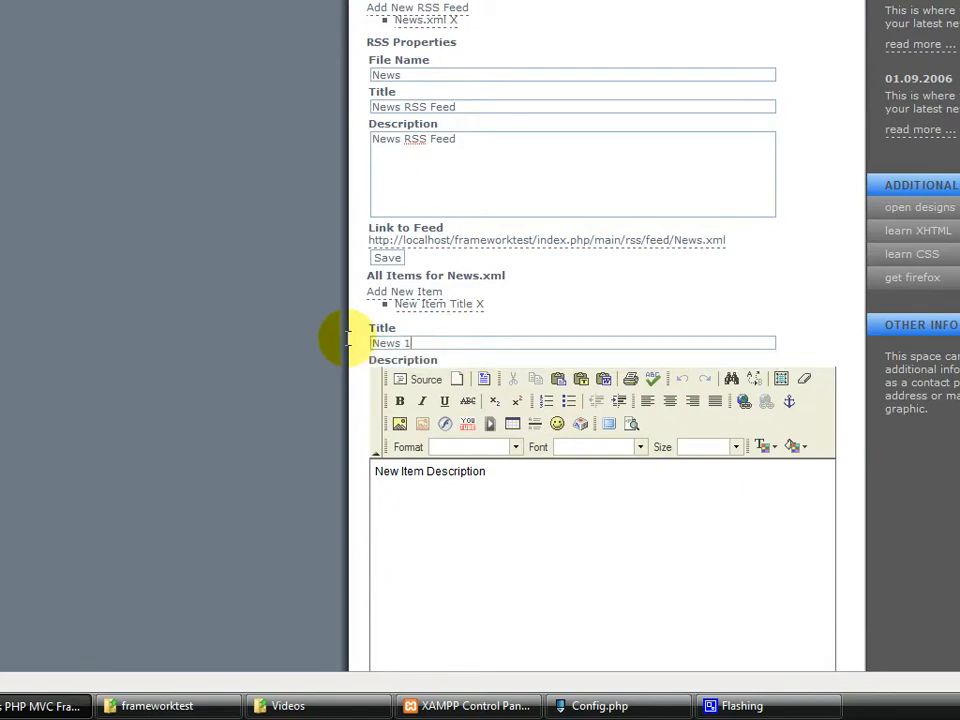
{"action": "type", "text": "dsf"}
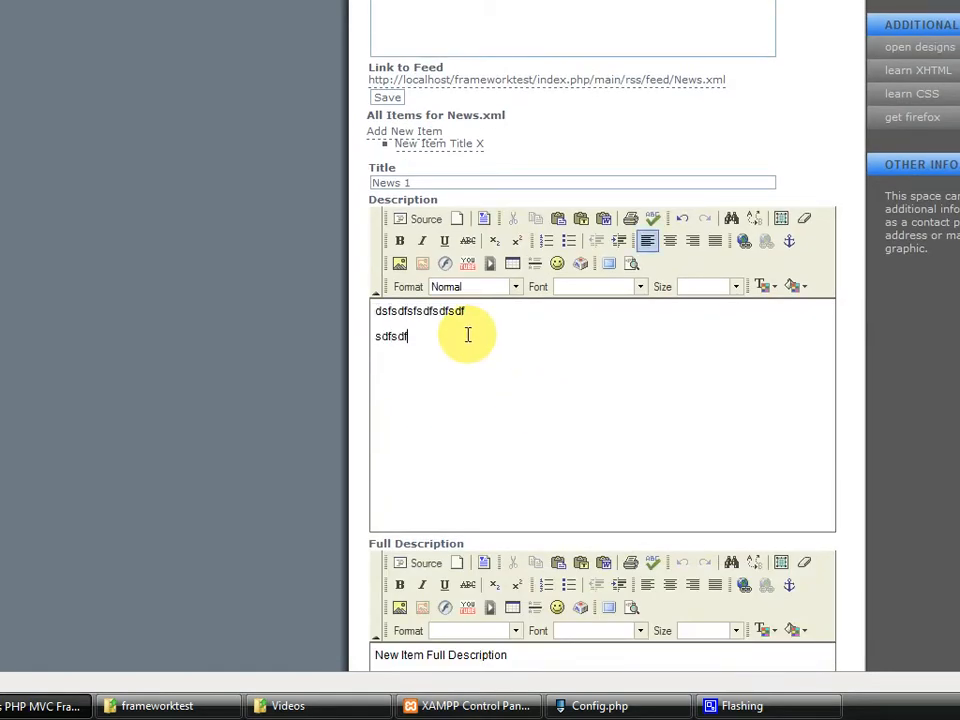
{"action": "scroll", "scroll_direction": "down", "scroll_amount": 3}
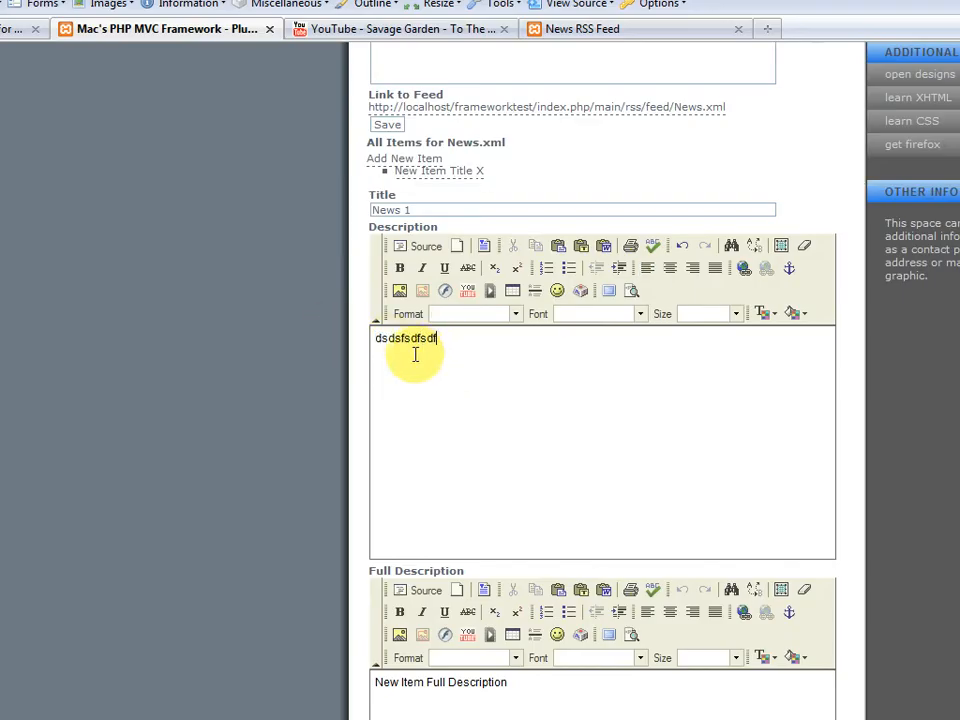
{"action": "mouse_move", "coordinate": [399, 290]}
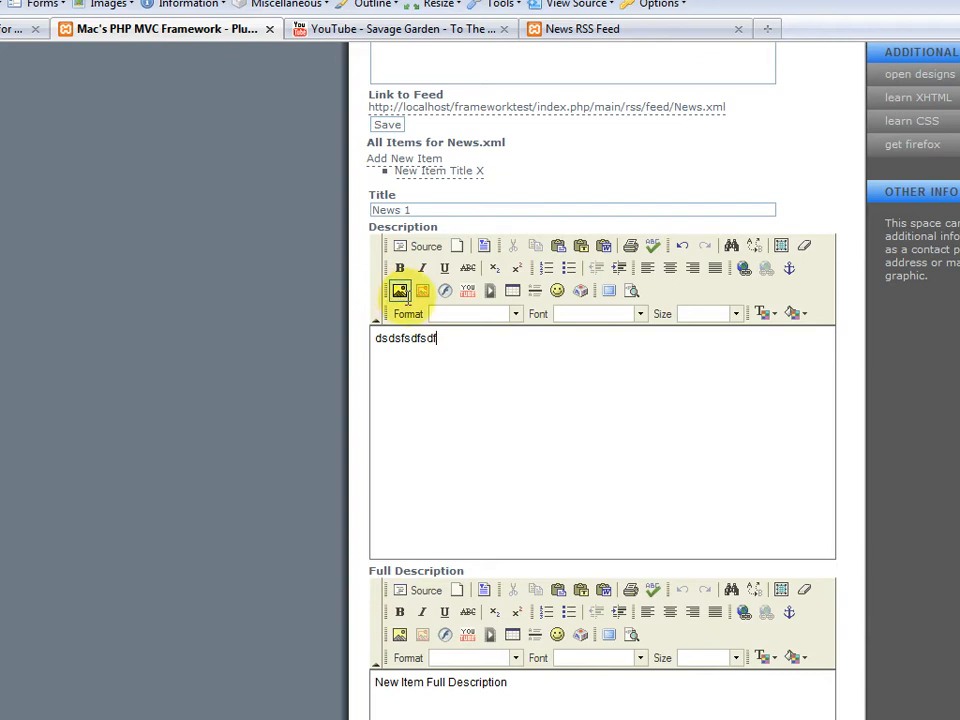
{"action": "mouse_move", "coordinate": [466, 290]}
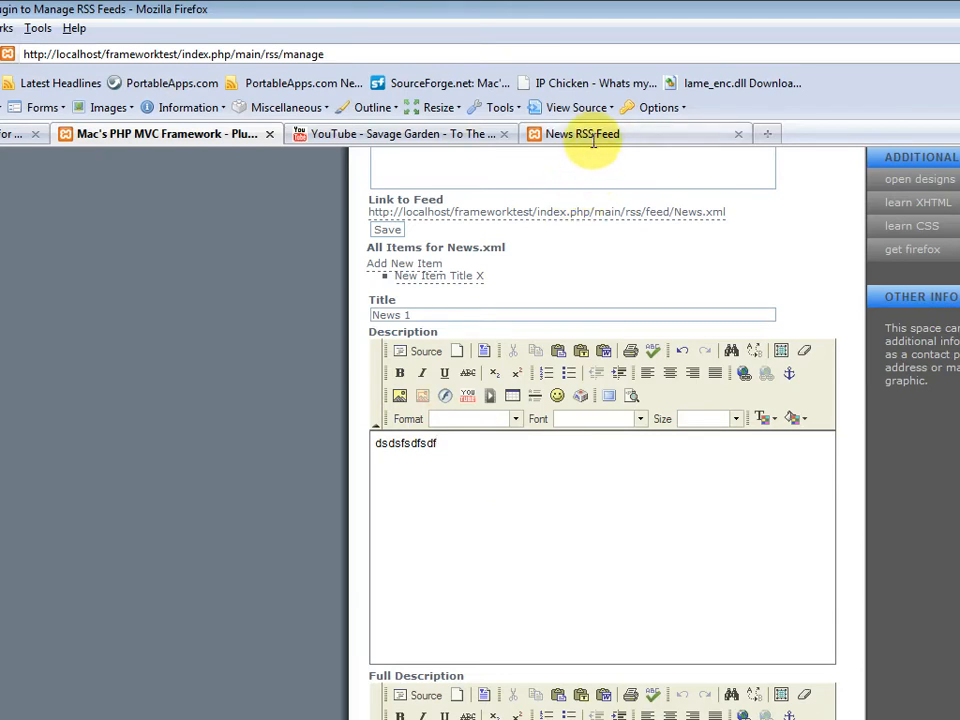
{"action": "scroll", "scroll_direction": "down", "scroll_amount": 3}
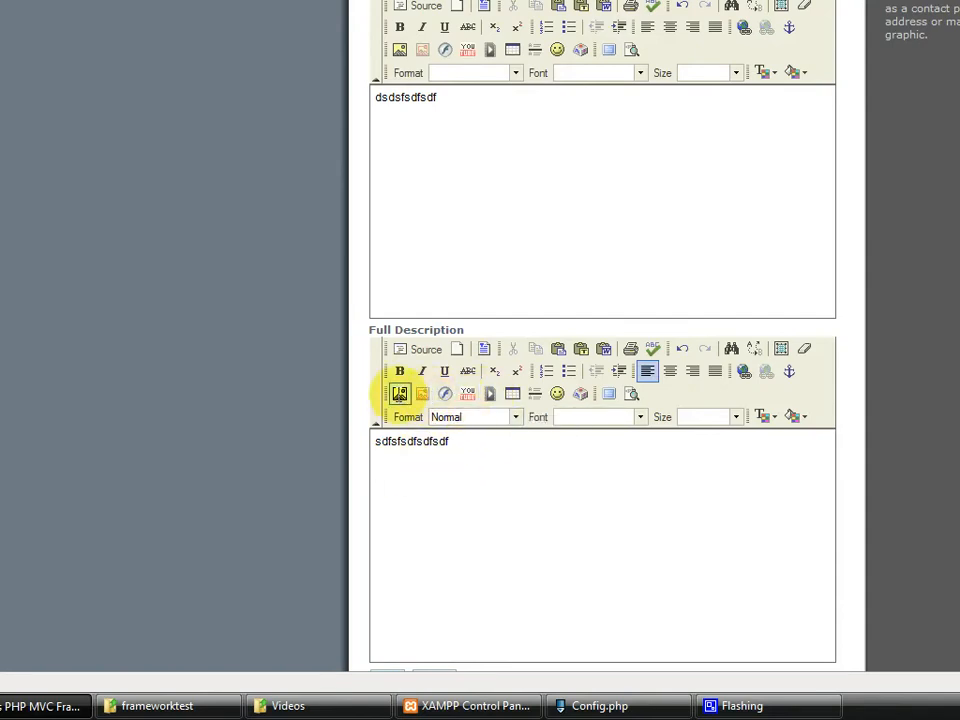
Insert the graphic image into the News 1 full description.
{"action": "left_click", "coordinate": [398, 393]}
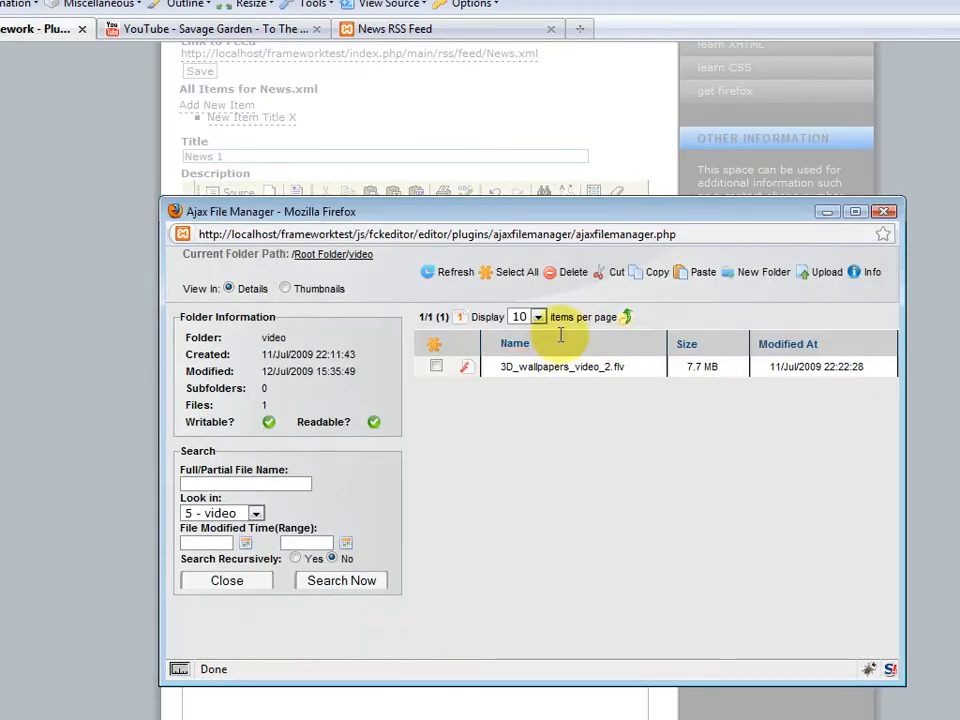
{"action": "left_click", "coordinate": [319, 254]}
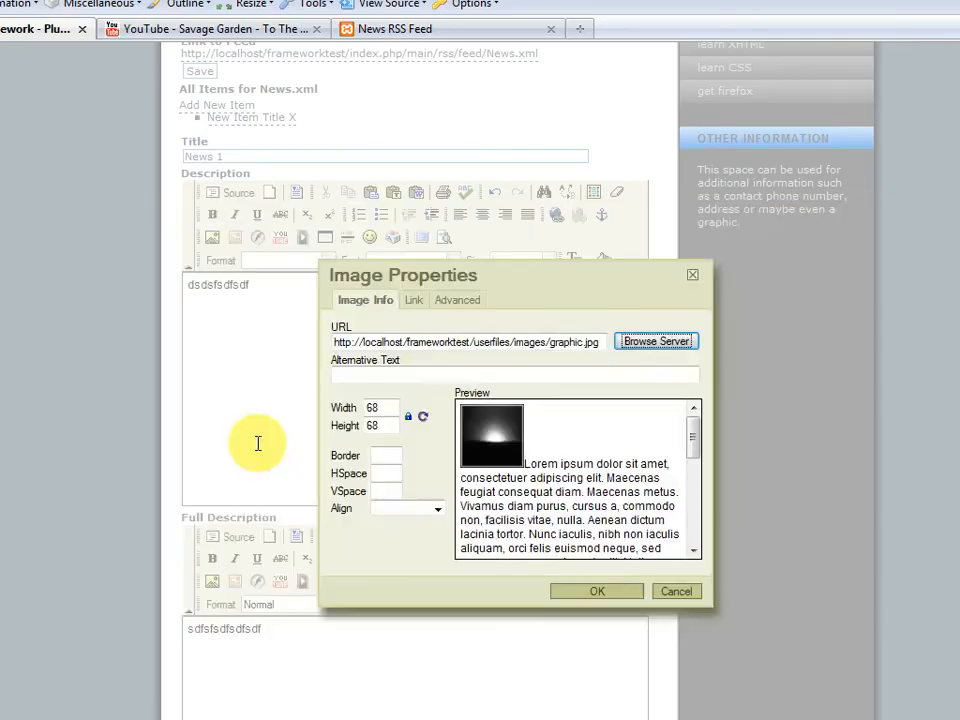
{"action": "left_click", "coordinate": [597, 591]}
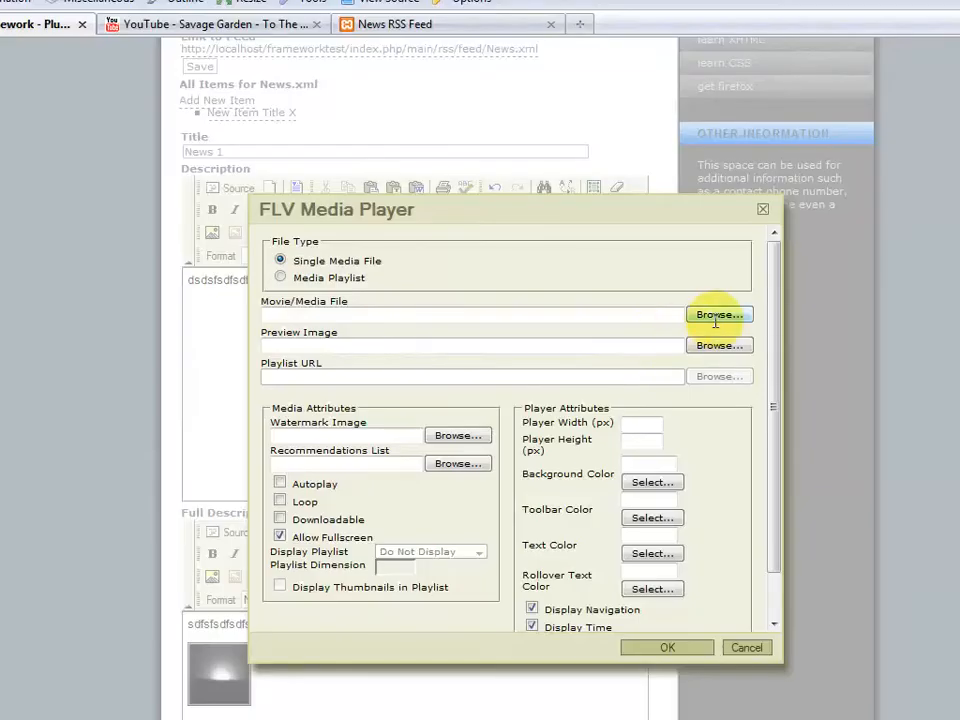
Embed a 250×250 FLV player for video/3D_wallpapers_video_2.flv.
{"action": "left_click", "coordinate": [718, 314]}
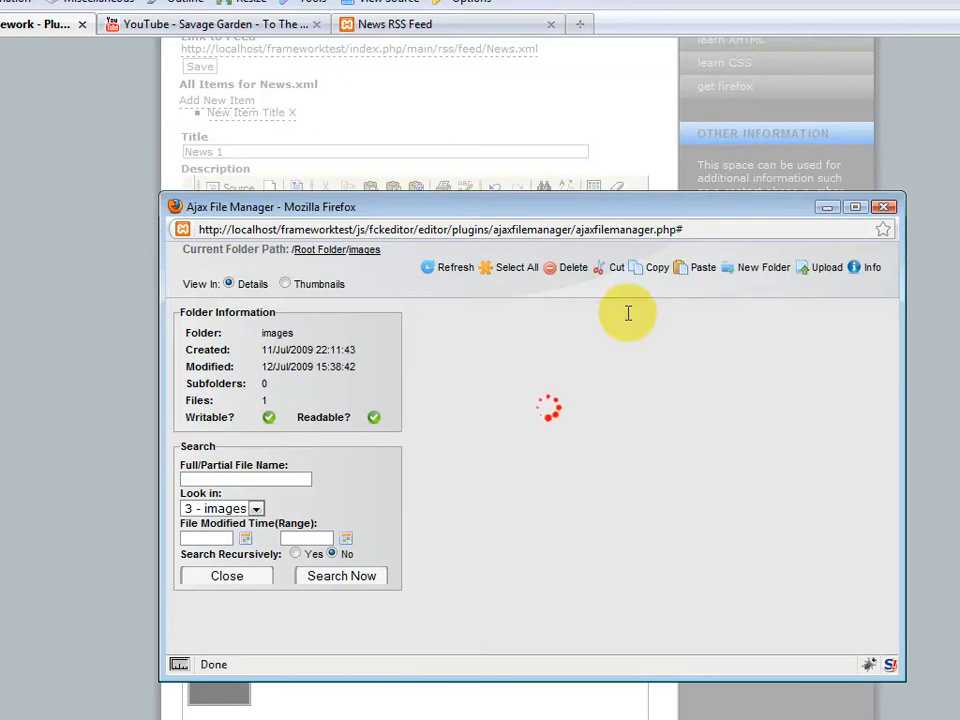
{"action": "left_click", "coordinate": [318, 249]}
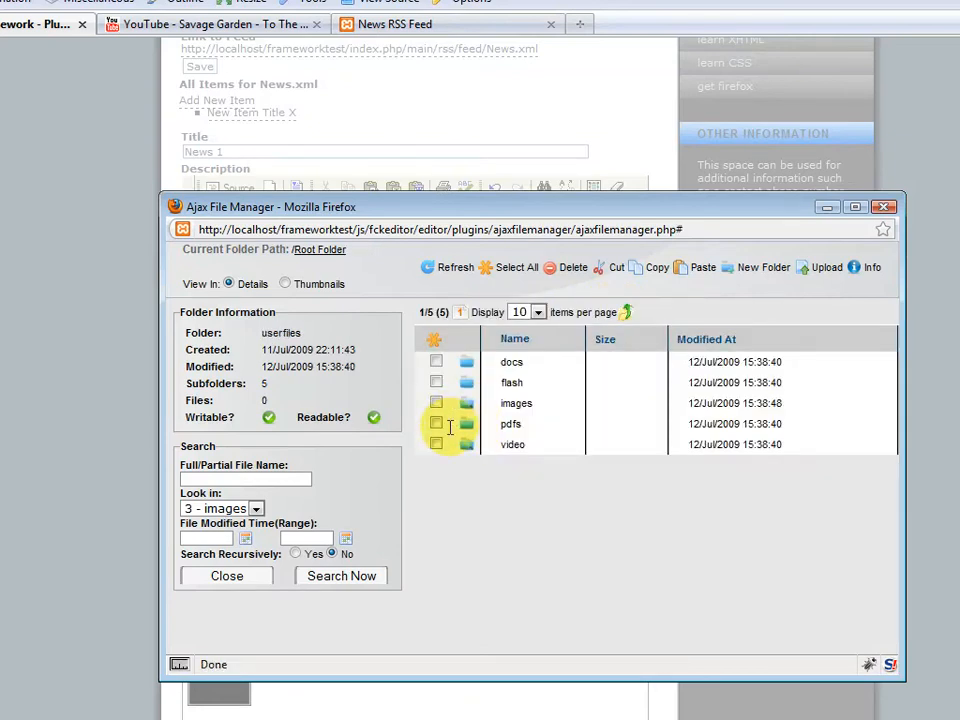
{"action": "double_click", "coordinate": [512, 444]}
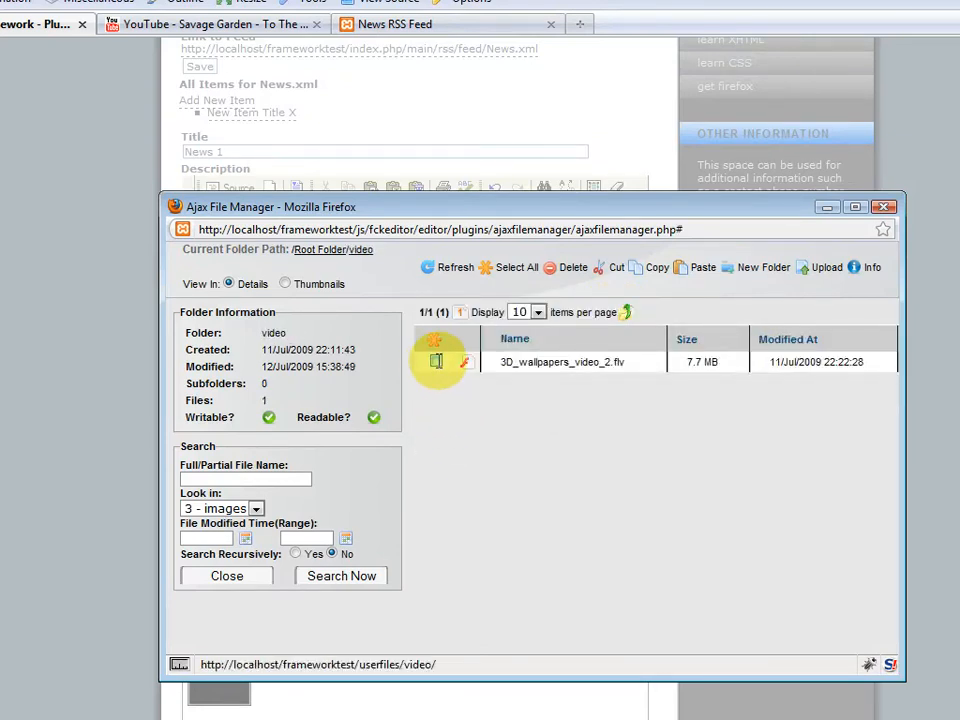
{"action": "double_click", "coordinate": [560, 362]}
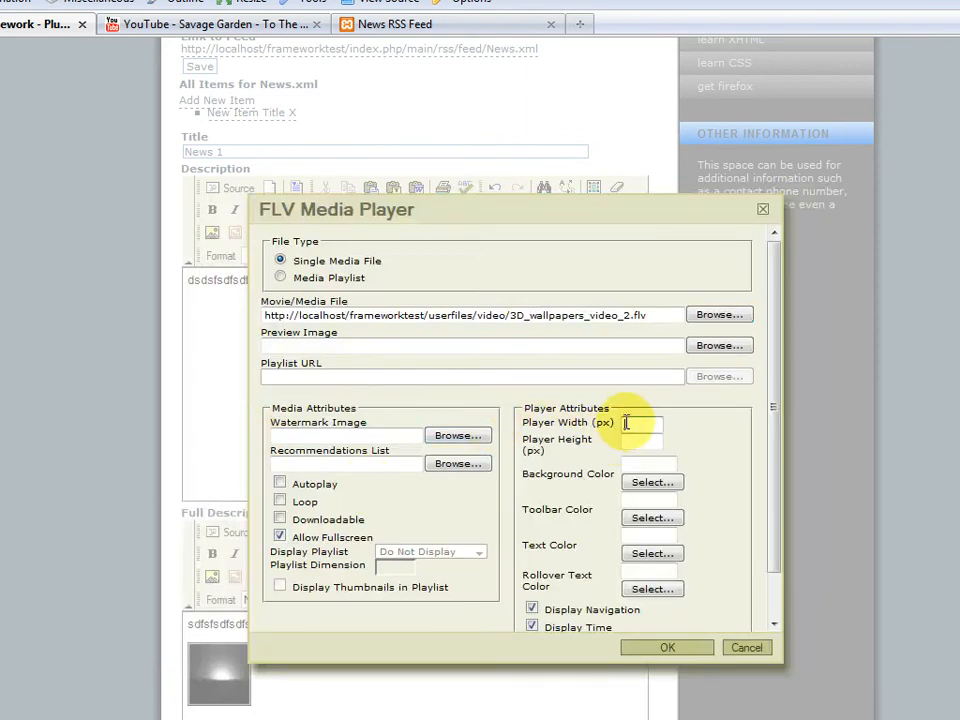
{"action": "type", "text": "250"}
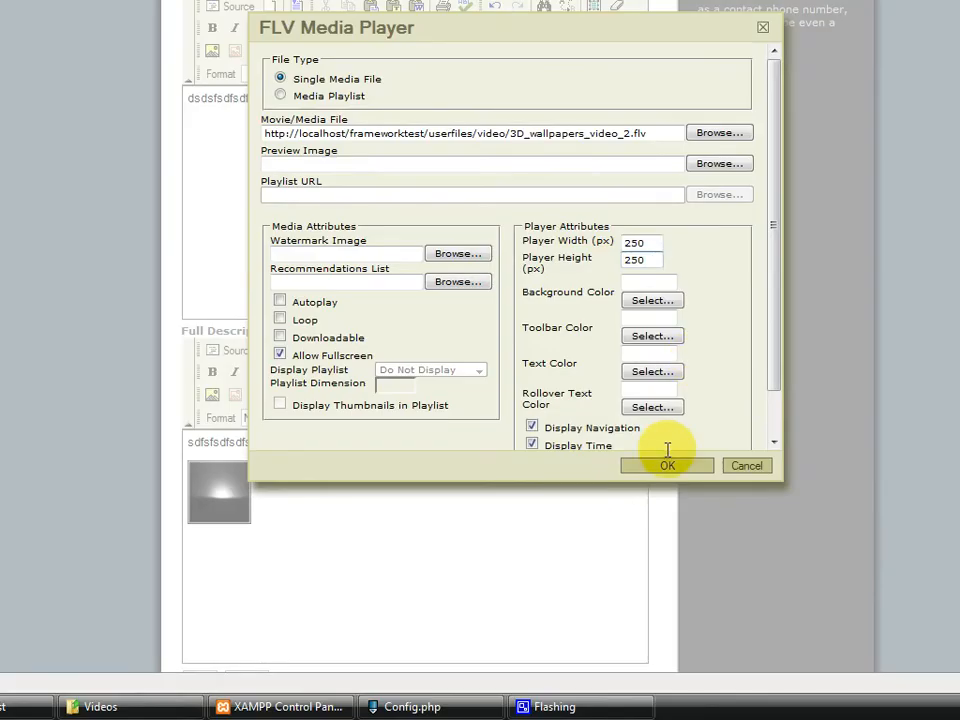
{"action": "left_click", "coordinate": [667, 465]}
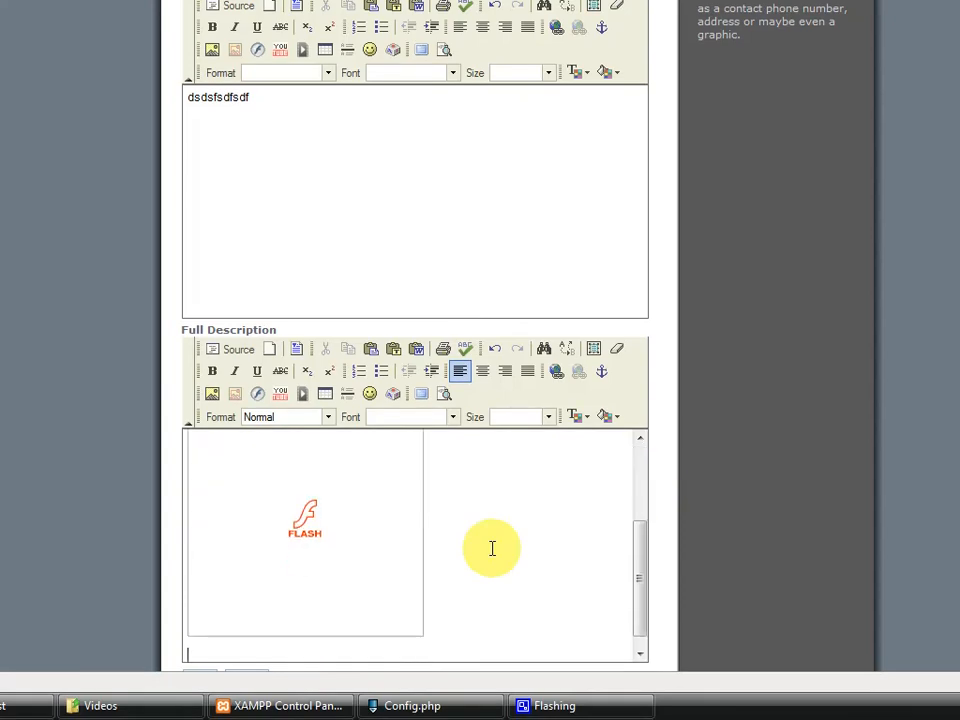
{"action": "mouse_move", "coordinate": [280, 392]}
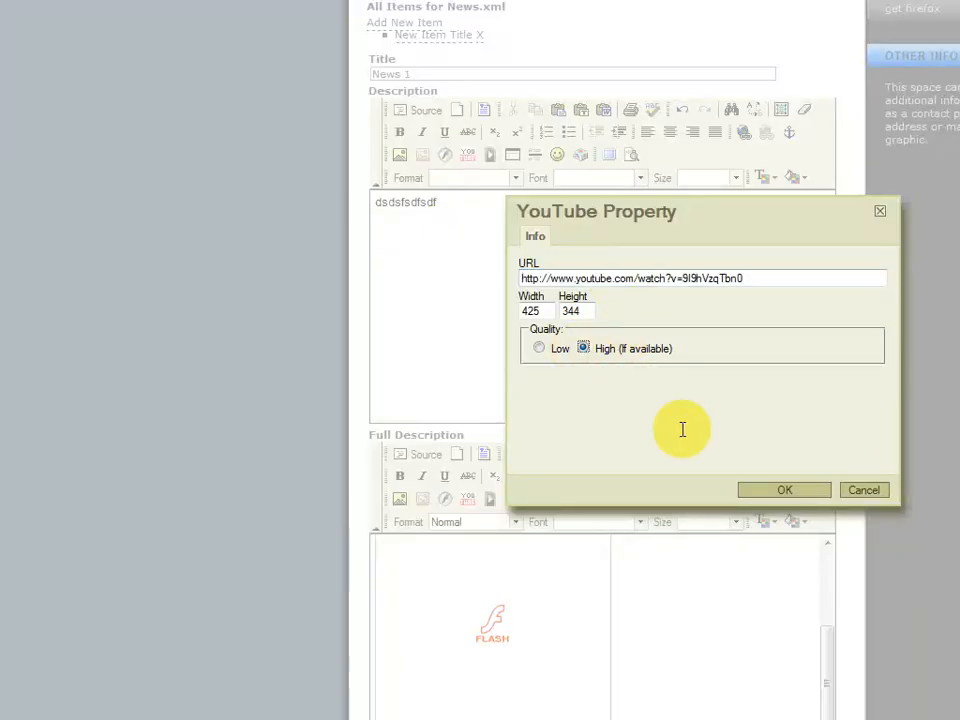
Embed the YouTube video by URL and save News 1 to News.xml.
{"action": "left_click", "coordinate": [784, 490]}
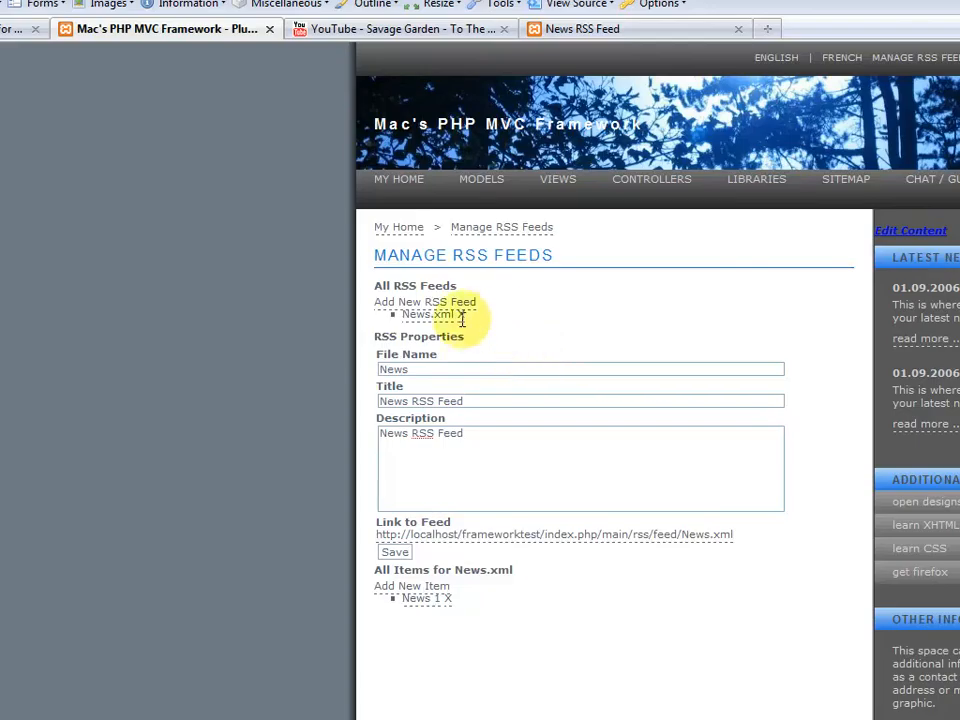
{"action": "scroll", "scroll_direction": "down", "scroll_amount": 3}
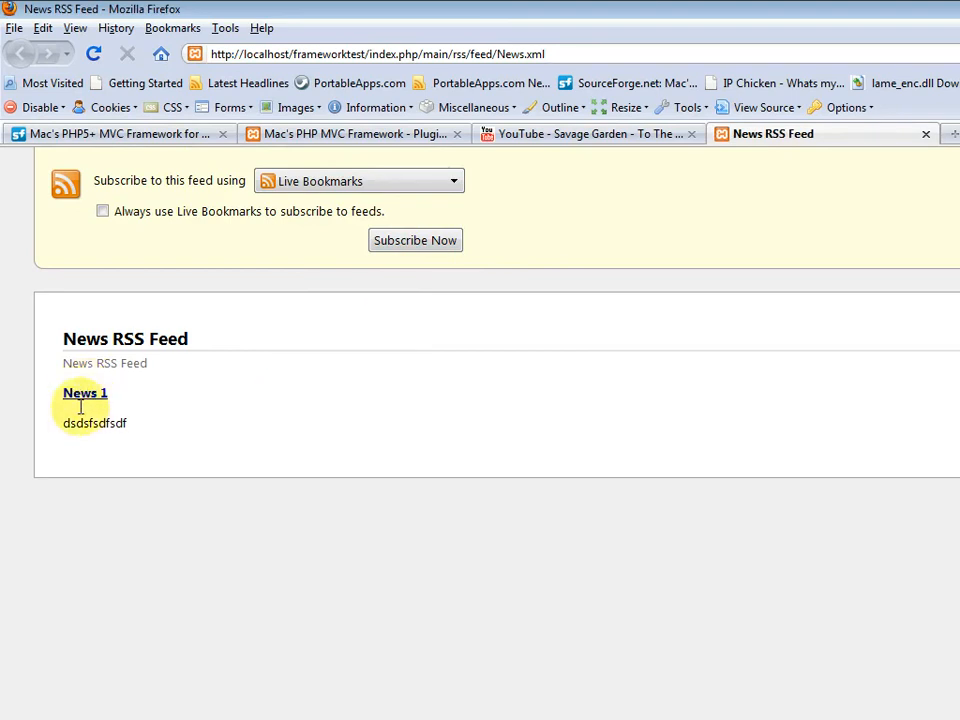
Open the News 1 article from the News RSS Feed listing.
{"action": "left_click", "coordinate": [84, 392]}
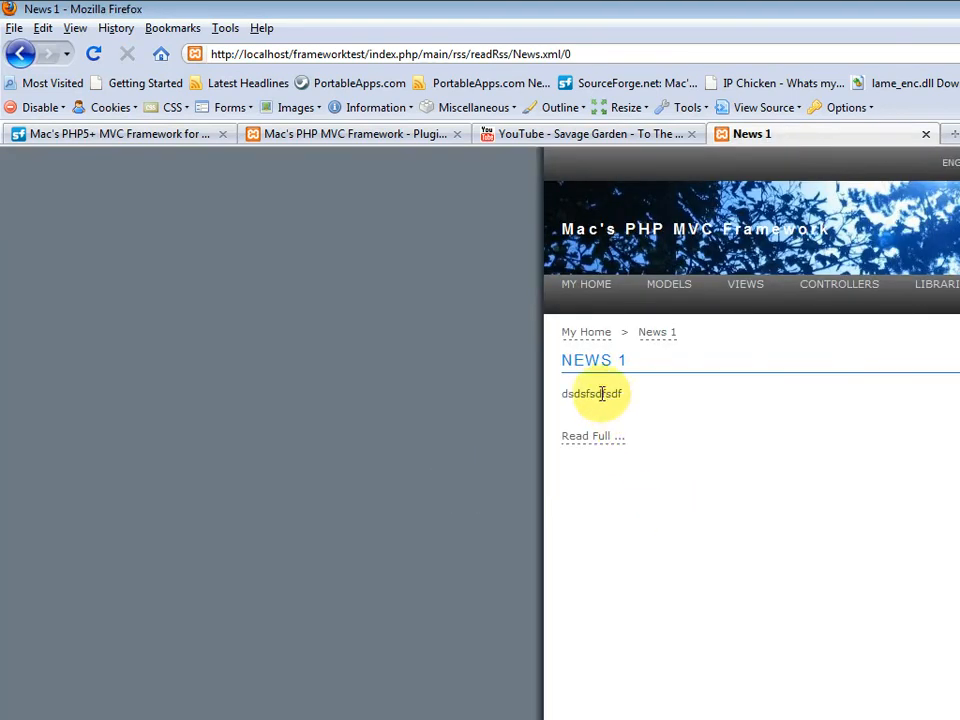
{"action": "mouse_move", "coordinate": [585, 435]}
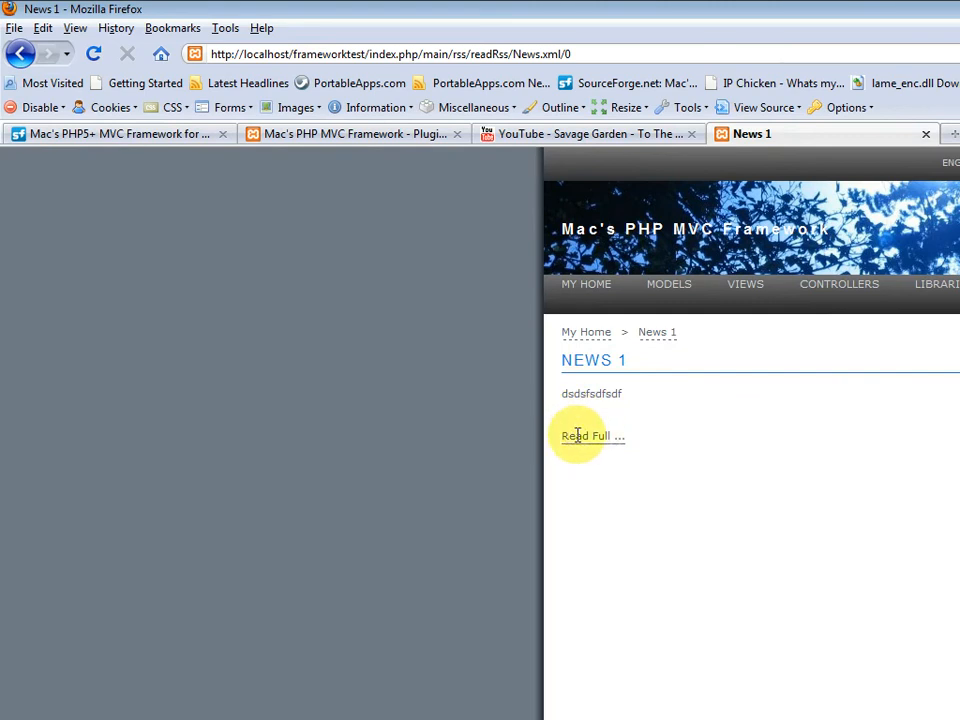
Open Read Full for News 1 and scroll through its image, FLV player and YouTube video.
{"action": "left_click", "coordinate": [590, 435]}
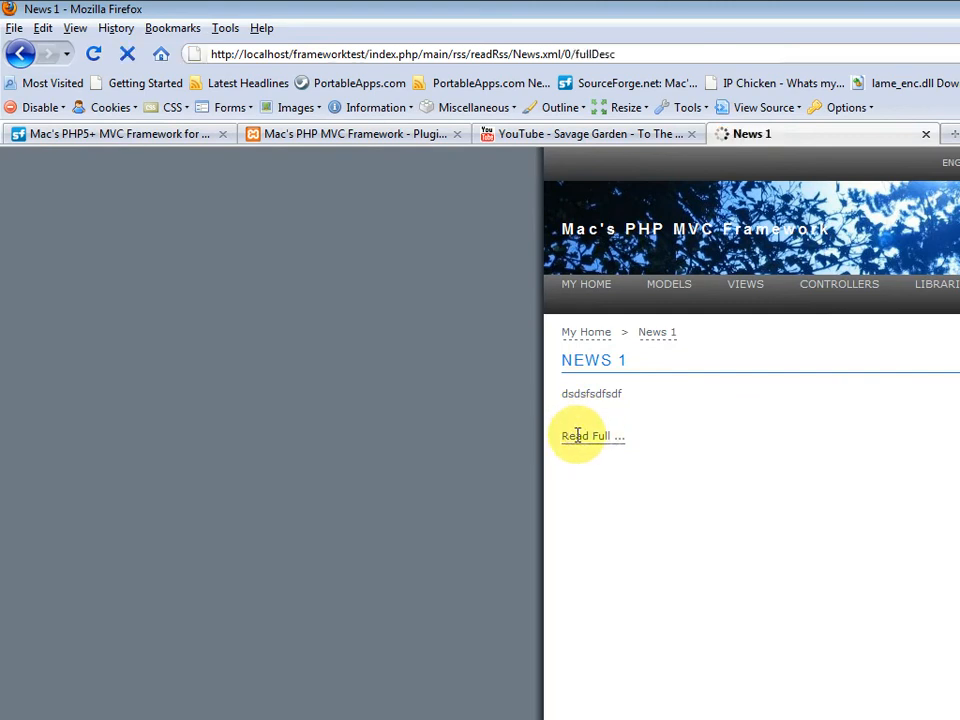
{"action": "left_click", "coordinate": [591, 435]}
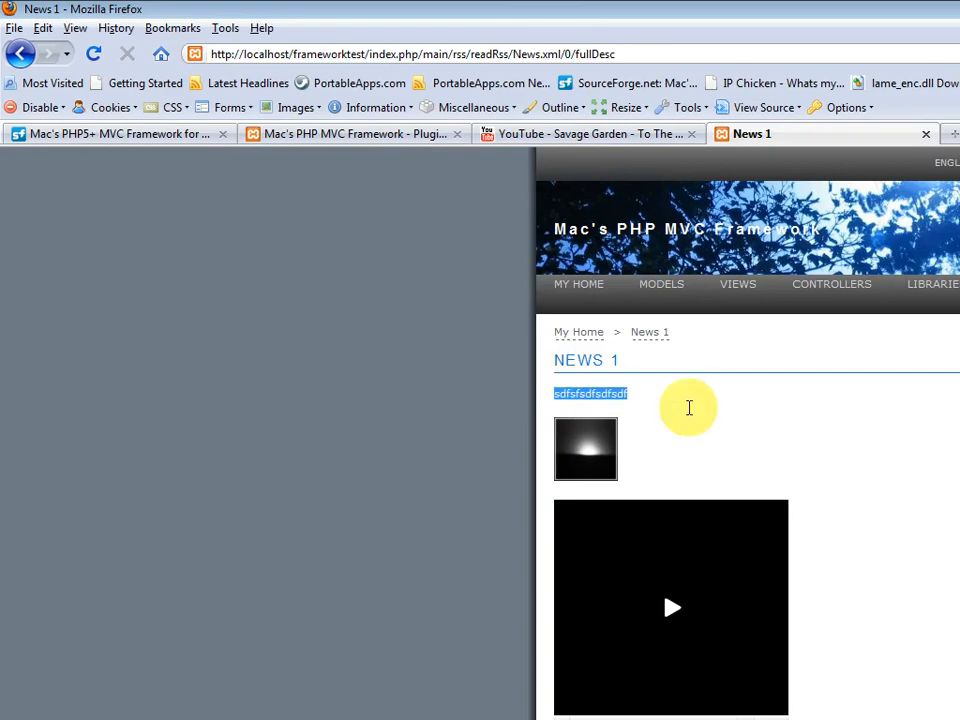
{"action": "scroll", "scroll_direction": "down", "scroll_amount": 3}
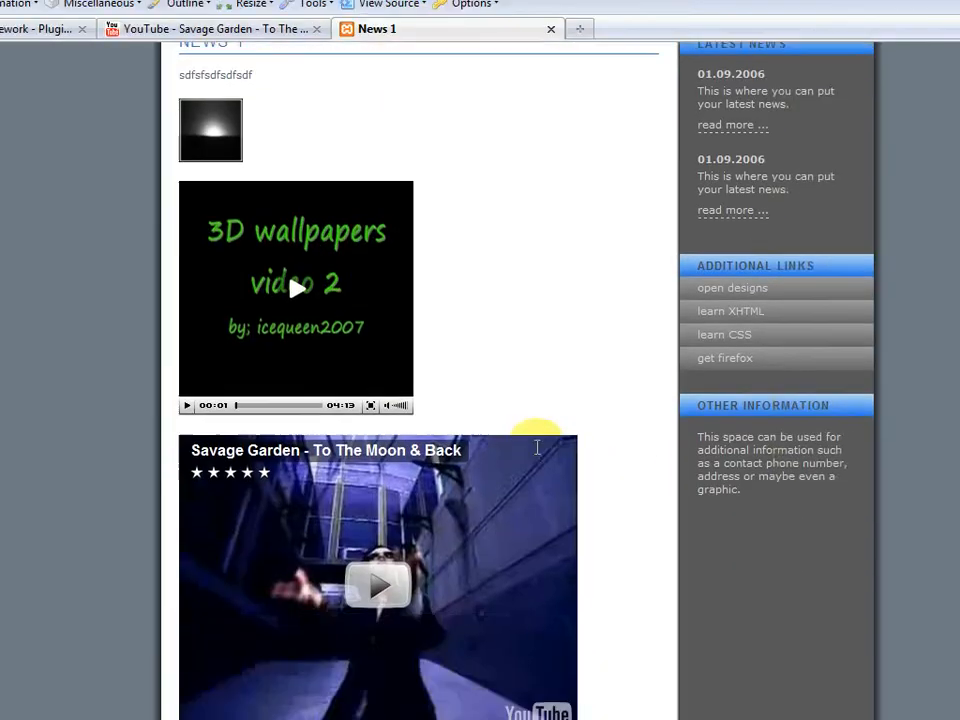
{"action": "scroll", "scroll_direction": "up", "scroll_amount": 3}
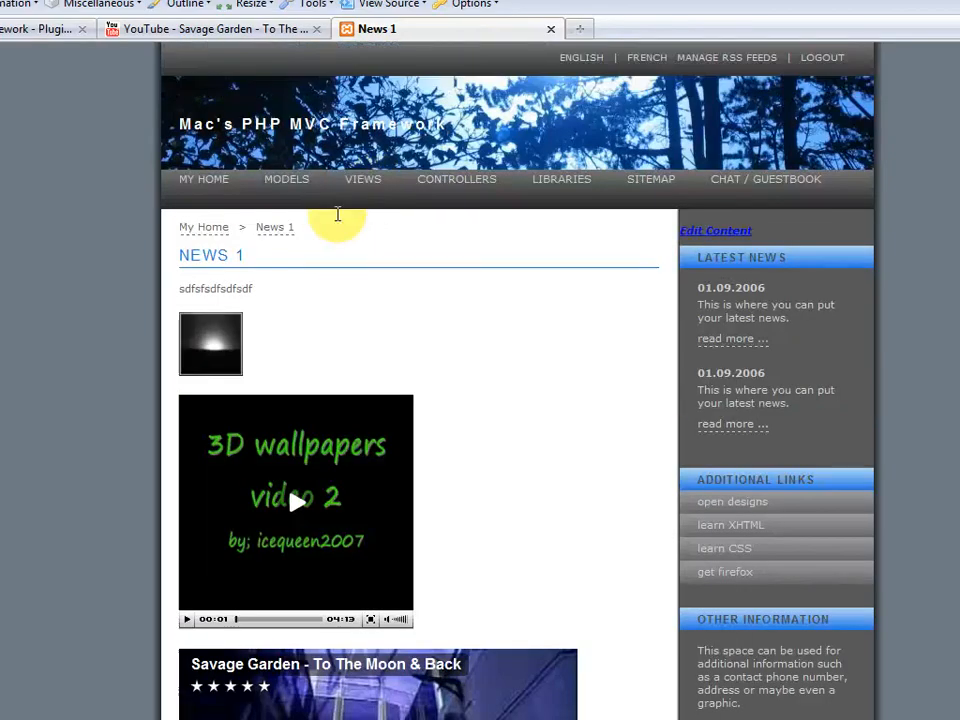
{"action": "mouse_move", "coordinate": [318, 333]}
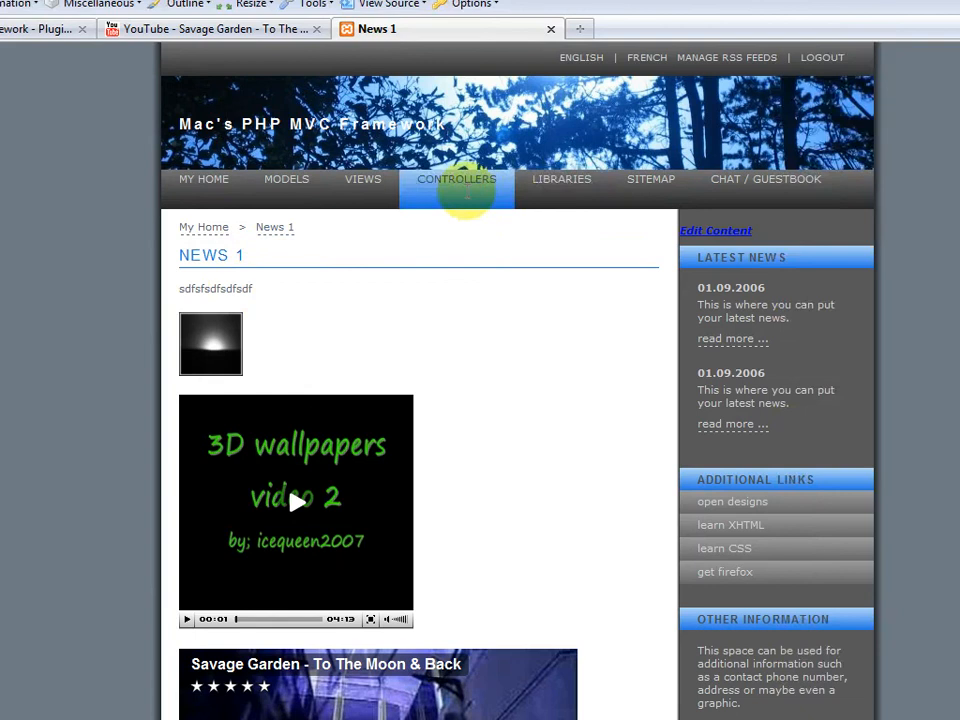
{"action": "mouse_move", "coordinate": [352, 380]}
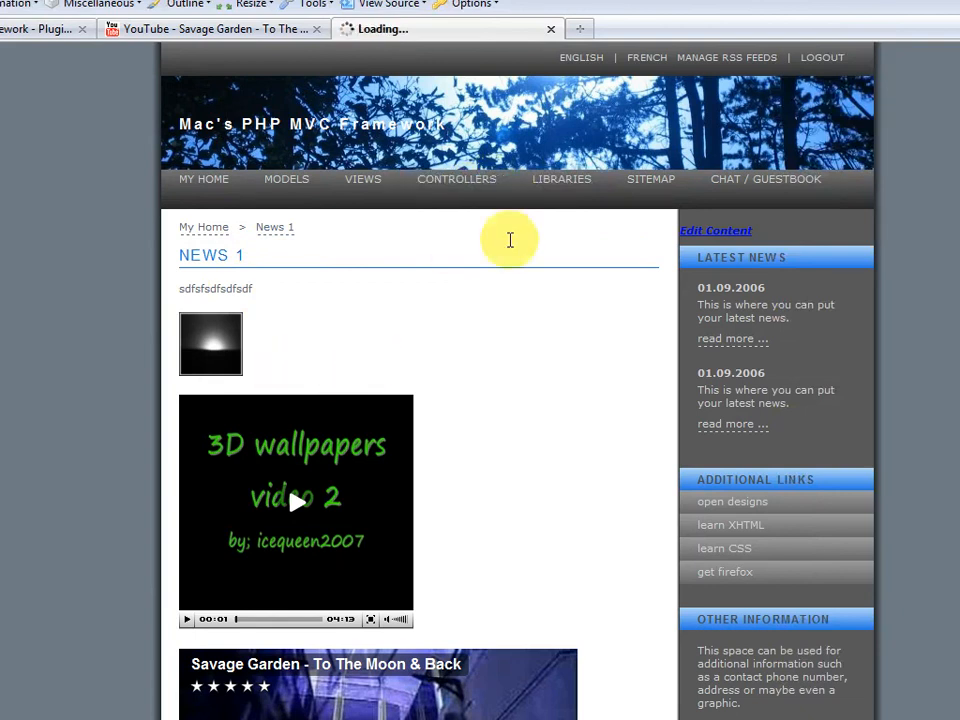
Browse Controllers and Models, then return to My Home and scroll its media.
{"action": "left_click", "coordinate": [456, 179]}
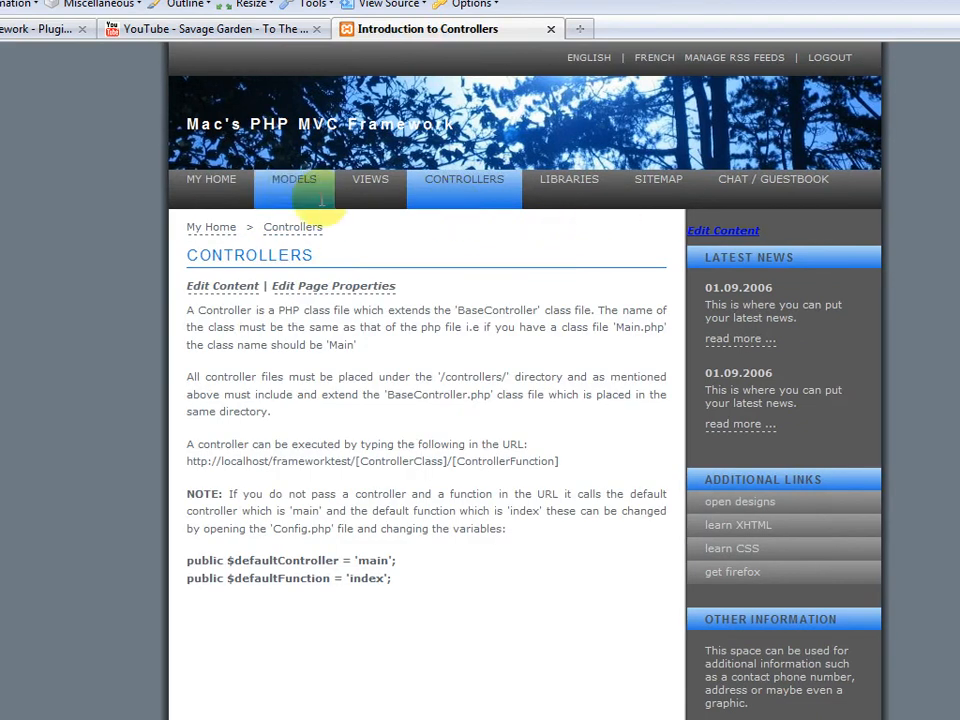
{"action": "left_click", "coordinate": [294, 179]}
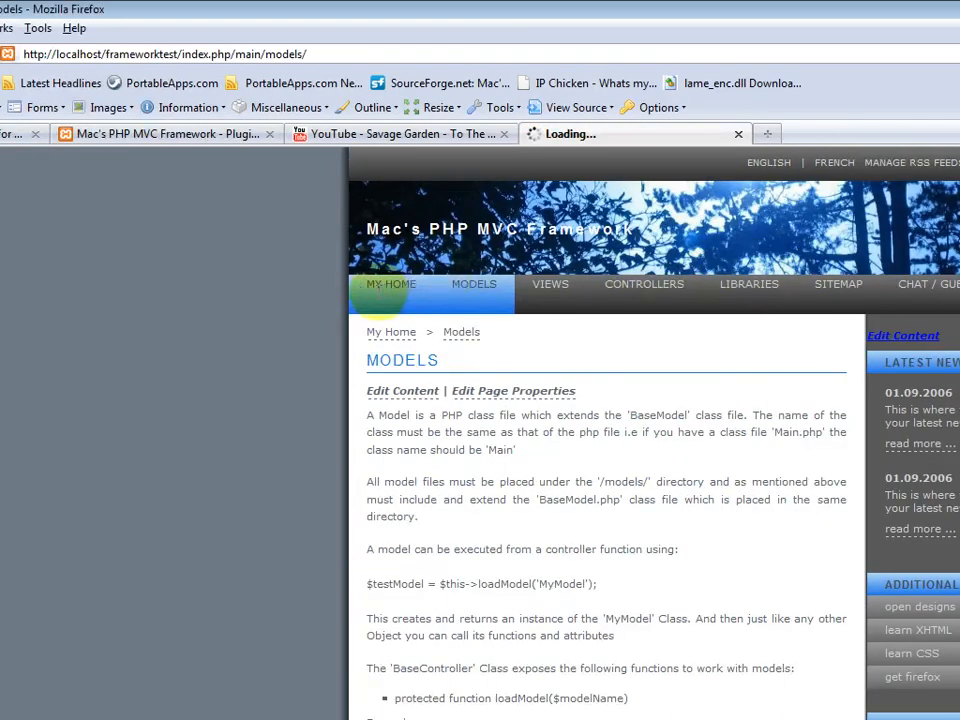
{"action": "left_click", "coordinate": [391, 284]}
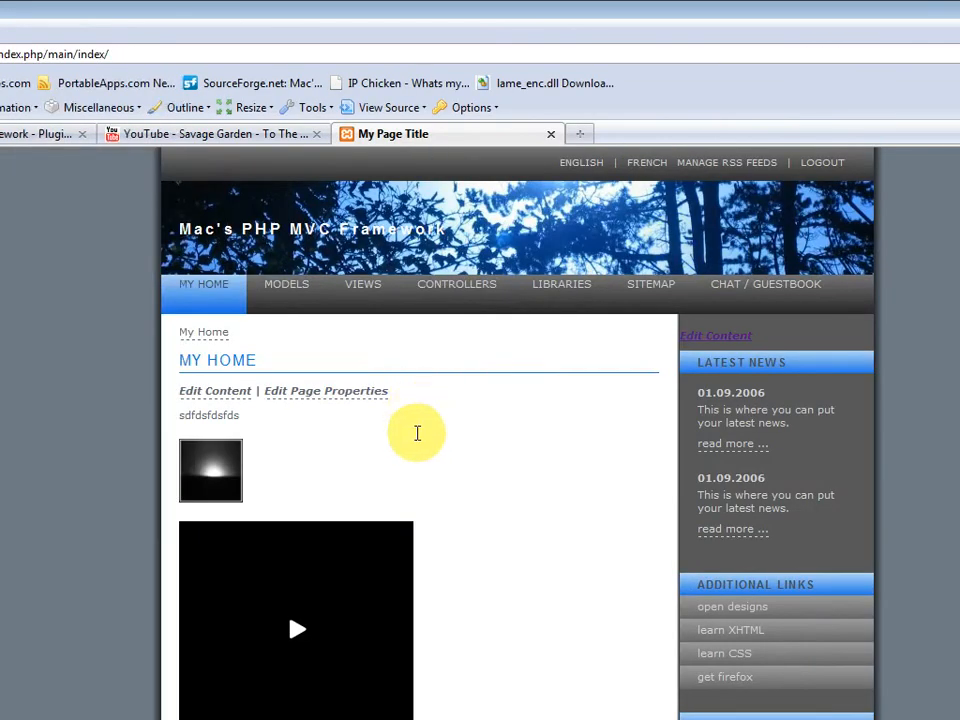
{"action": "mouse_move", "coordinate": [429, 491]}
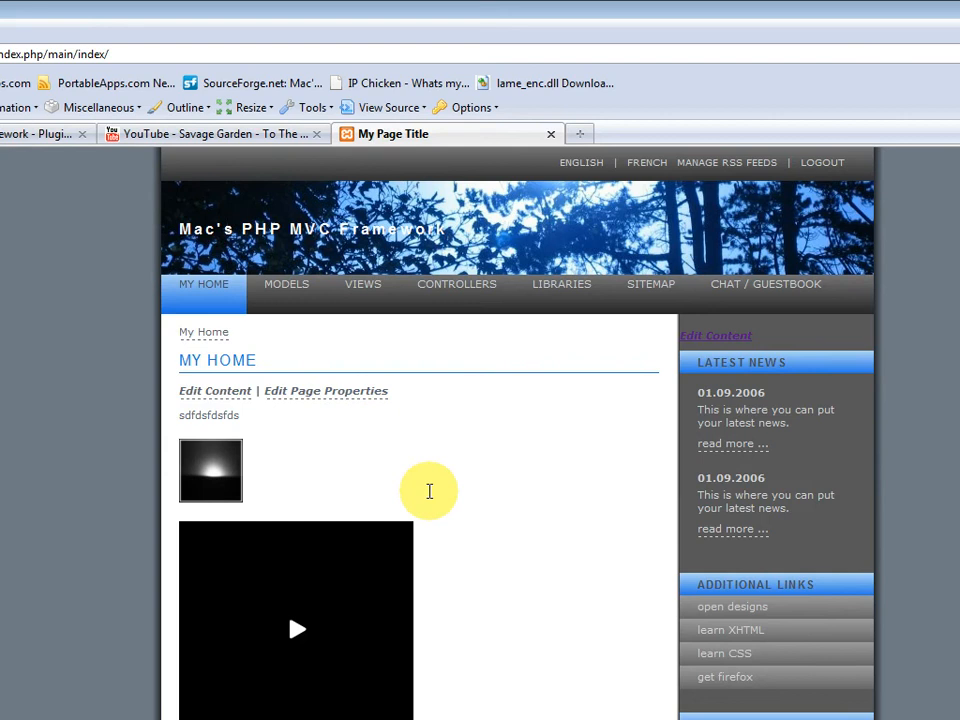
{"action": "scroll", "scroll_direction": "down", "scroll_amount": 3}
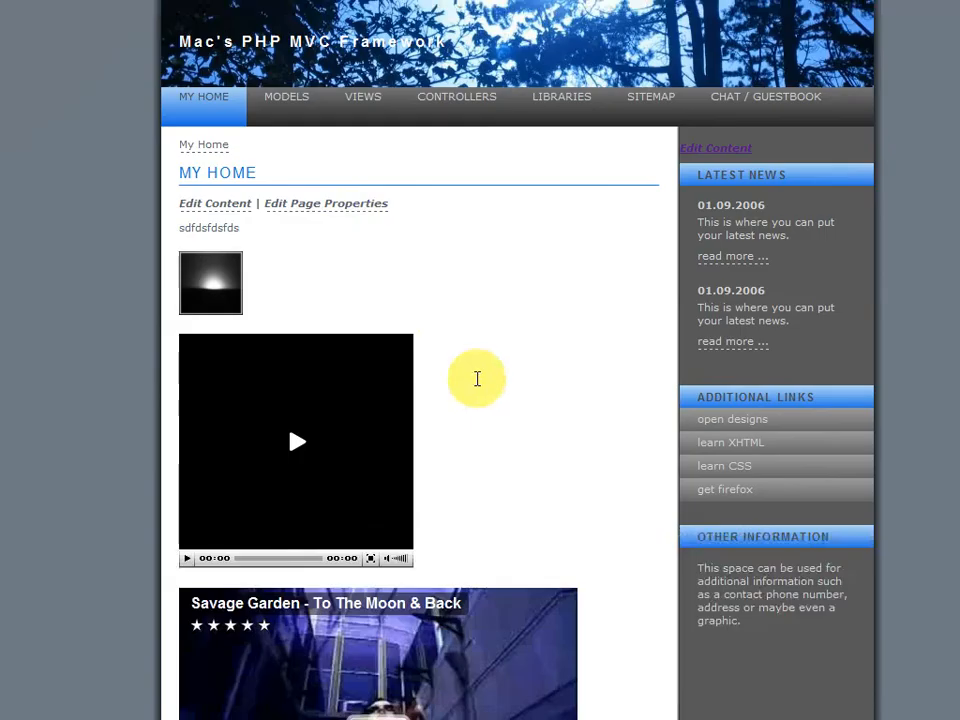